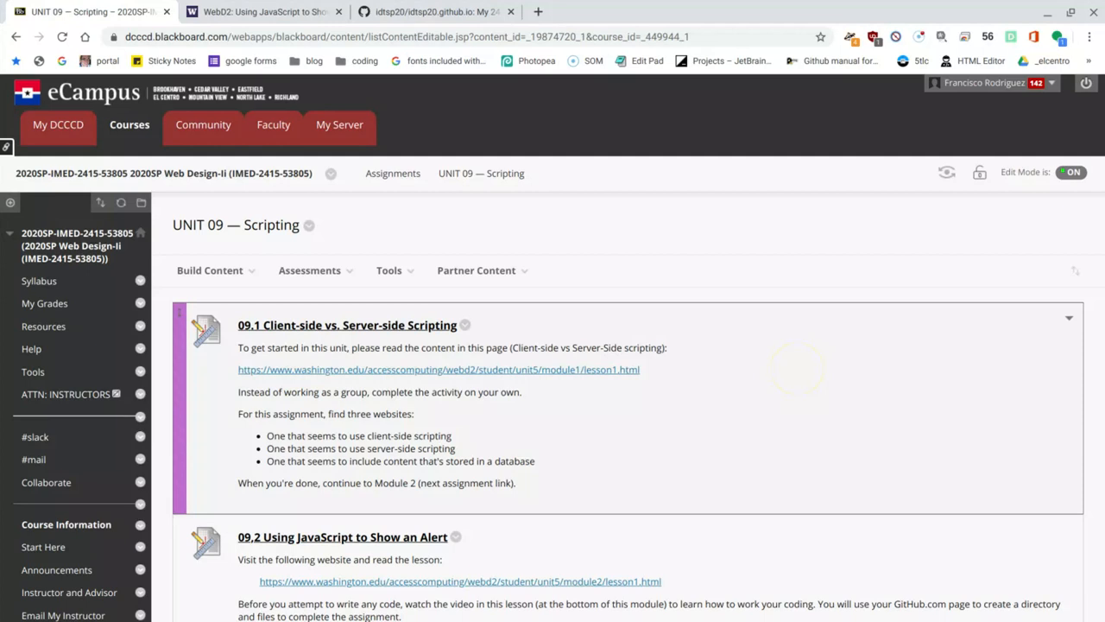
# Scroll to the 09.2 JavaScript alert module and copy the javascript.html starter code
pyautogui.scroll(-3)
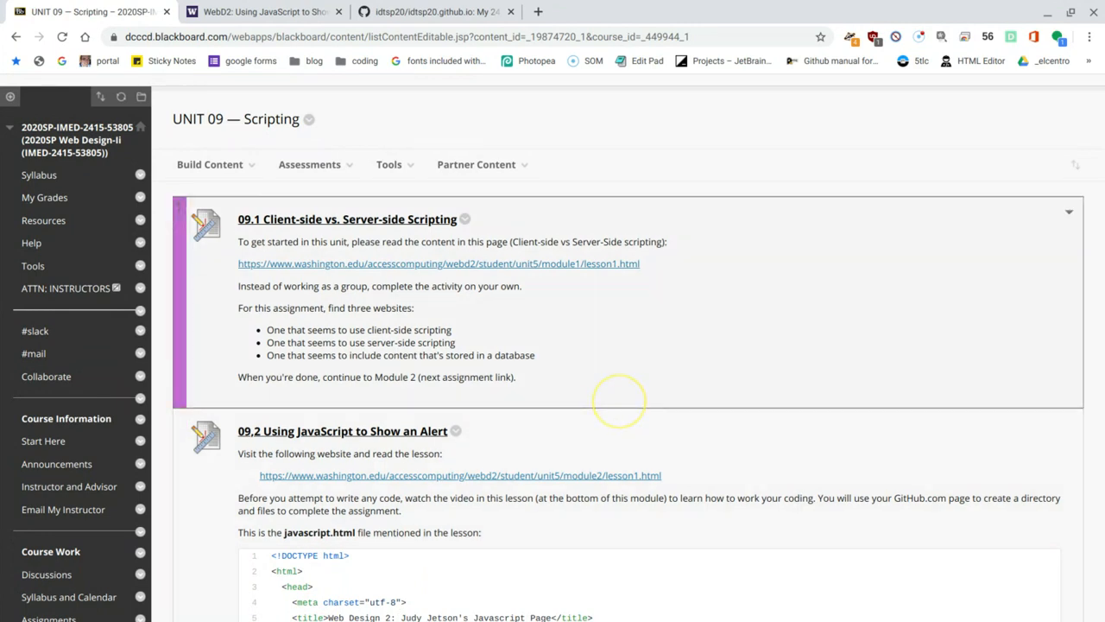
pyautogui.moveTo(583, 418)
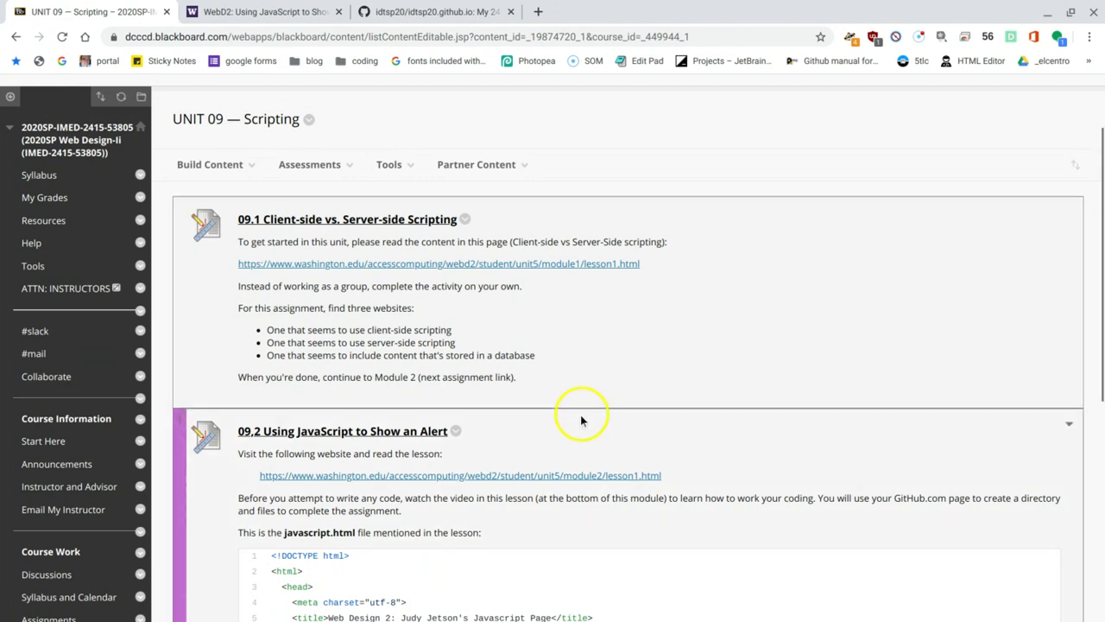
pyautogui.scroll(-3)
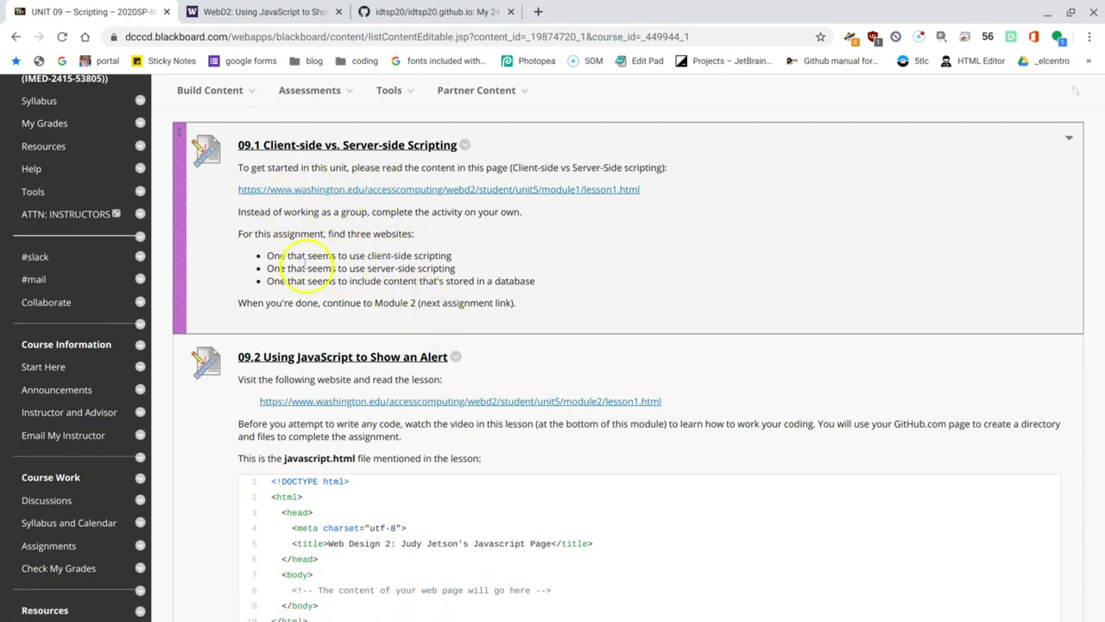
pyautogui.moveTo(423, 193)
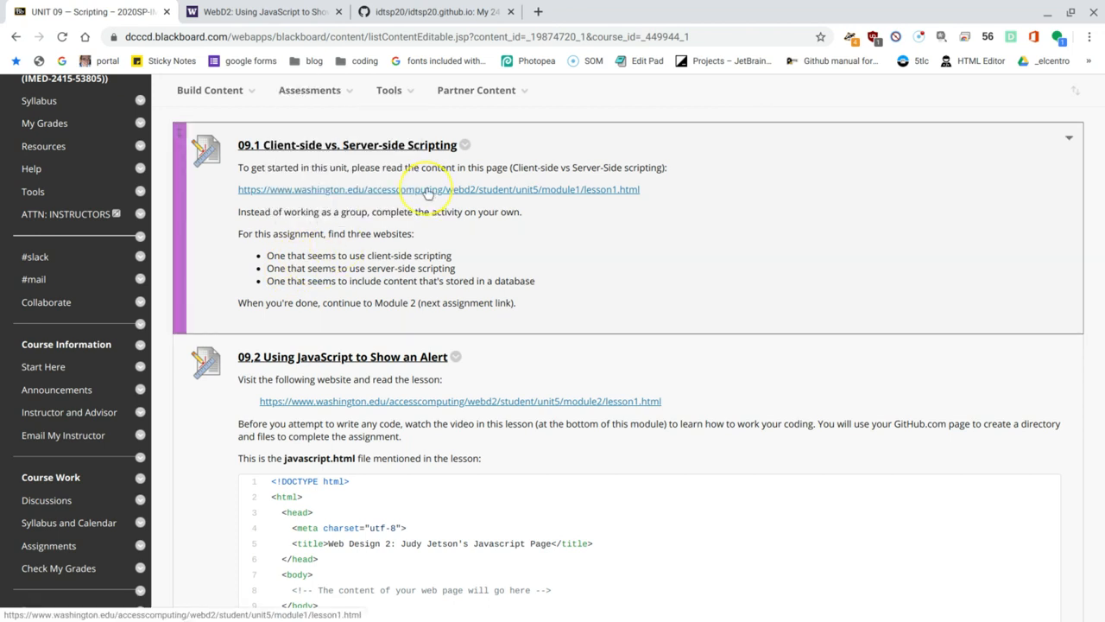
pyautogui.moveTo(322, 307)
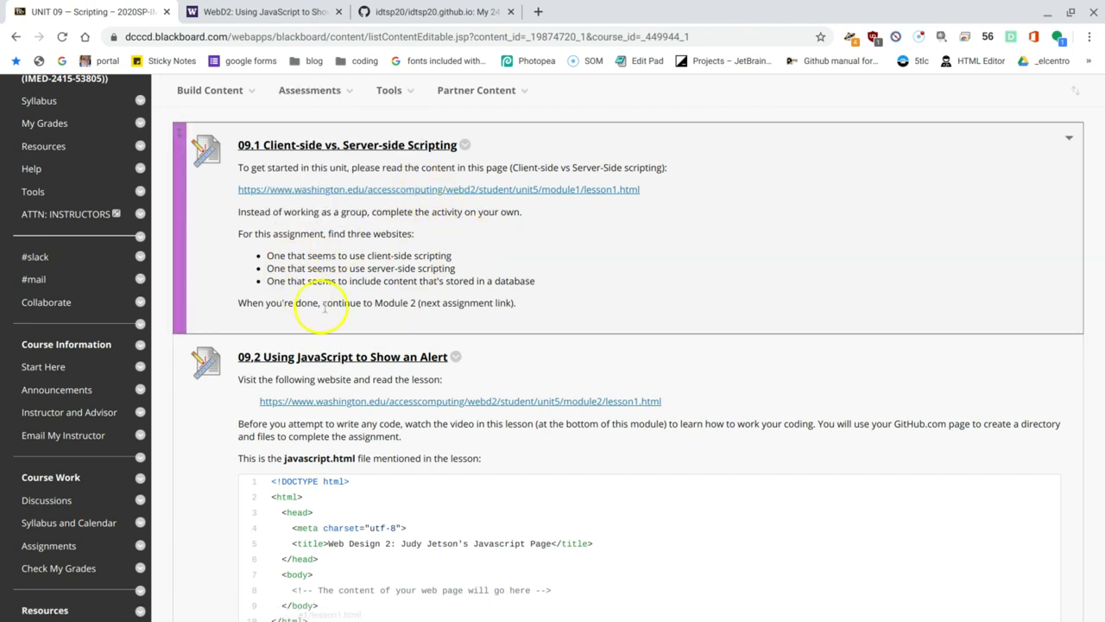
pyautogui.moveTo(500, 229)
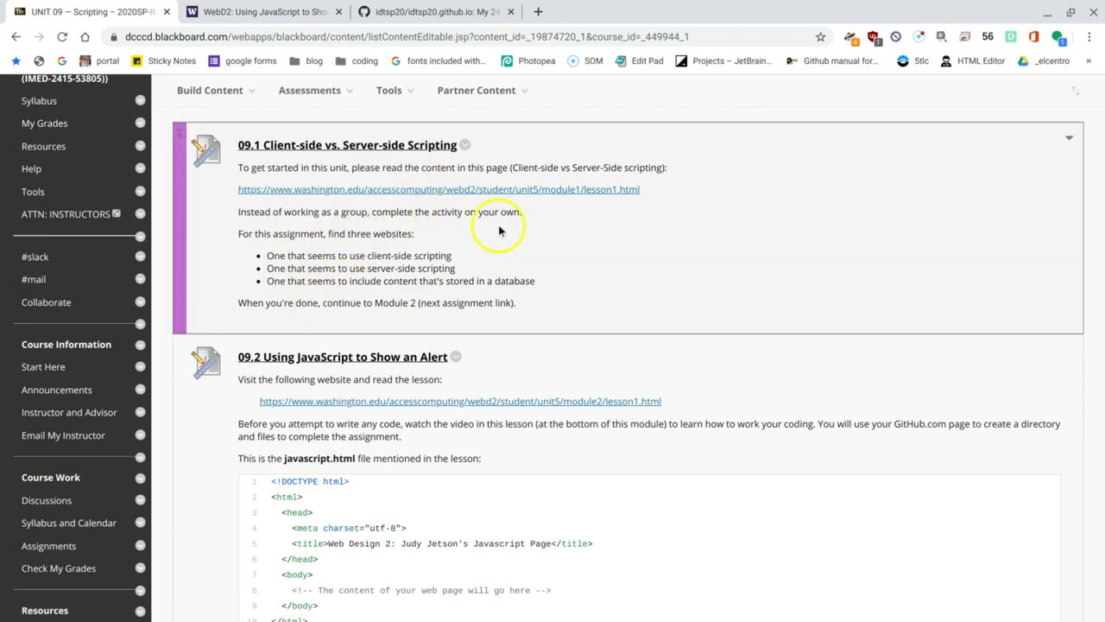
pyautogui.moveTo(540, 209)
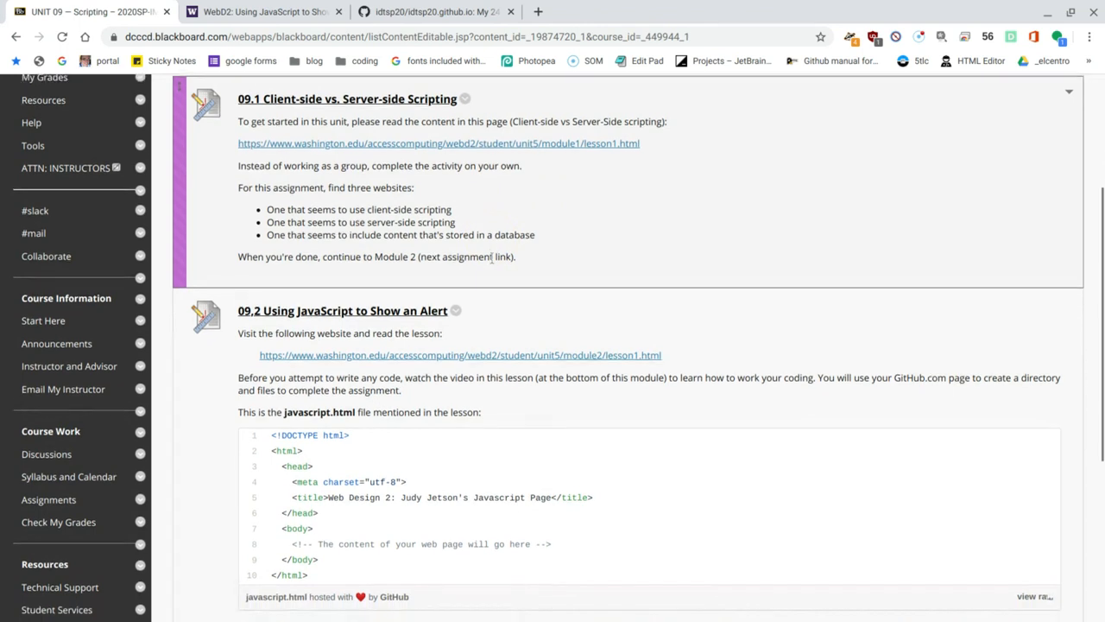
pyautogui.scroll(-3)
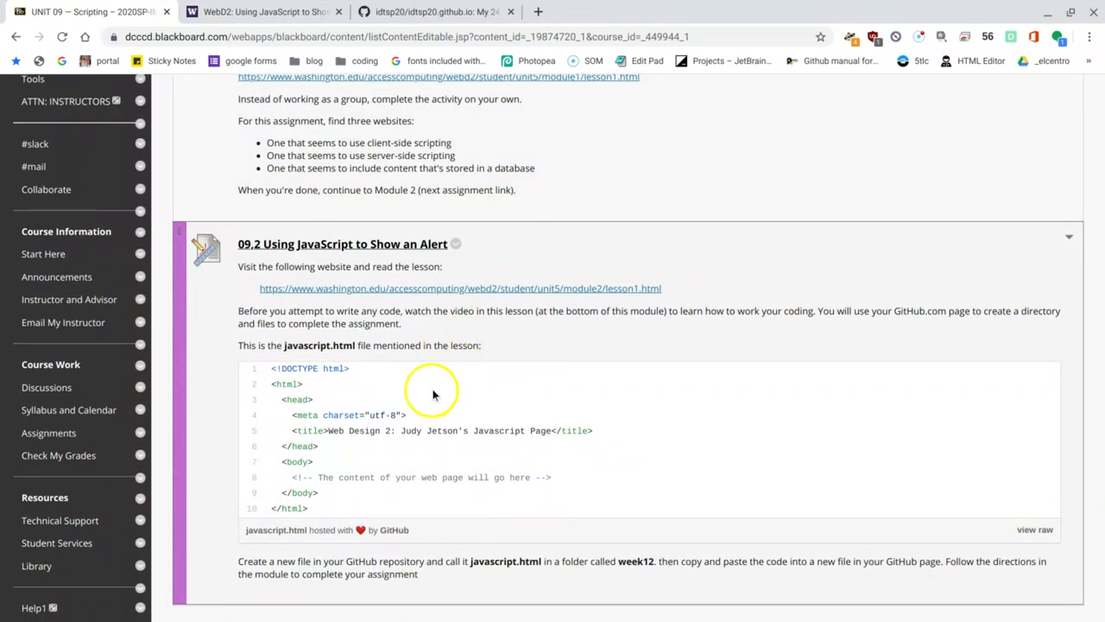
pyautogui.scroll(-3)
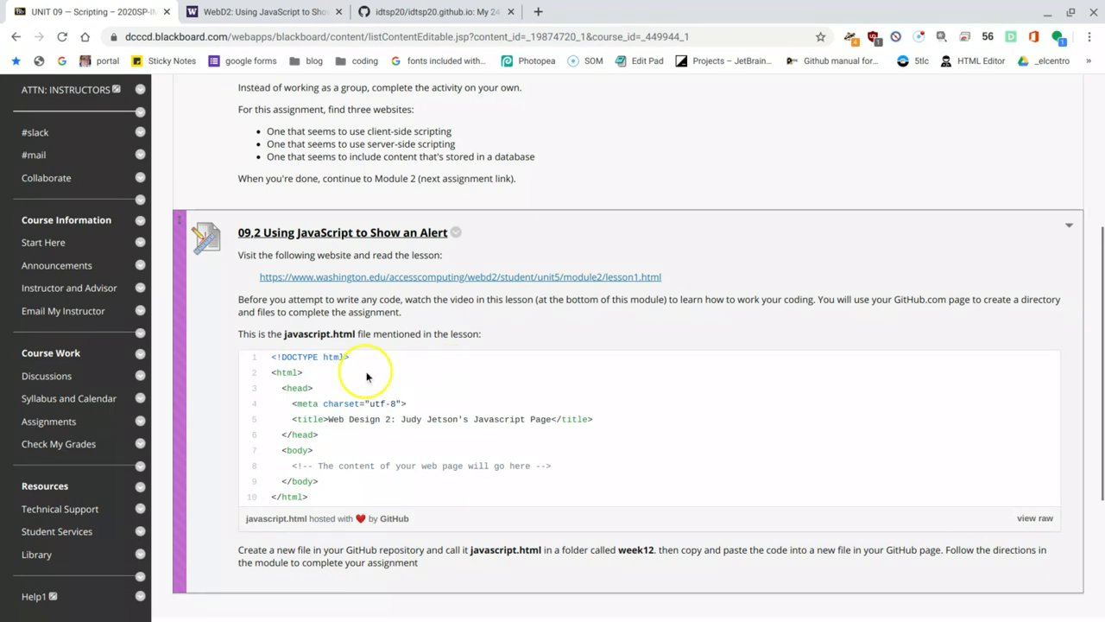
pyautogui.moveTo(522, 259)
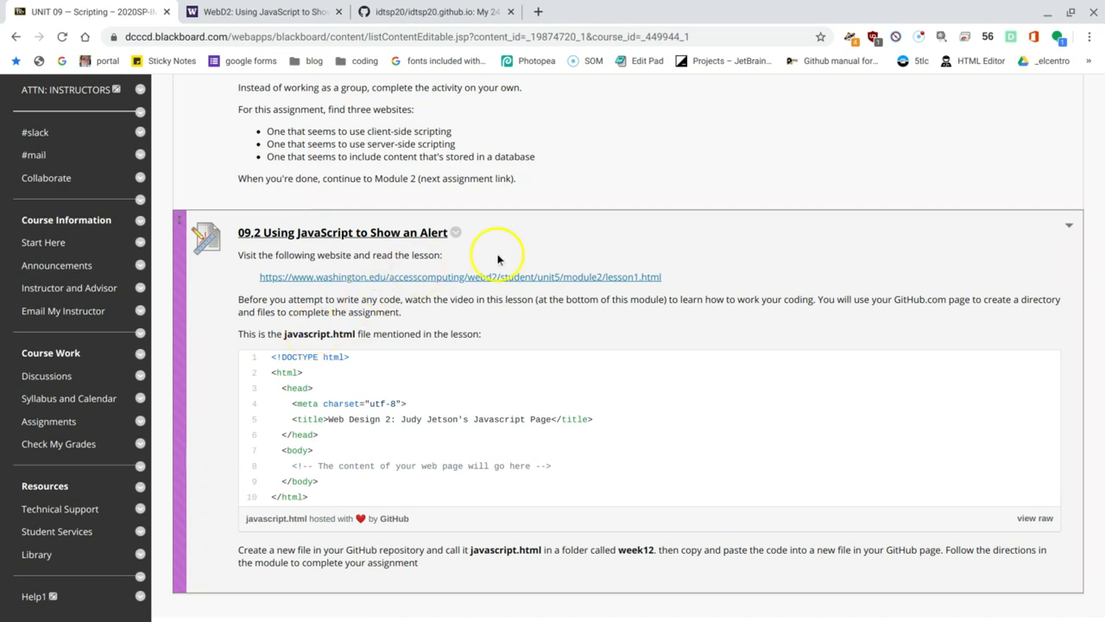
pyautogui.moveTo(498, 259)
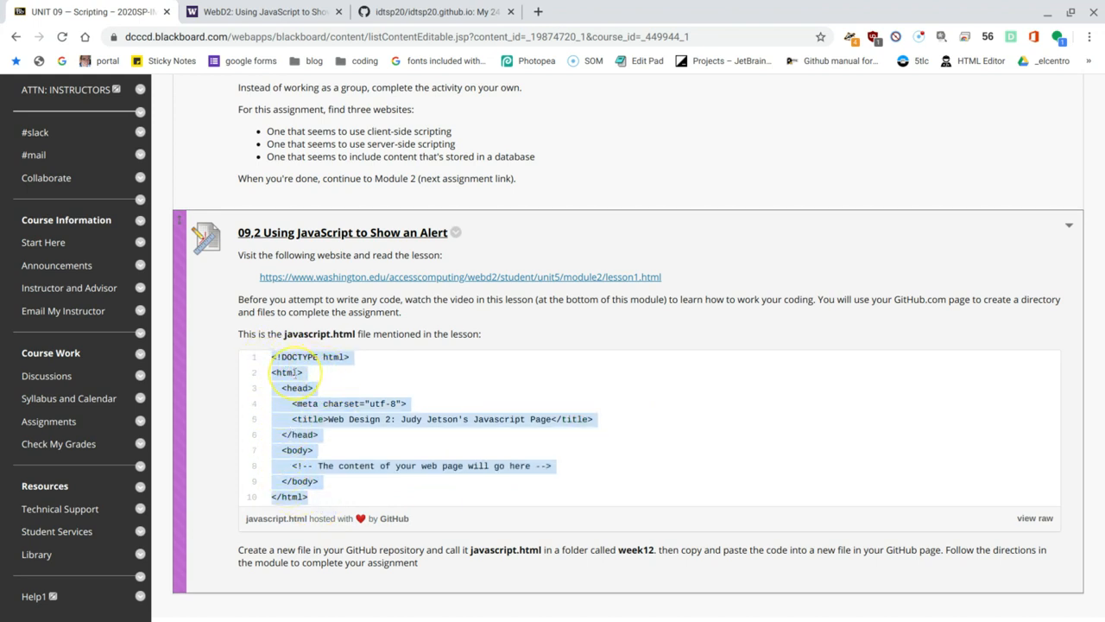
pyautogui.rightClick(289, 372)
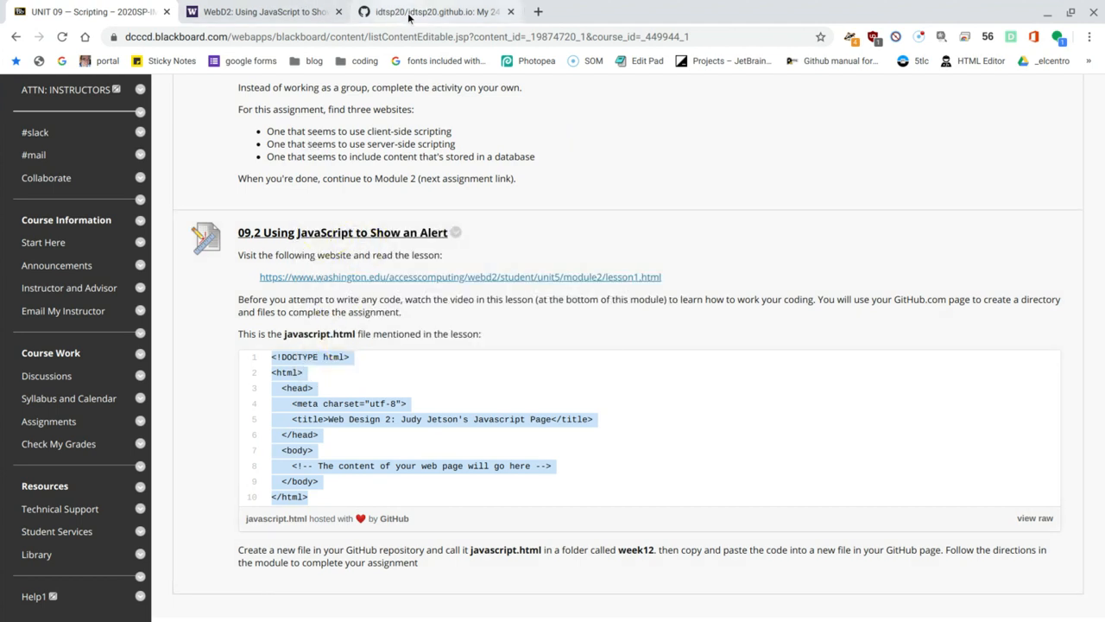
# Start a new file named week12/javascript.html in the idtsp20.github.io repository
pyautogui.click(436, 11)
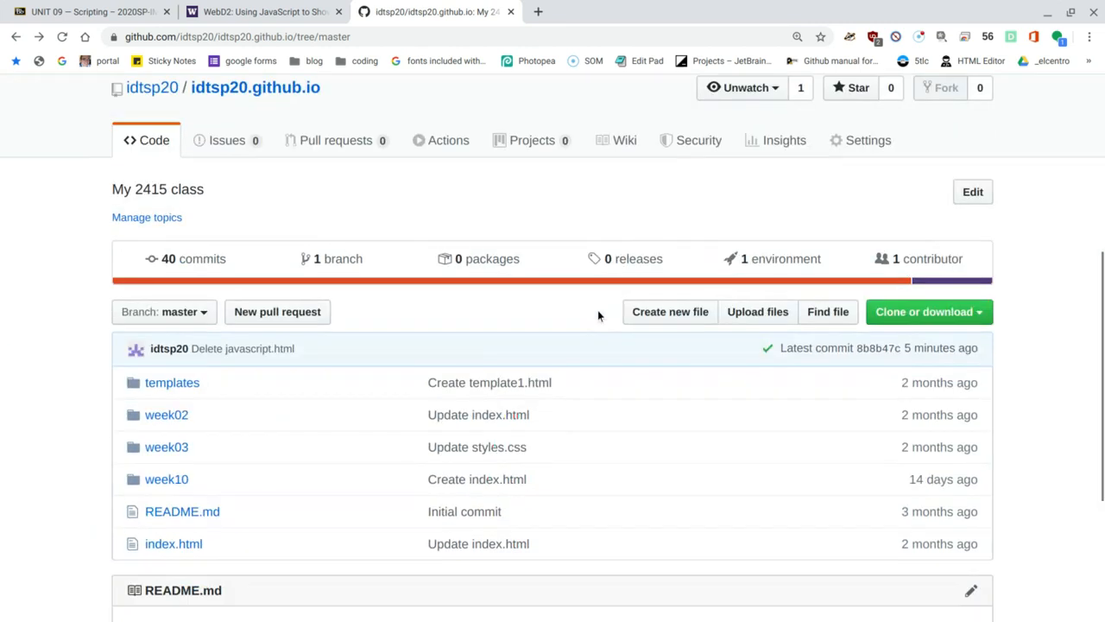
pyautogui.scroll(-3)
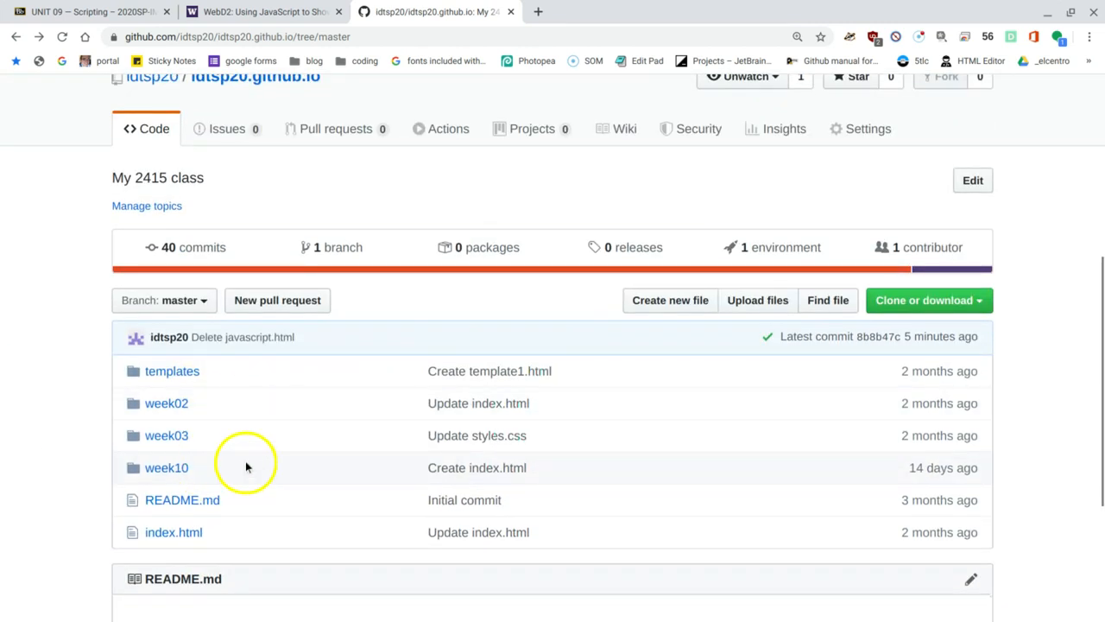
pyautogui.moveTo(975, 292)
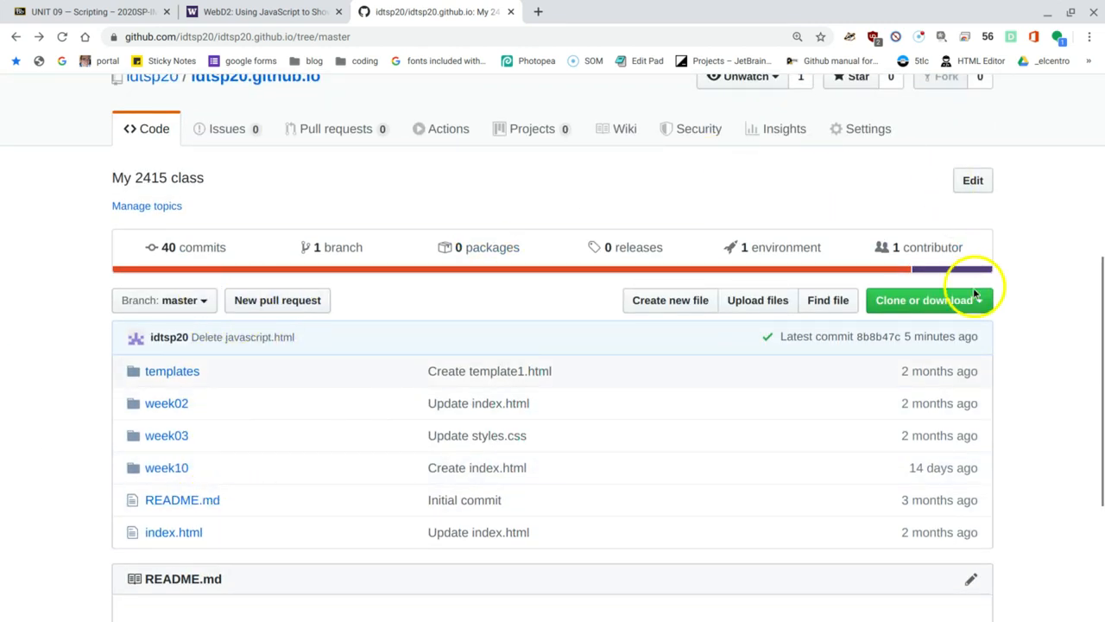
pyautogui.click(670, 300)
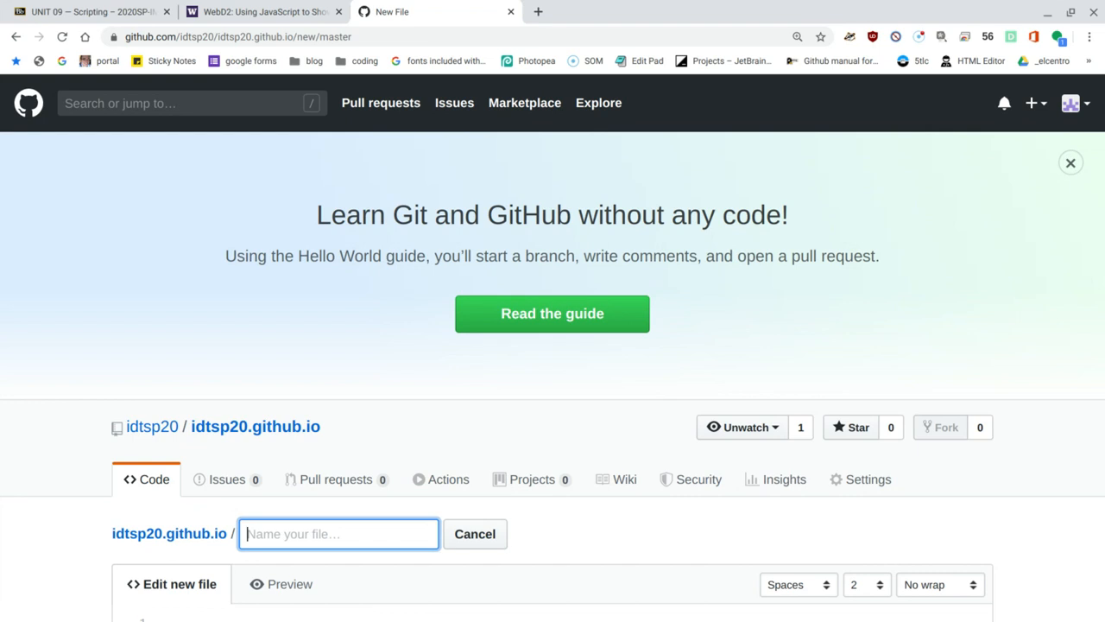
pyautogui.write('week12 /')
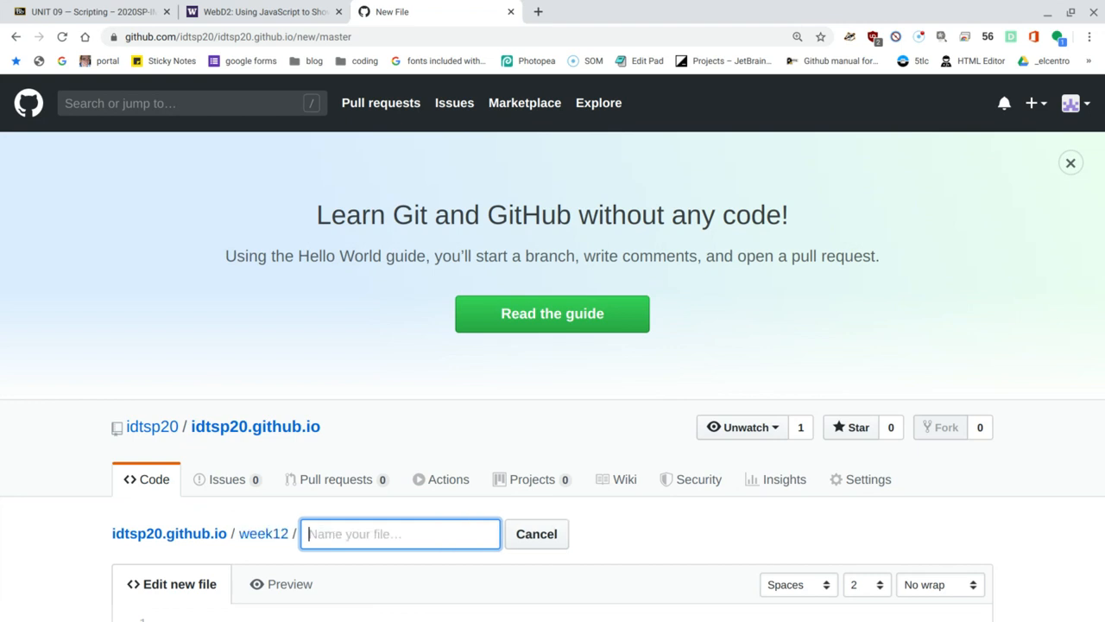
pyautogui.write('javascript.html')
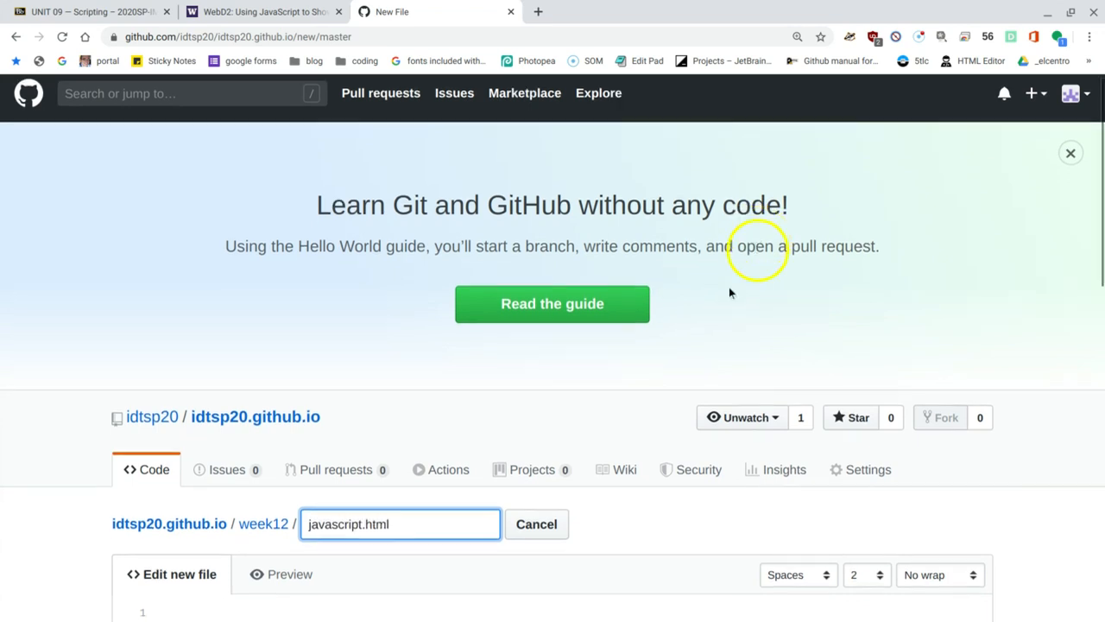
# Paste the copied starter HTML into the javascript.html editor
pyautogui.scroll(-3)
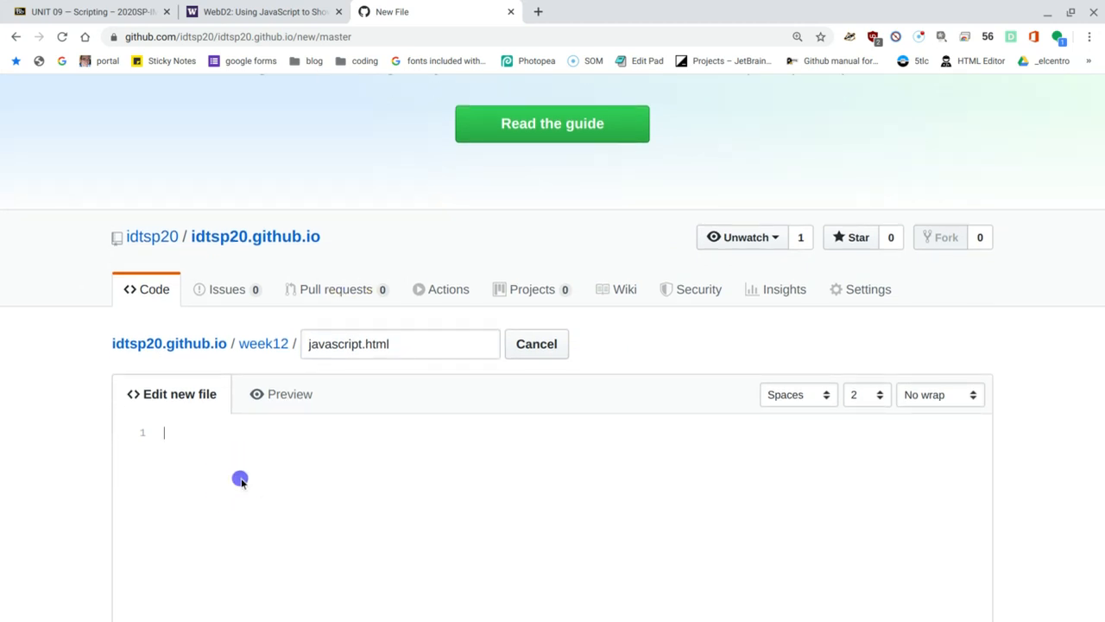
pyautogui.rightClick(240, 479)
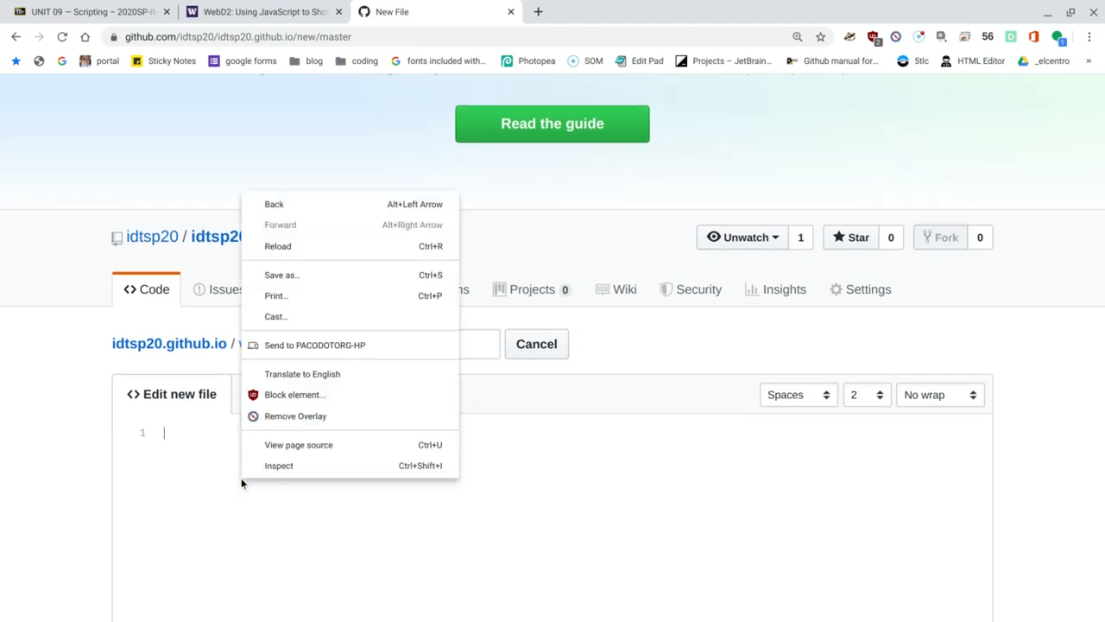
pyautogui.click(244, 523)
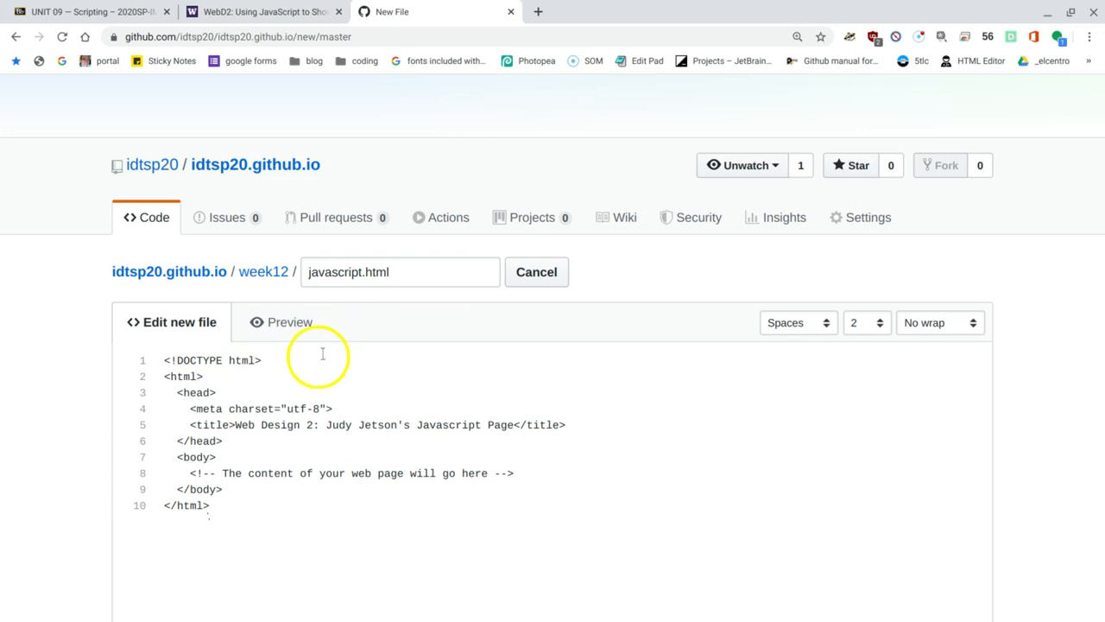
# Replace the page title's placeholder name with 'Francisco'
pyautogui.scroll(-3)
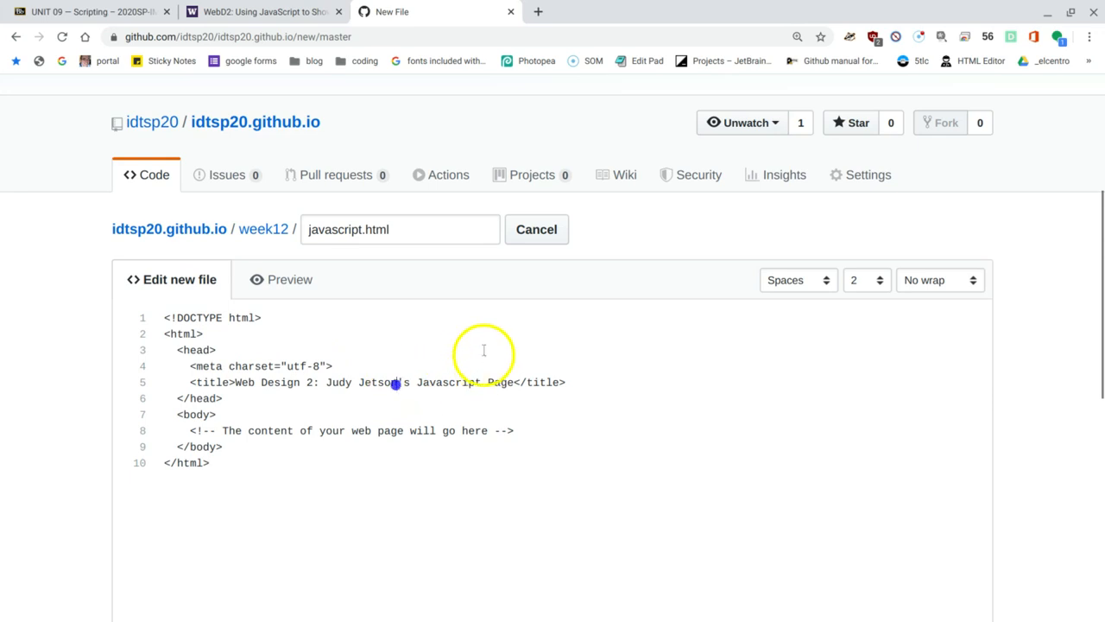
pyautogui.doubleClick(360, 383)
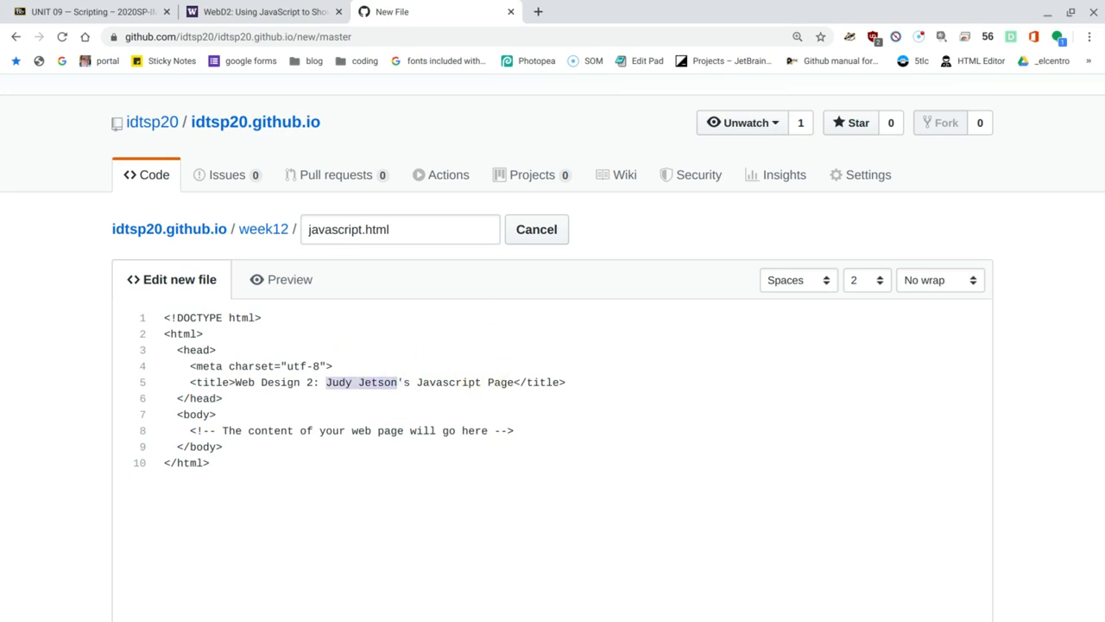
pyautogui.write('Francisco')
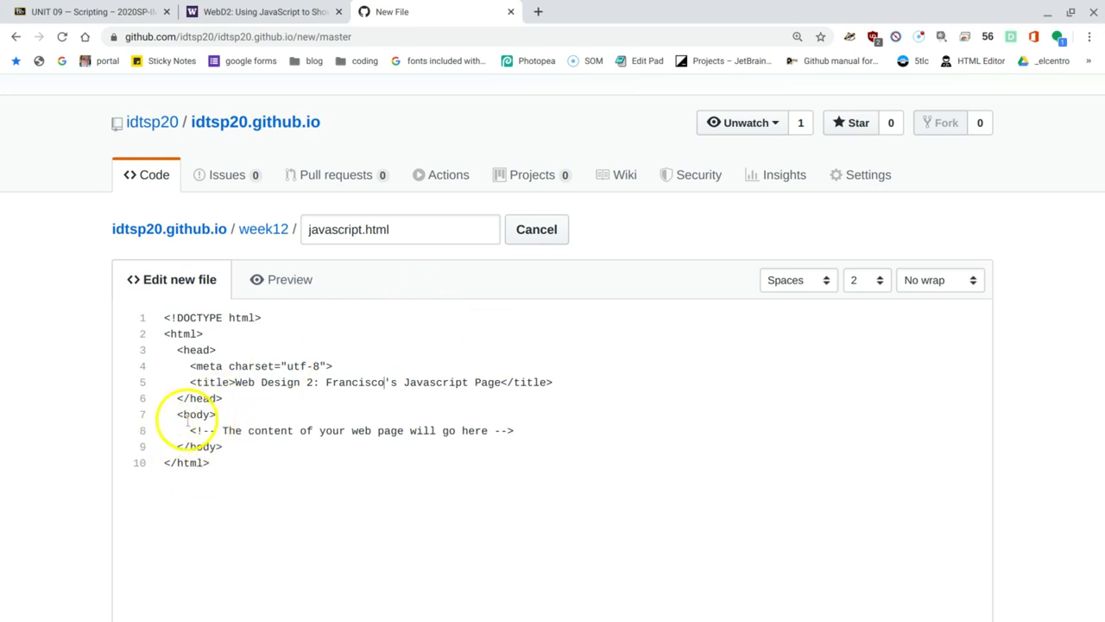
pyautogui.doubleClick(230, 431)
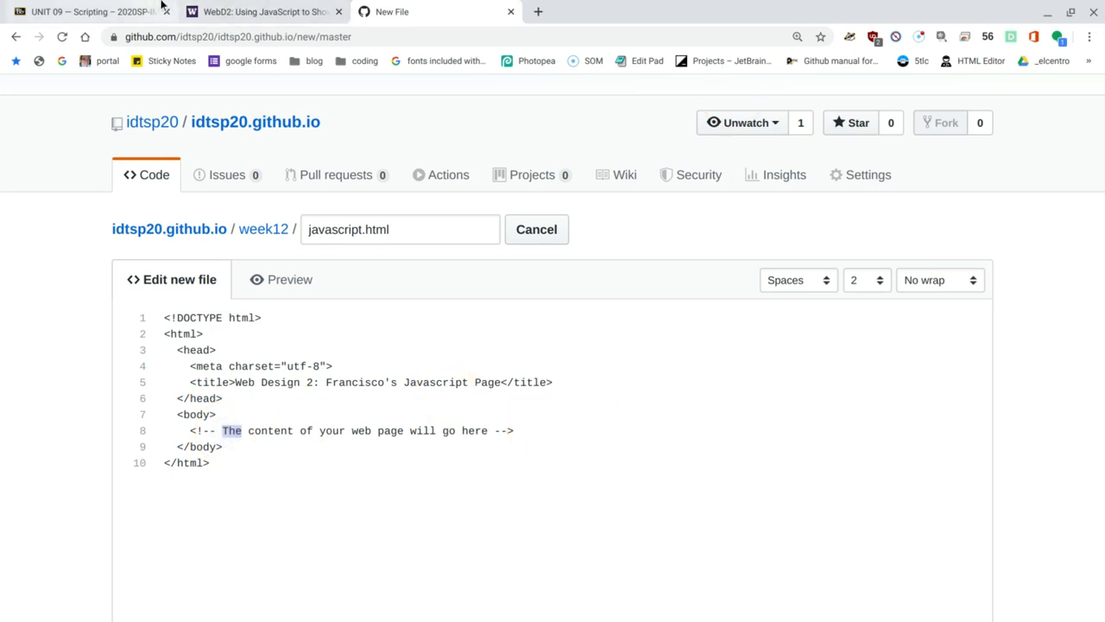
# Return to the WebD2 lesson page and scroll to the showAlert script for the head
pyautogui.click(250, 12)
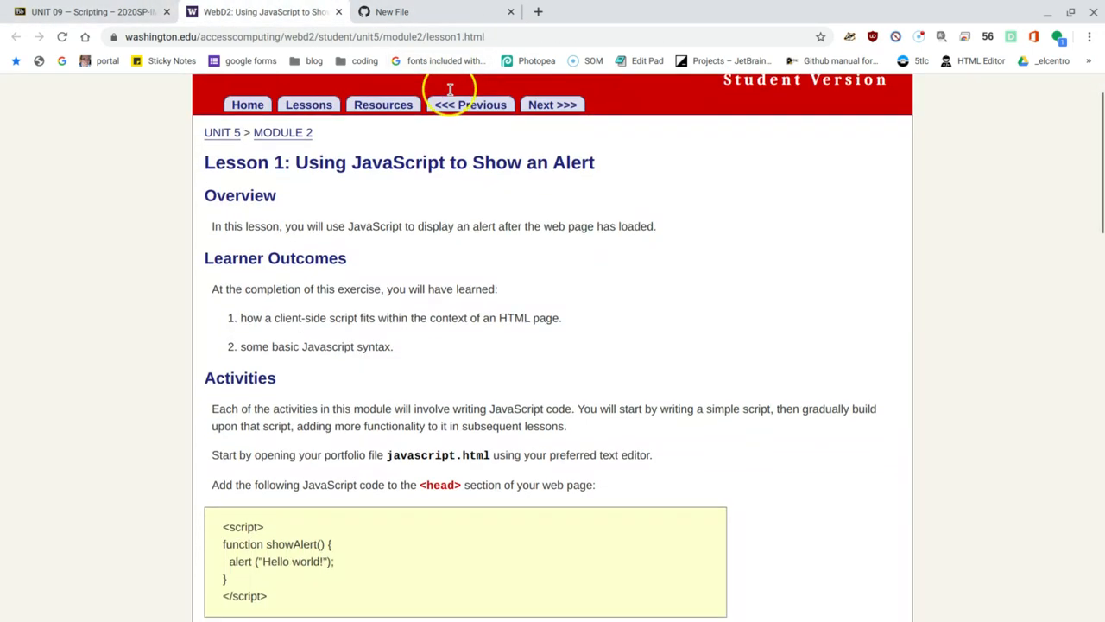
pyautogui.scroll(-3)
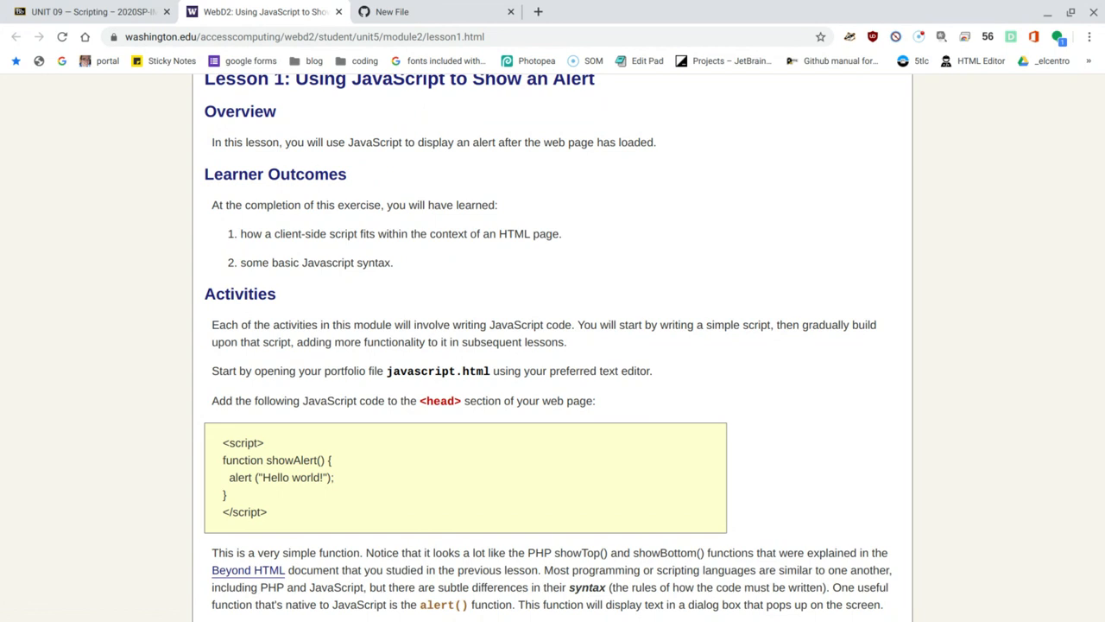
pyautogui.scroll(-3)
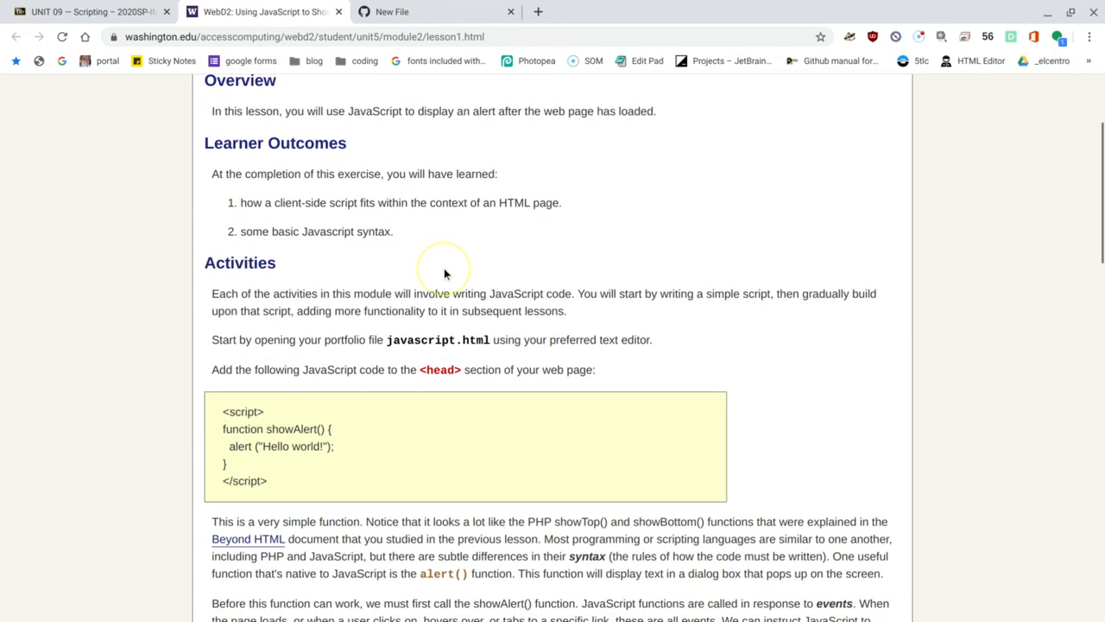
pyautogui.moveTo(447, 273)
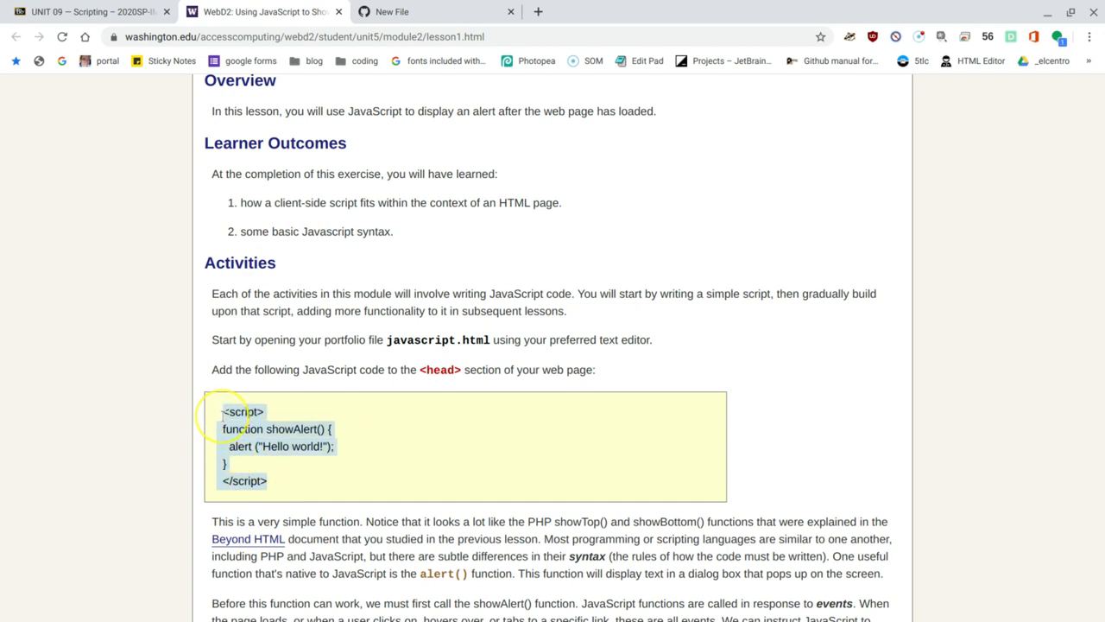
pyautogui.moveTo(289, 416)
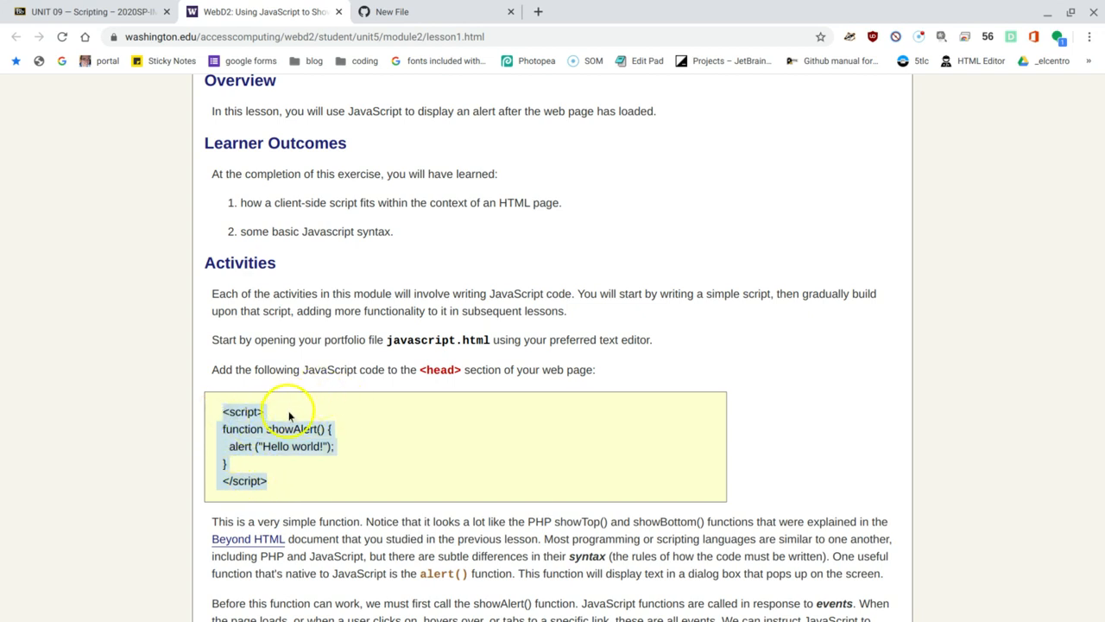
pyautogui.moveTo(271, 416)
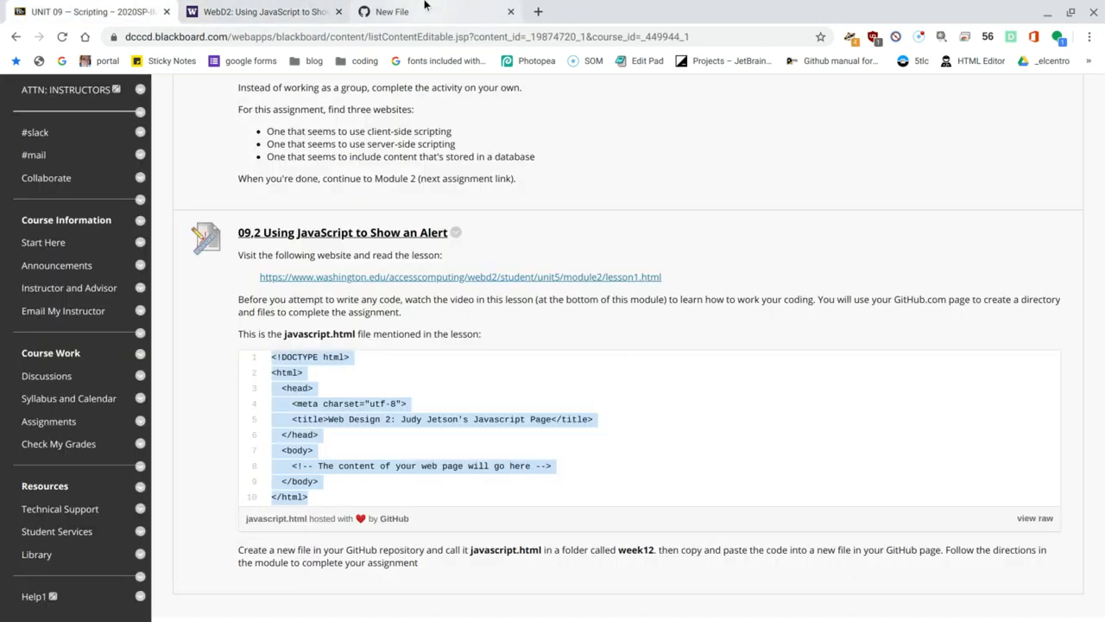
# Paste the showAlert script into javascript.html's head, right after the title
pyautogui.click(387, 11)
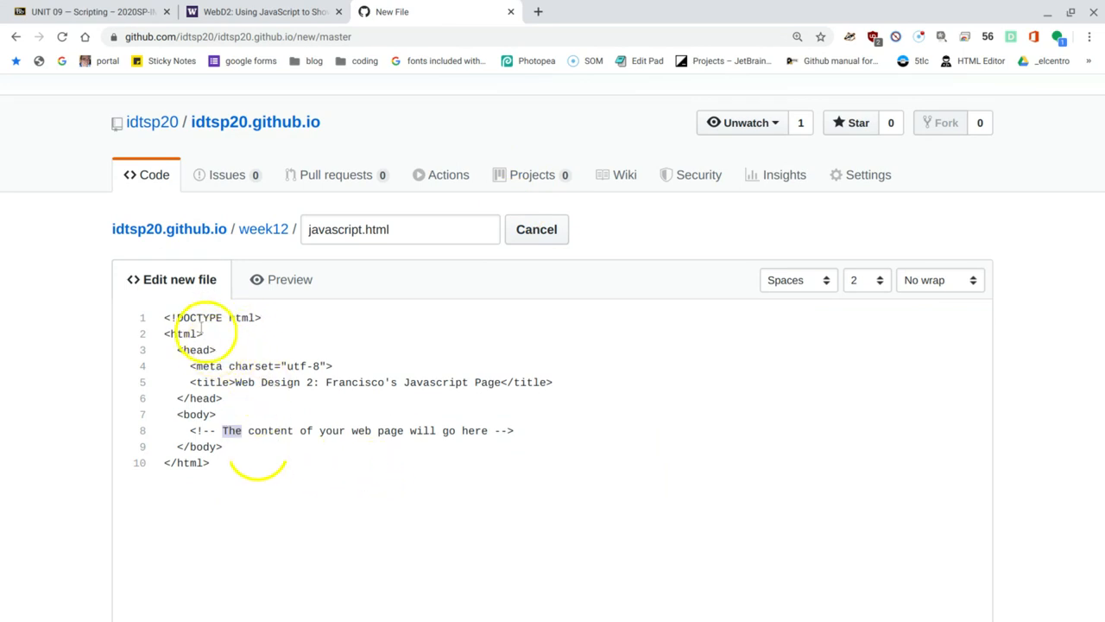
pyautogui.moveTo(276, 406)
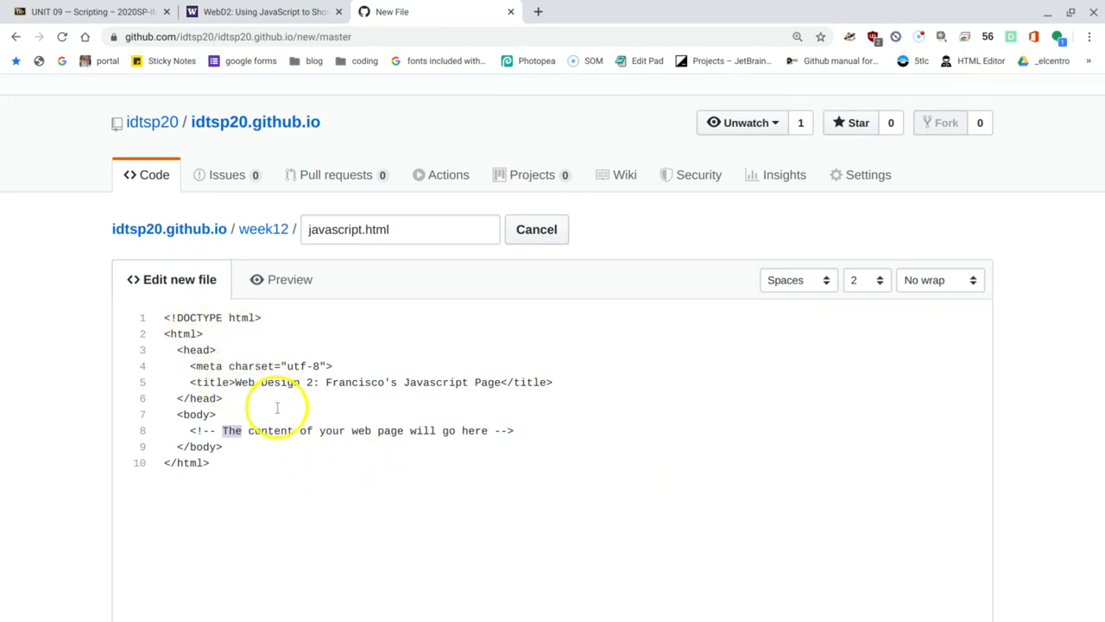
pyautogui.press('ctrl++')
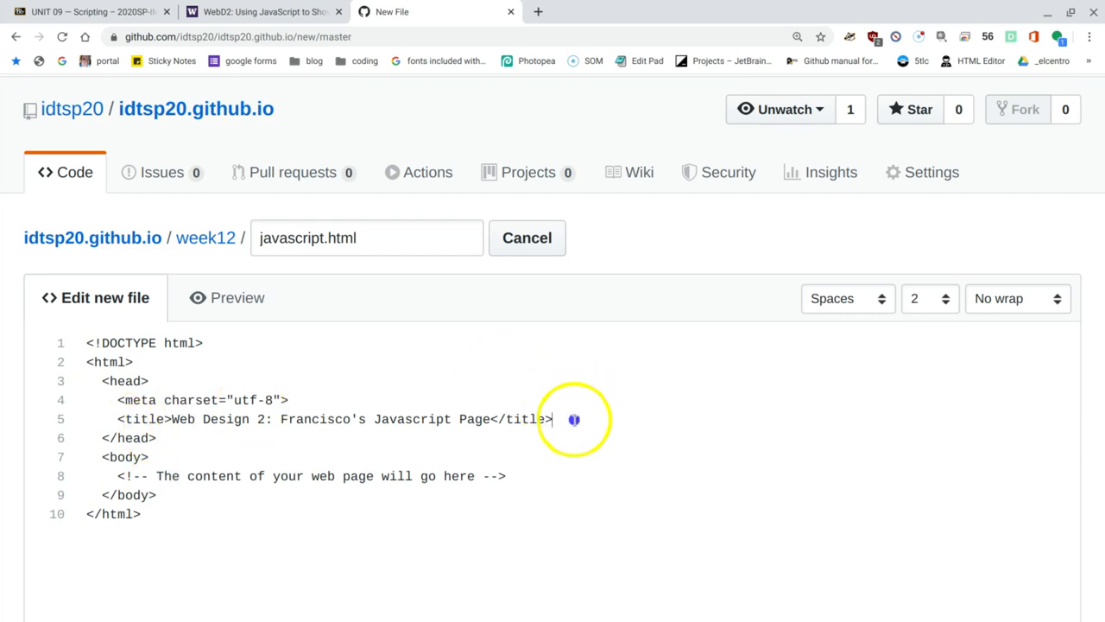
pyautogui.press('Enter')
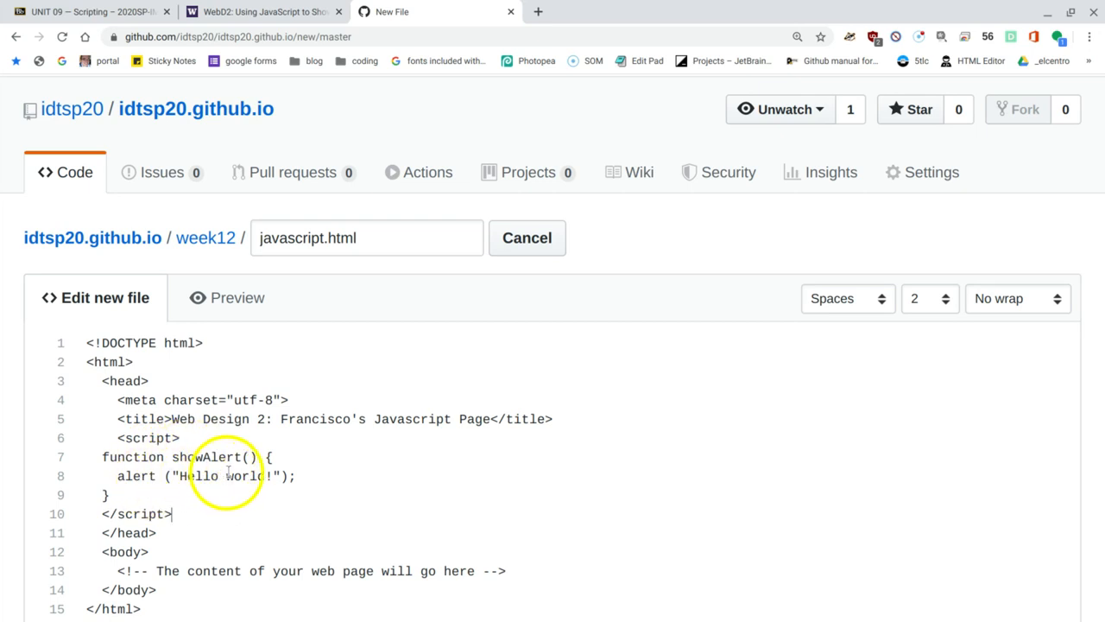
pyautogui.scroll(-3)
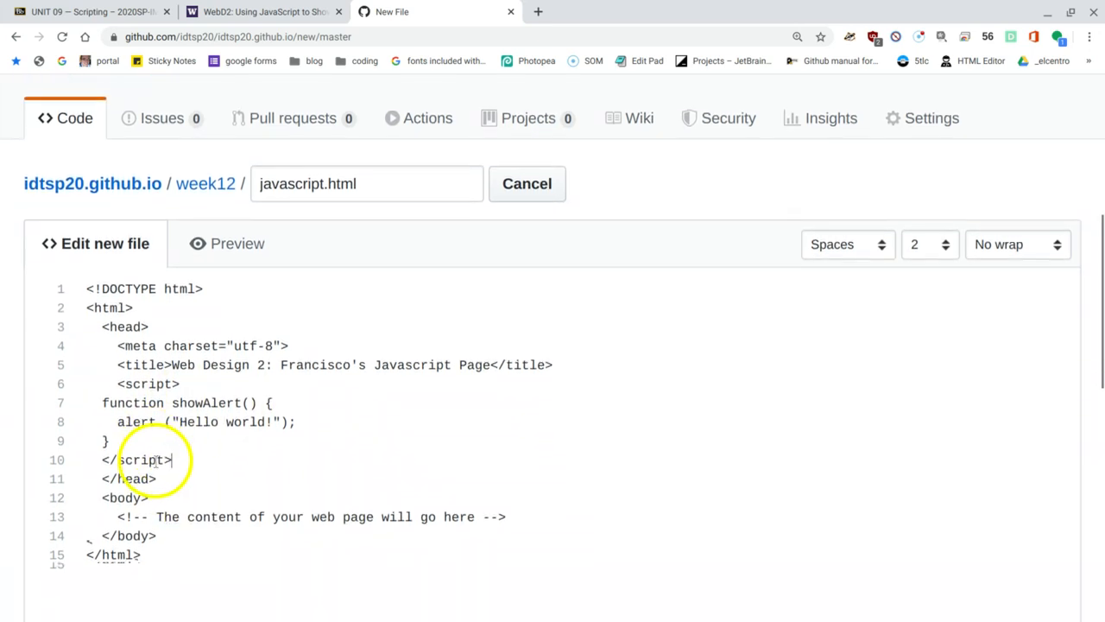
pyautogui.scroll(-3)
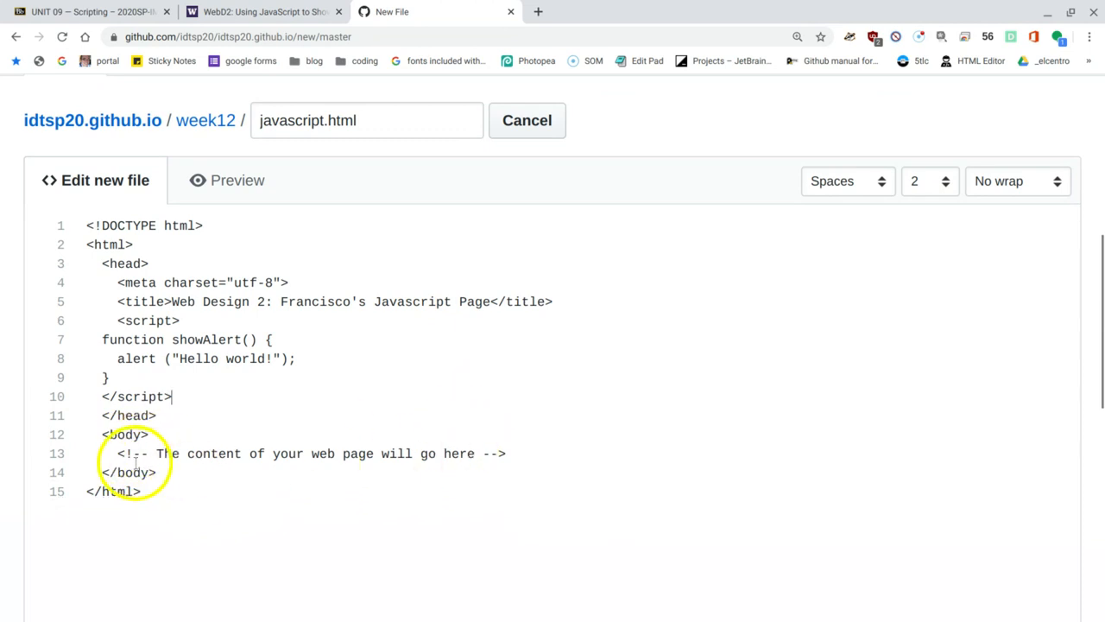
pyautogui.moveTo(357, 480)
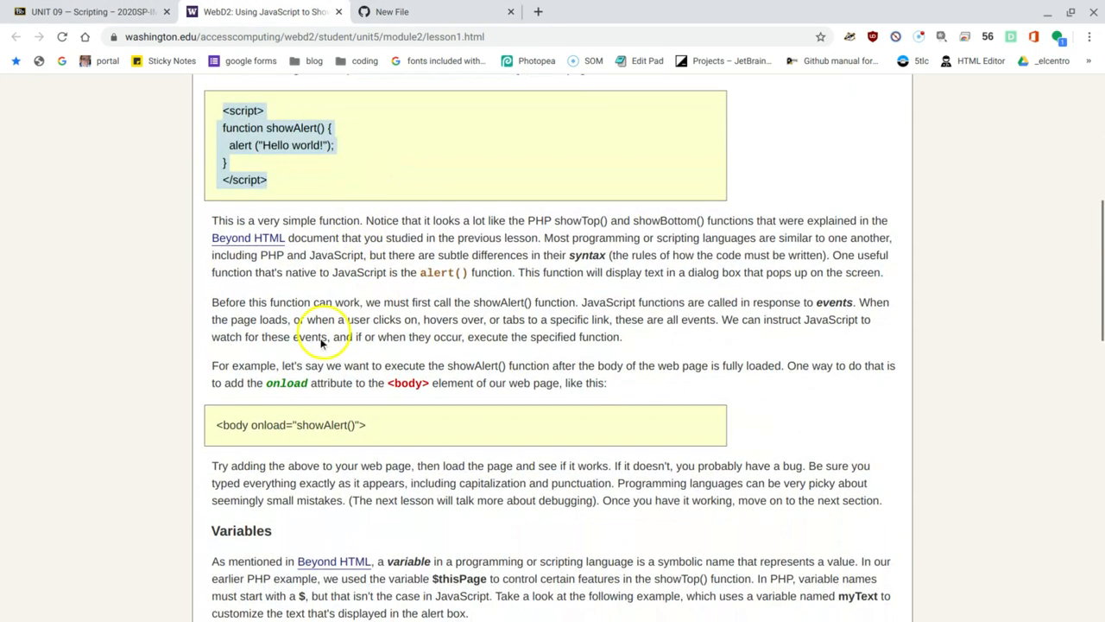
pyautogui.moveTo(325, 250)
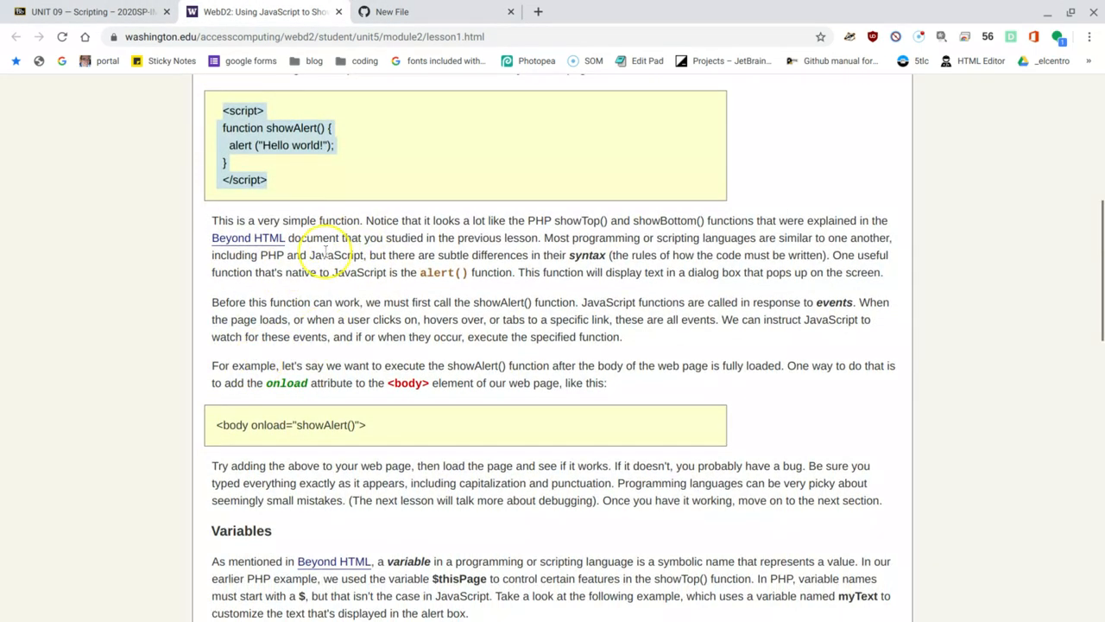
pyautogui.moveTo(321, 268)
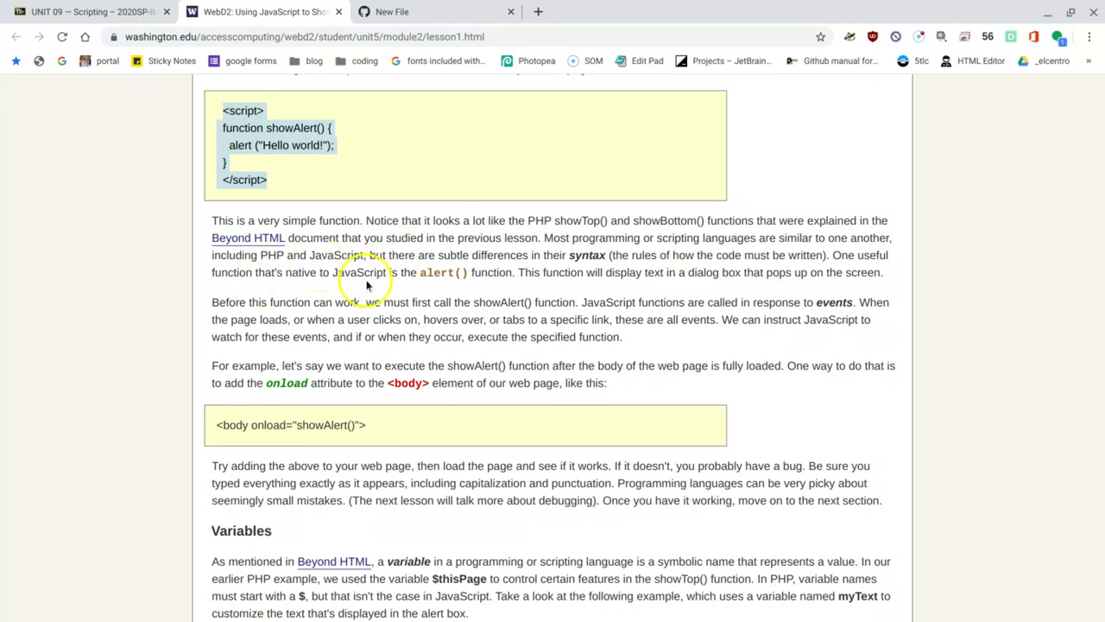
pyautogui.moveTo(395, 388)
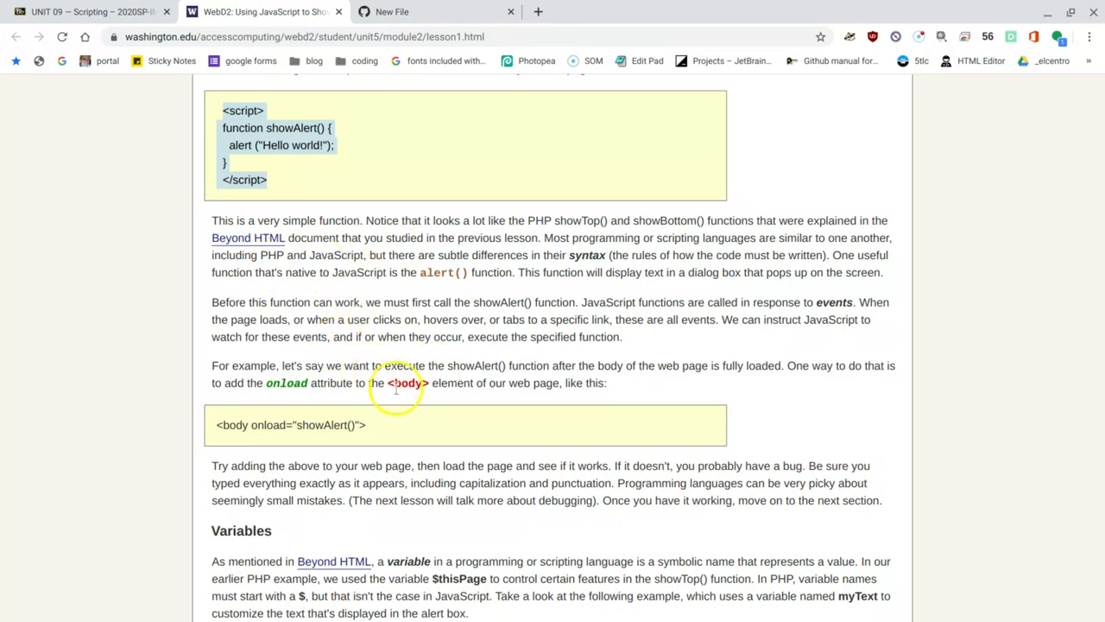
pyautogui.moveTo(369, 438)
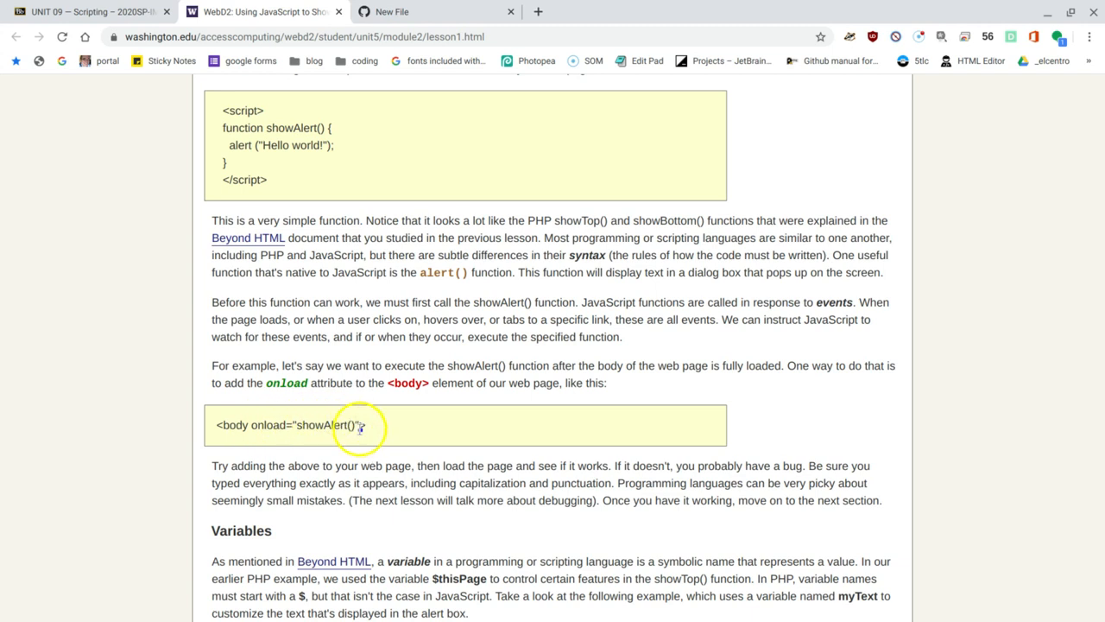
pyautogui.moveTo(249, 444)
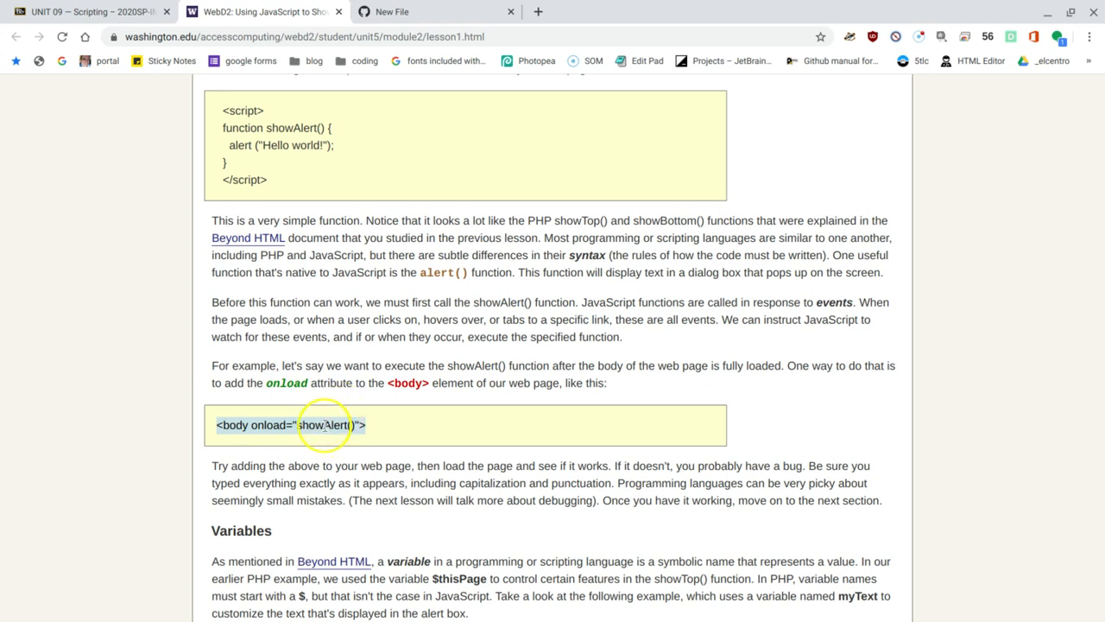
# Copy the lesson's <body onload="showAlert()"> example line
pyautogui.rightClick(324, 425)
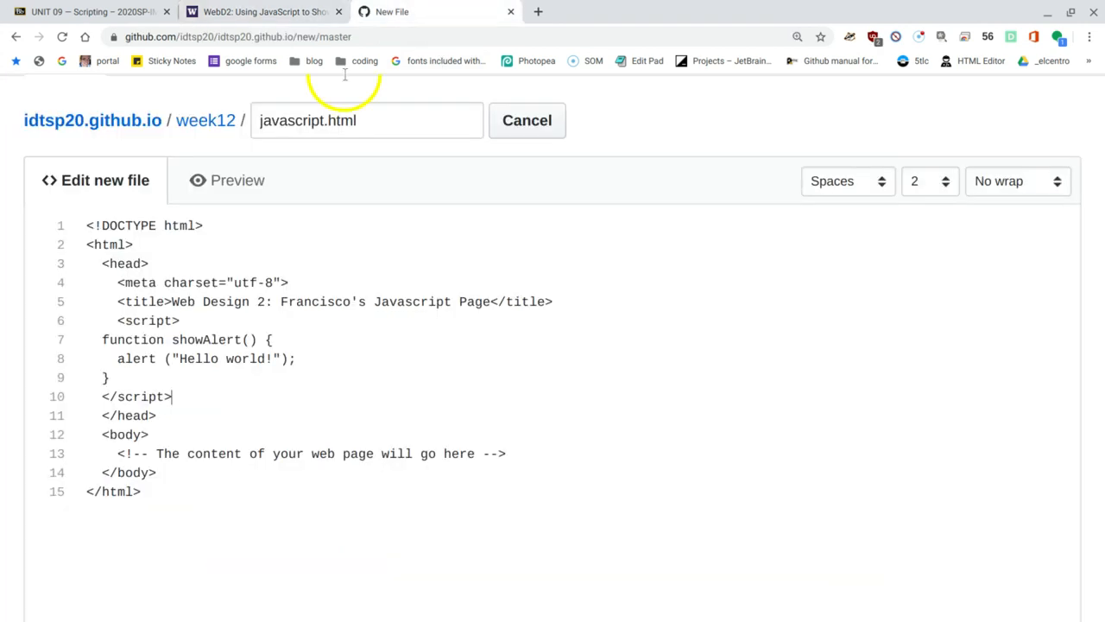
pyautogui.moveTo(141, 416)
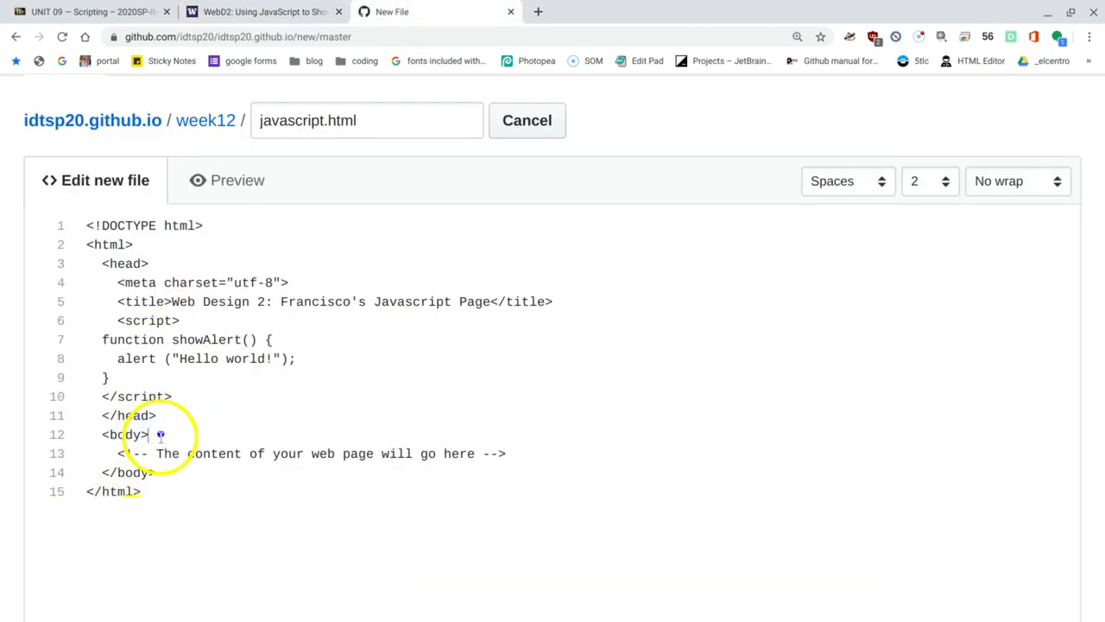
# Change the body tag to <body onload="showAlert()">
pyautogui.doubleClick(110, 431)
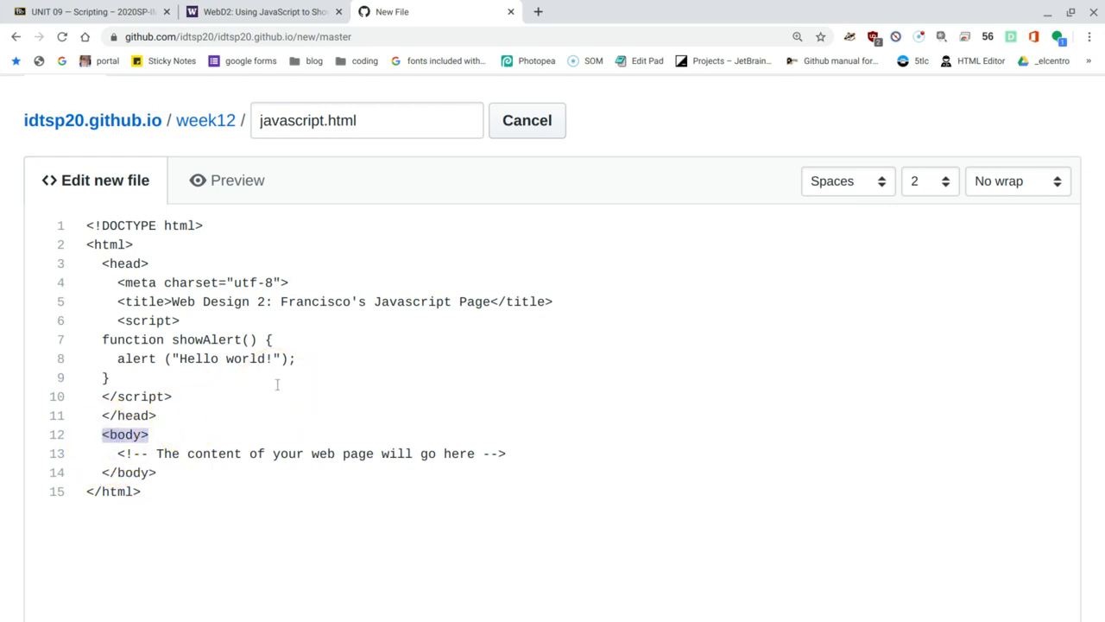
pyautogui.write('onload="showAlert()"')
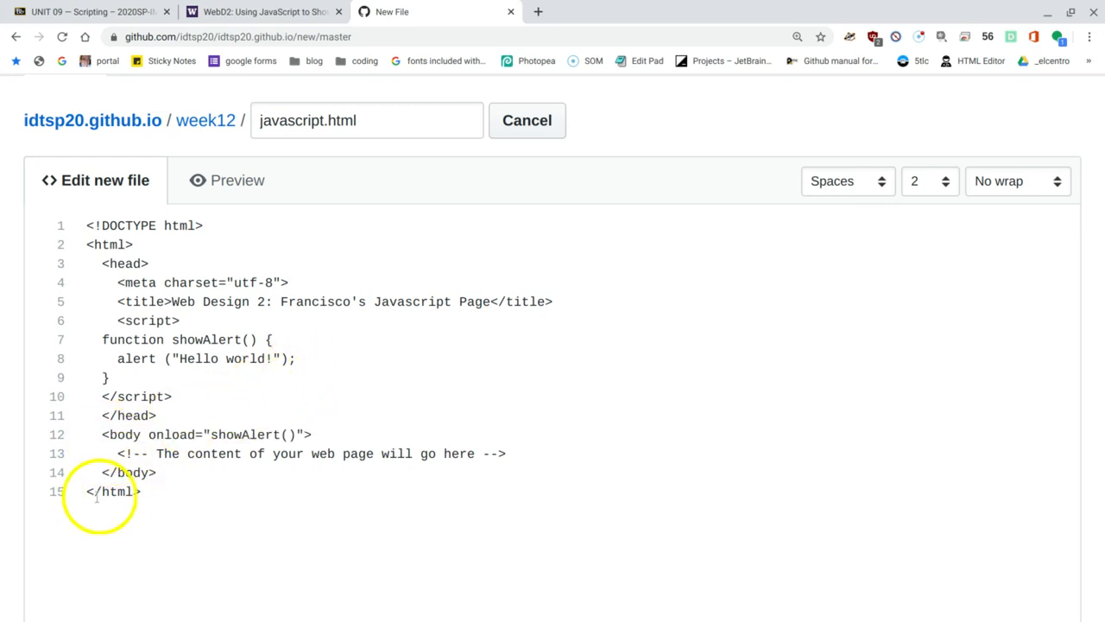
pyautogui.moveTo(301, 427)
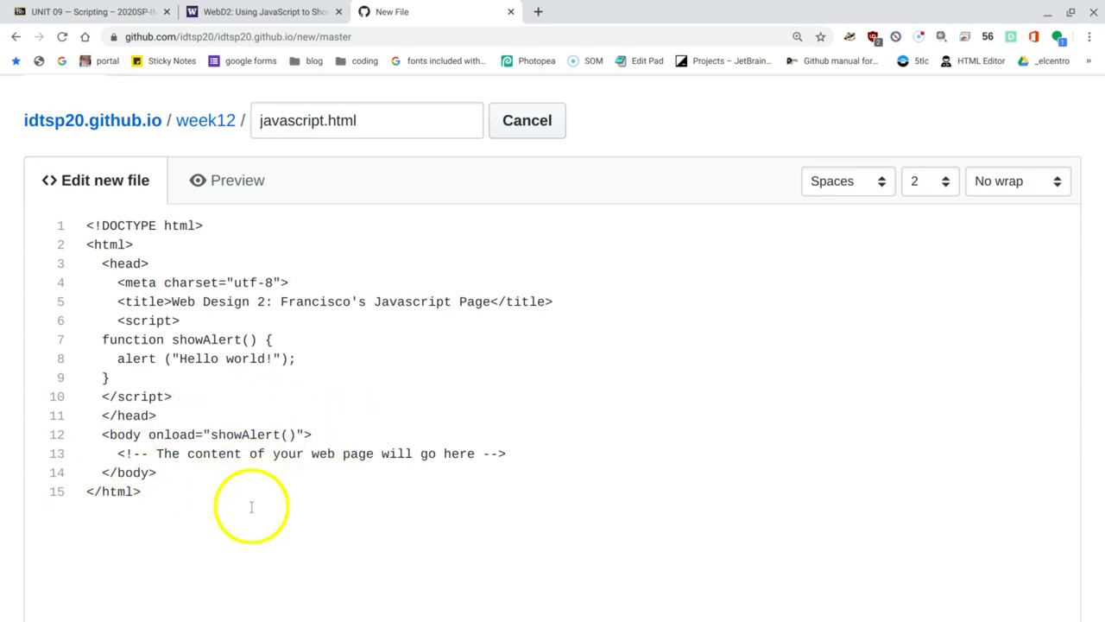
pyautogui.moveTo(293, 417)
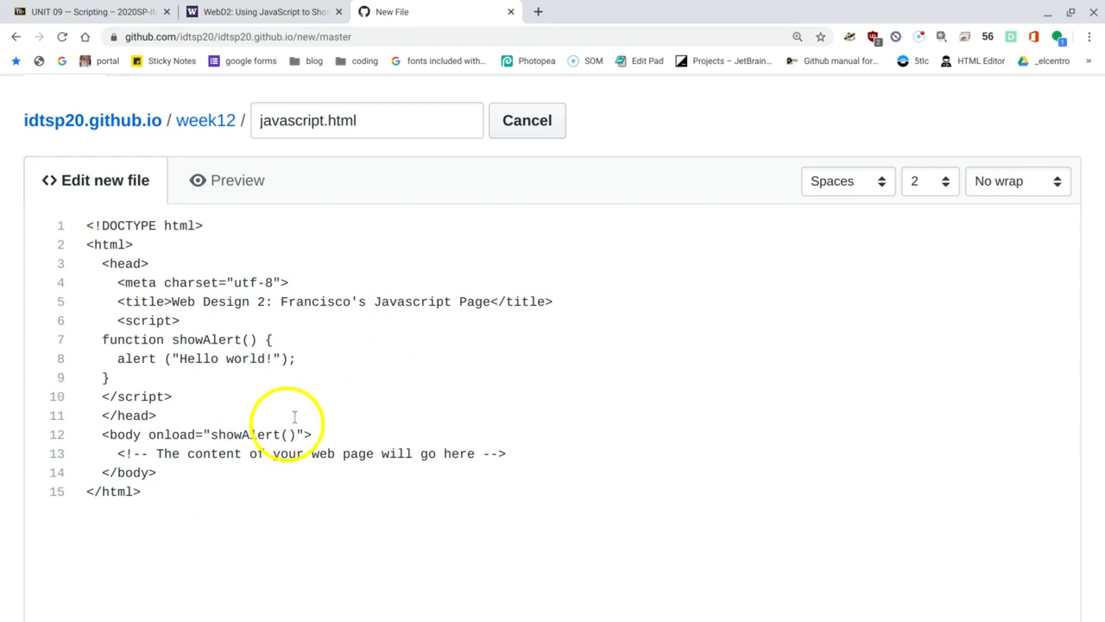
pyautogui.moveTo(235, 374)
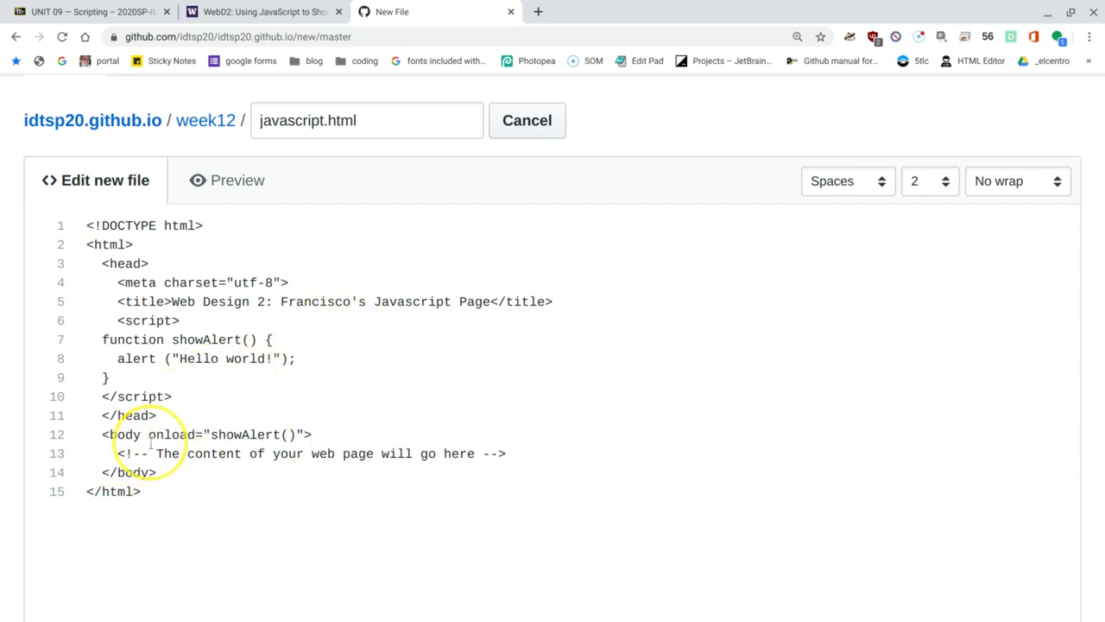
pyautogui.moveTo(174, 359)
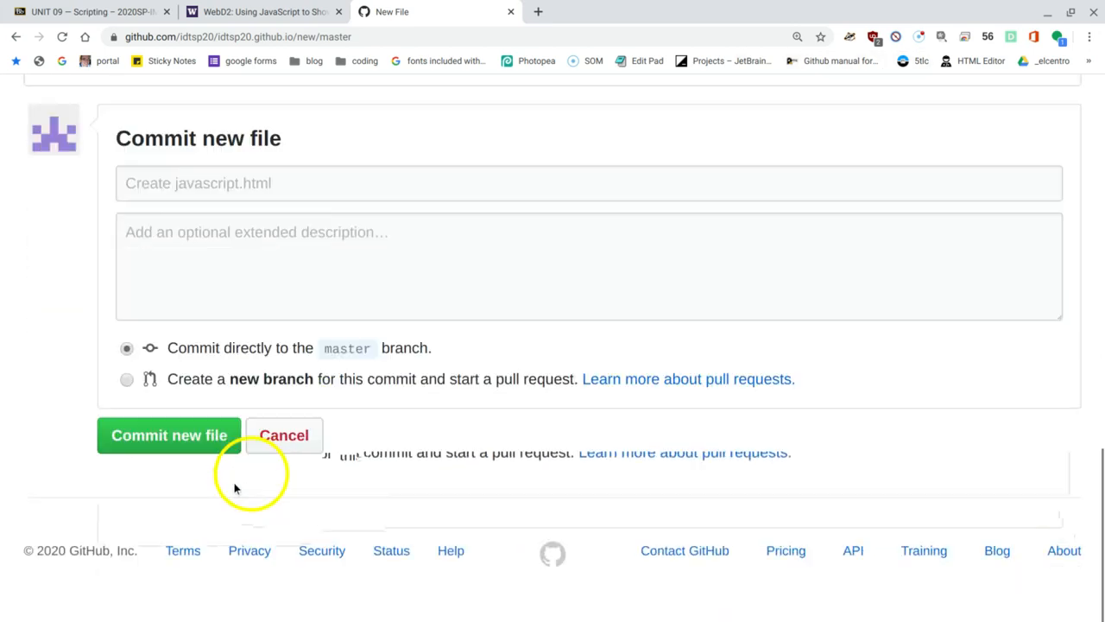
# Commit javascript.html to the week12 folder and reopen the saved file
pyautogui.click(168, 436)
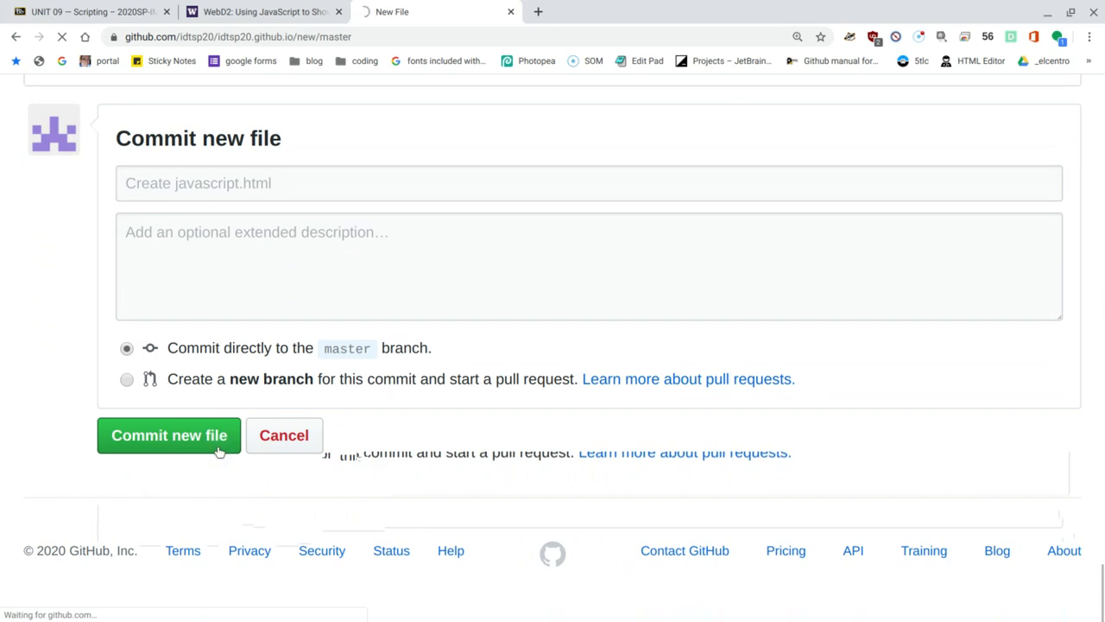
pyautogui.click(168, 435)
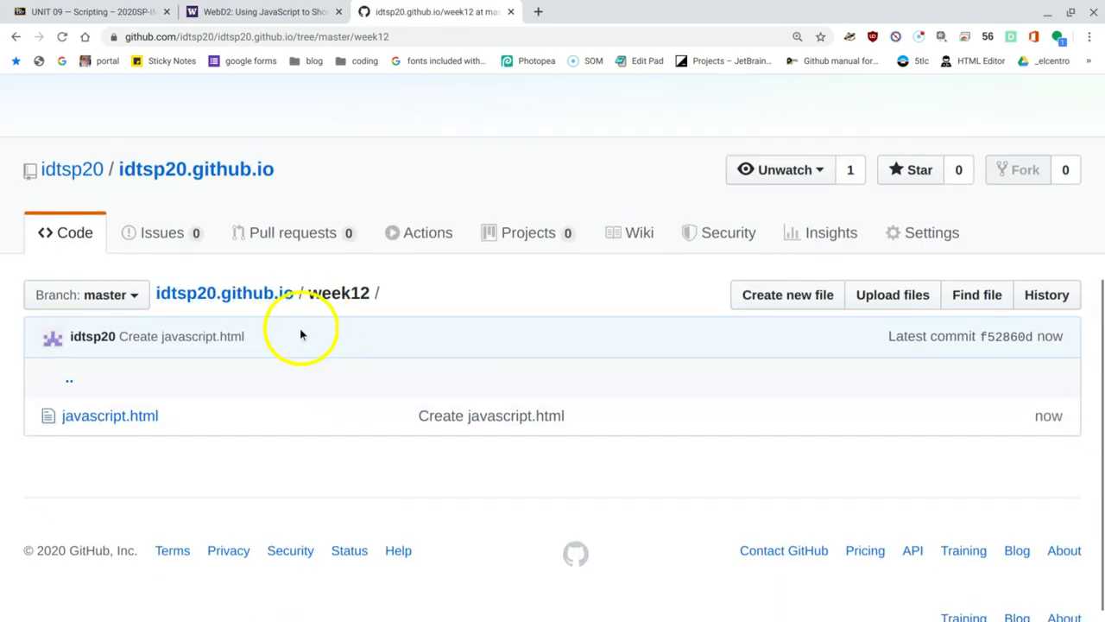
pyautogui.moveTo(108, 416)
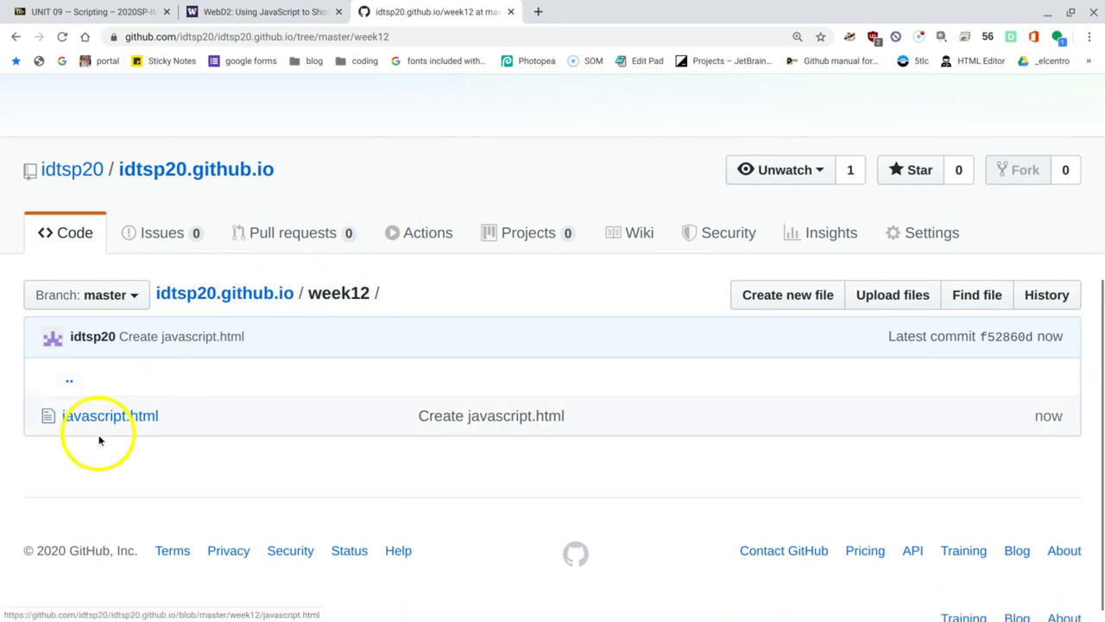
pyautogui.click(109, 415)
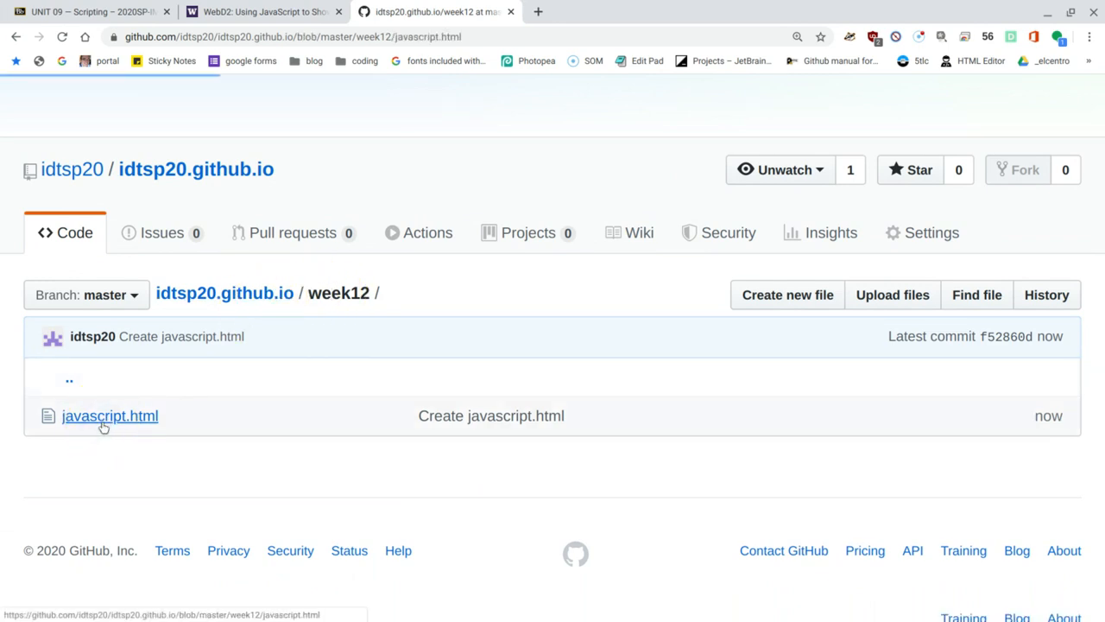
pyautogui.click(109, 415)
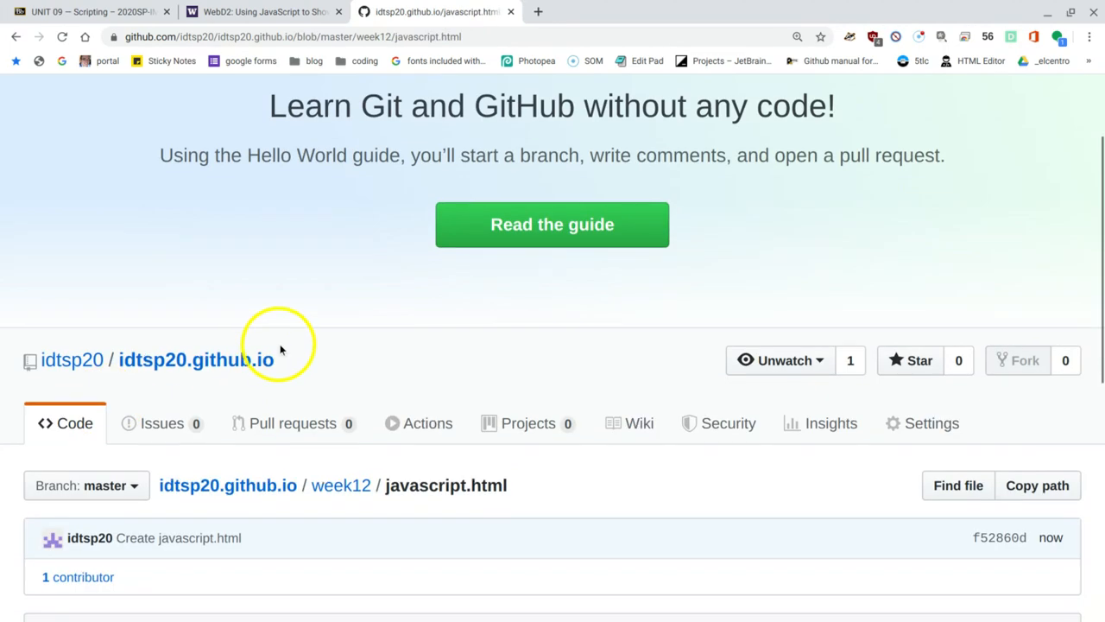
pyautogui.scroll(-3)
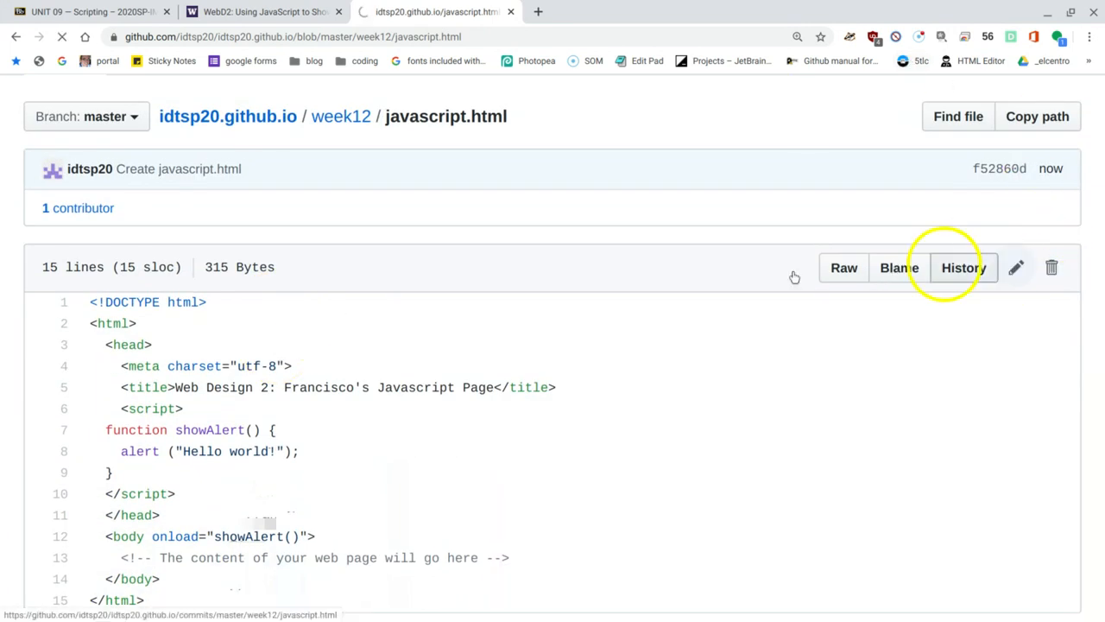
pyautogui.click(1018, 267)
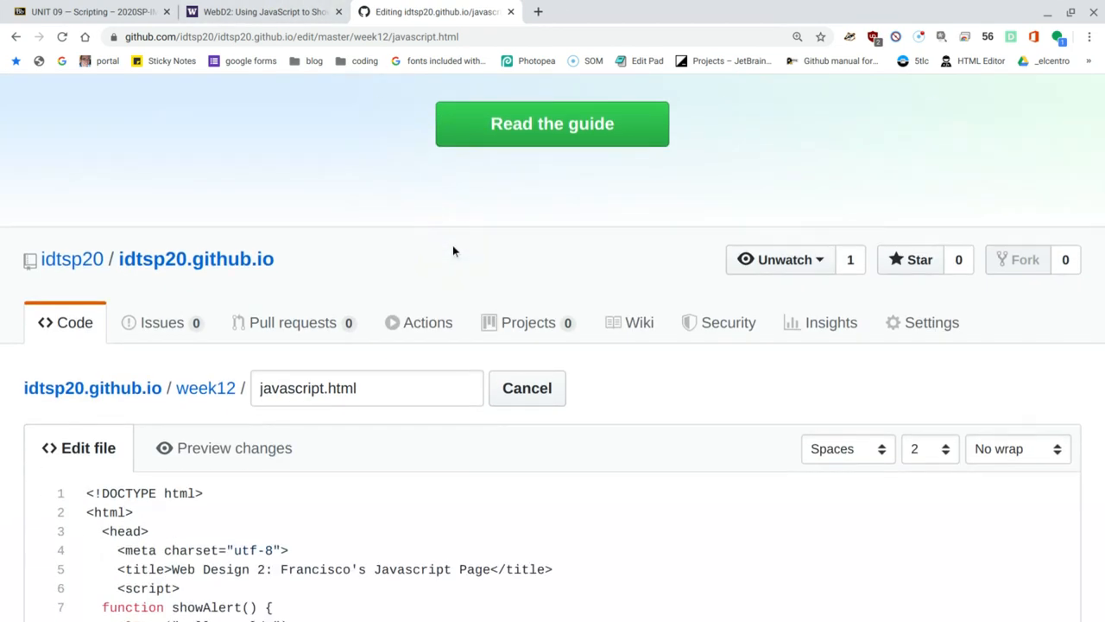
pyautogui.moveTo(538, 11)
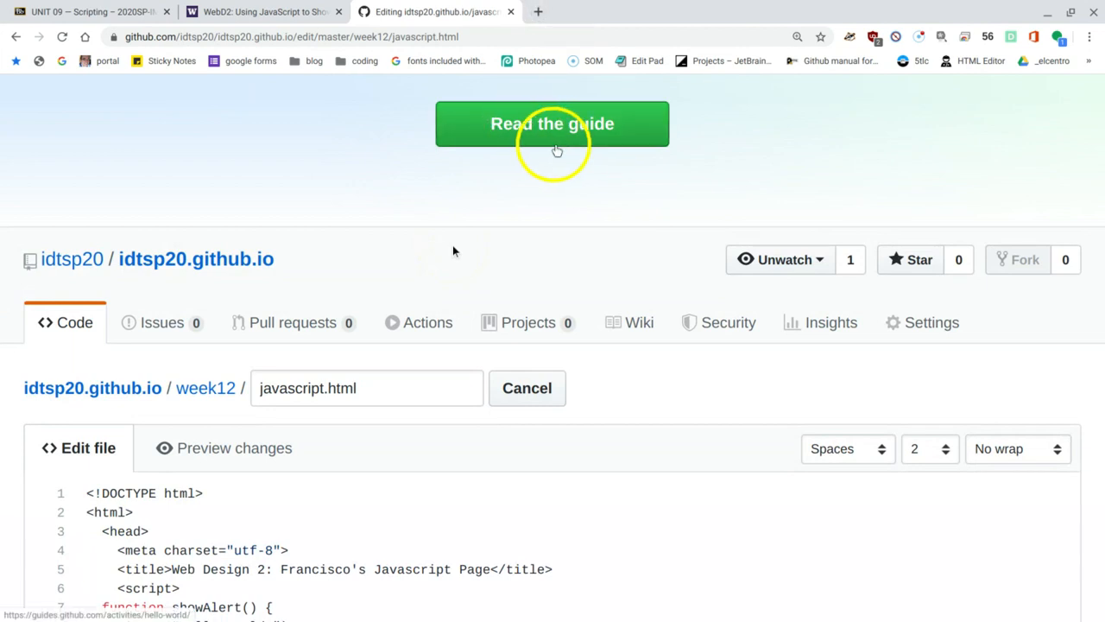
pyautogui.moveTo(10, 54)
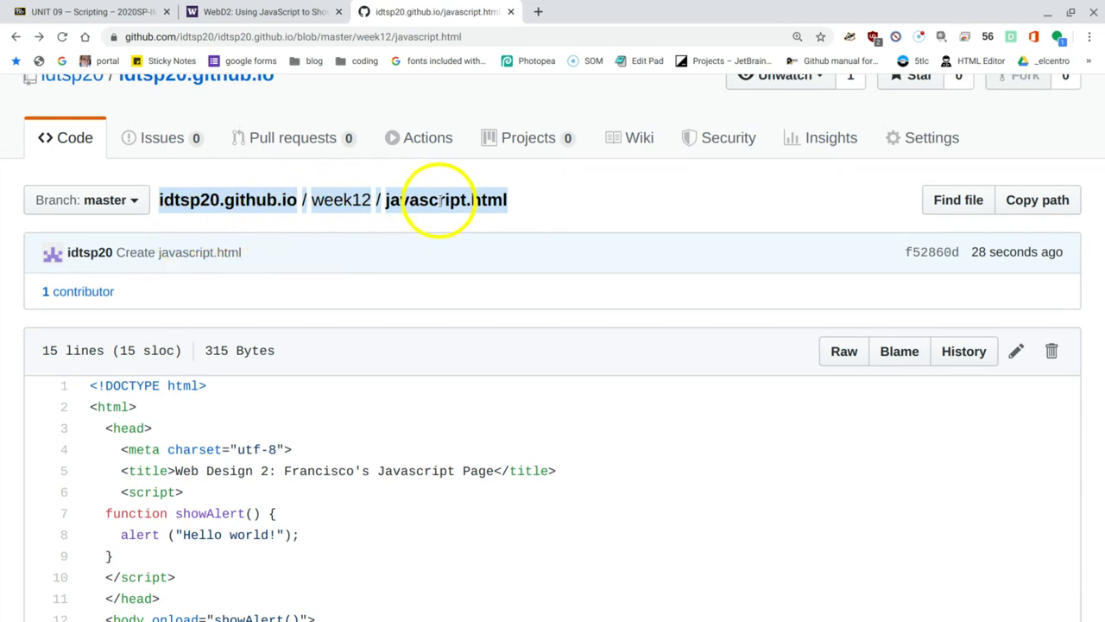
# Open the published idtsp20.github.io/week12/javascript.html page in a new tab
pyautogui.rightClick(441, 199)
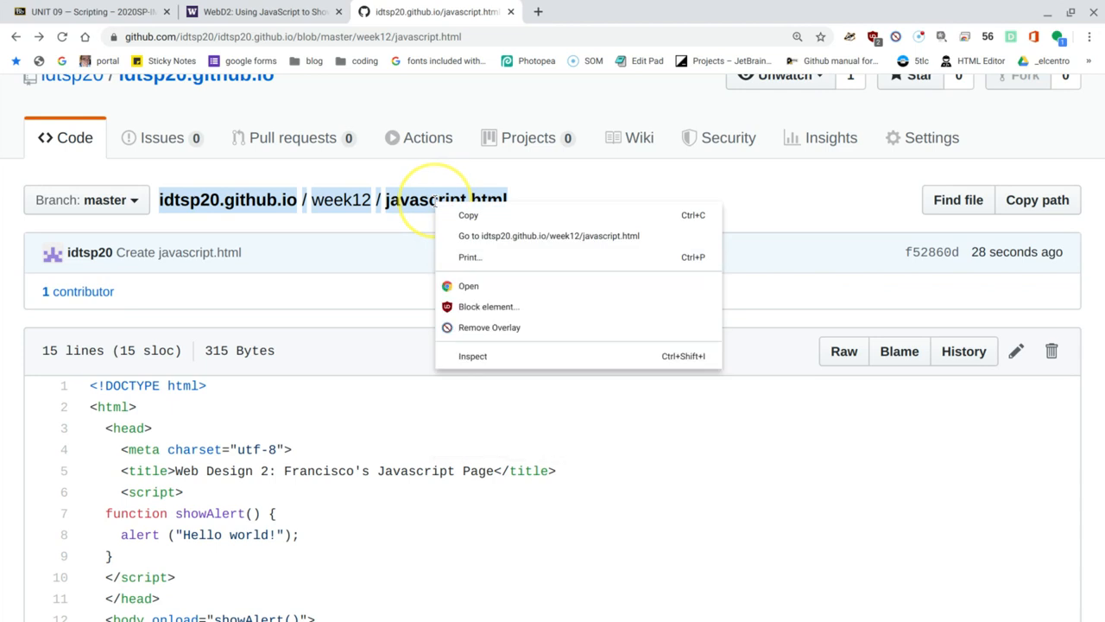
pyautogui.moveTo(551, 235)
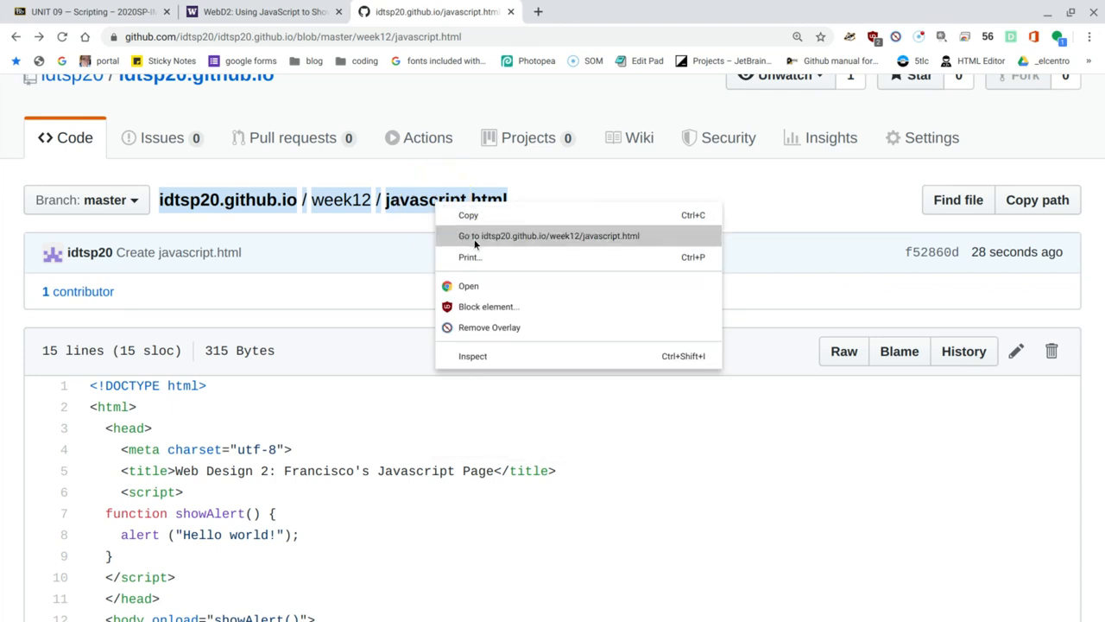
pyautogui.click(548, 235)
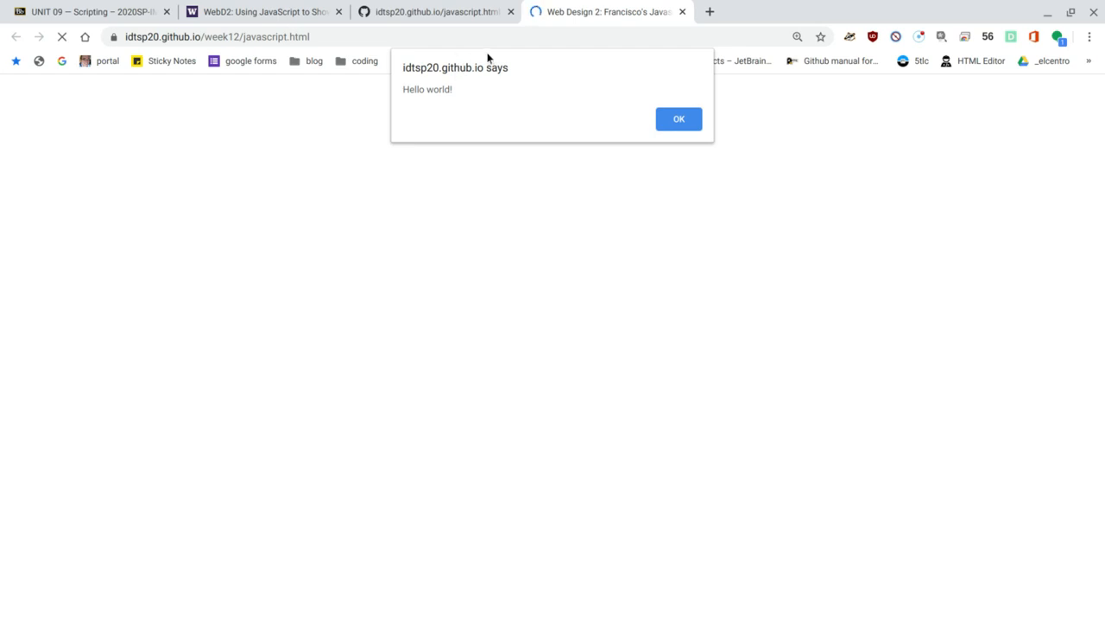
pyautogui.moveTo(435, 114)
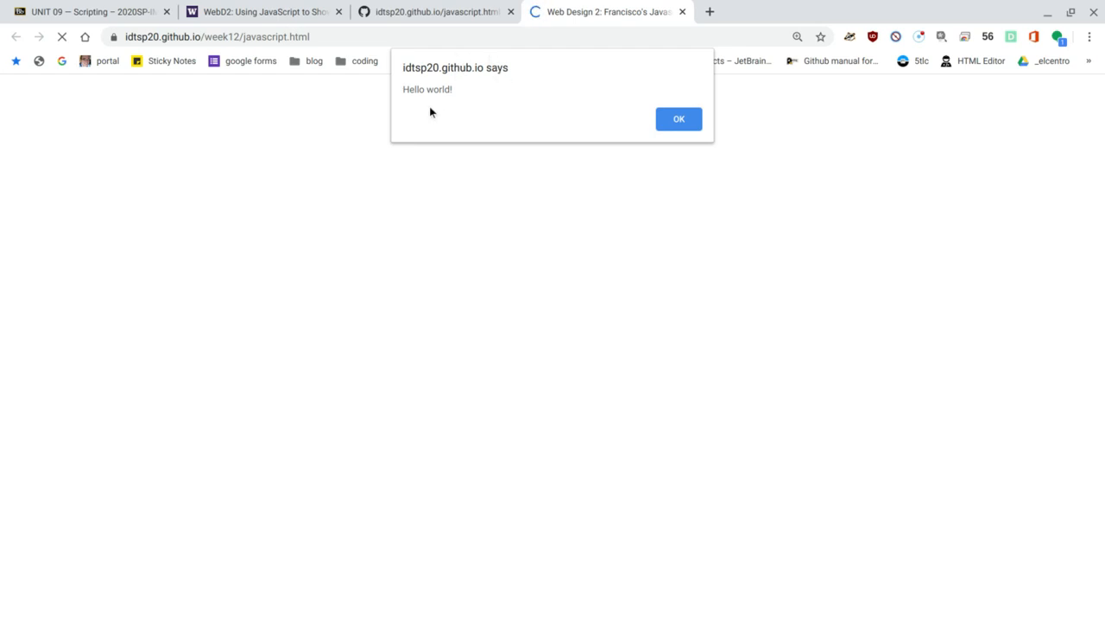
# Dismiss the live page's 'Hello world!' alert and return to the WebD2 lesson
pyautogui.click(678, 118)
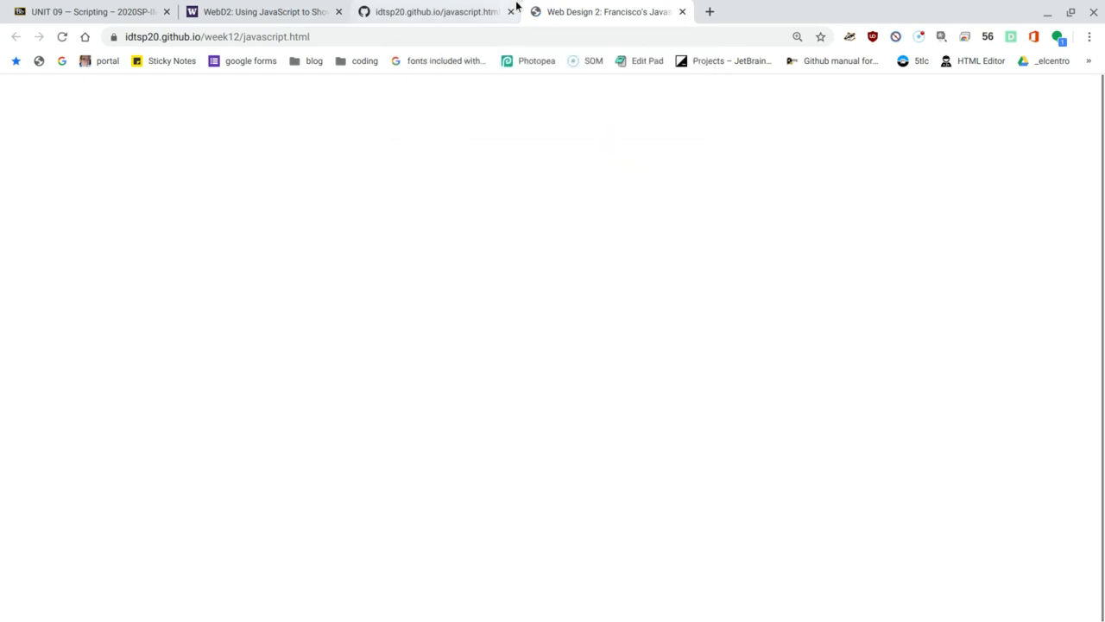
pyautogui.click(430, 12)
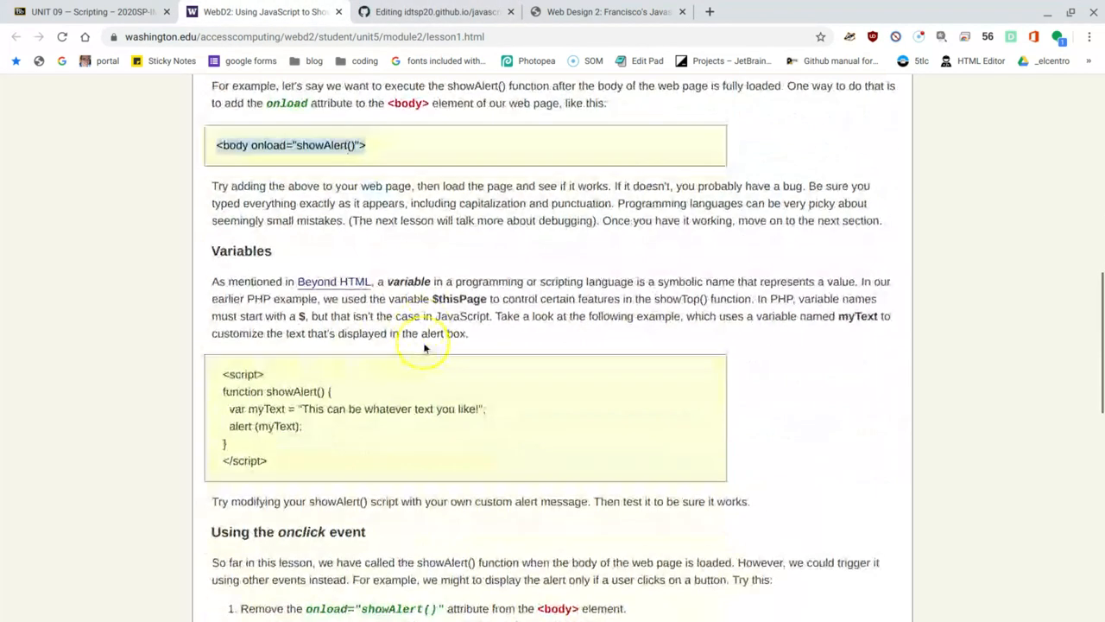
# Copy the lesson's myText example script from the Variables section
pyautogui.scroll(-3)
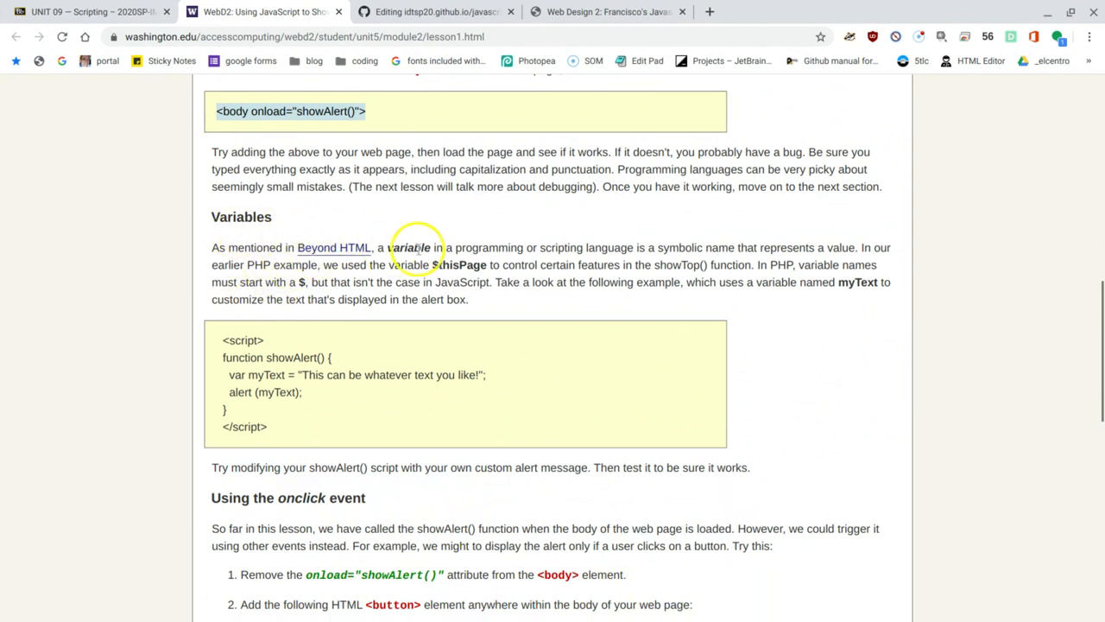
pyautogui.moveTo(382, 239)
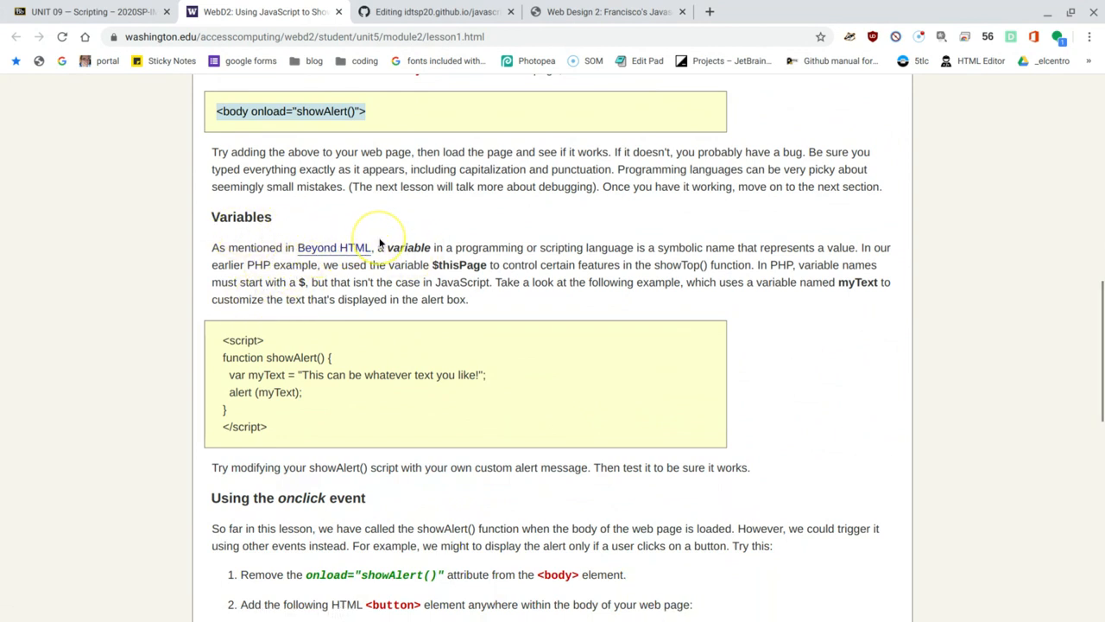
pyautogui.moveTo(373, 231)
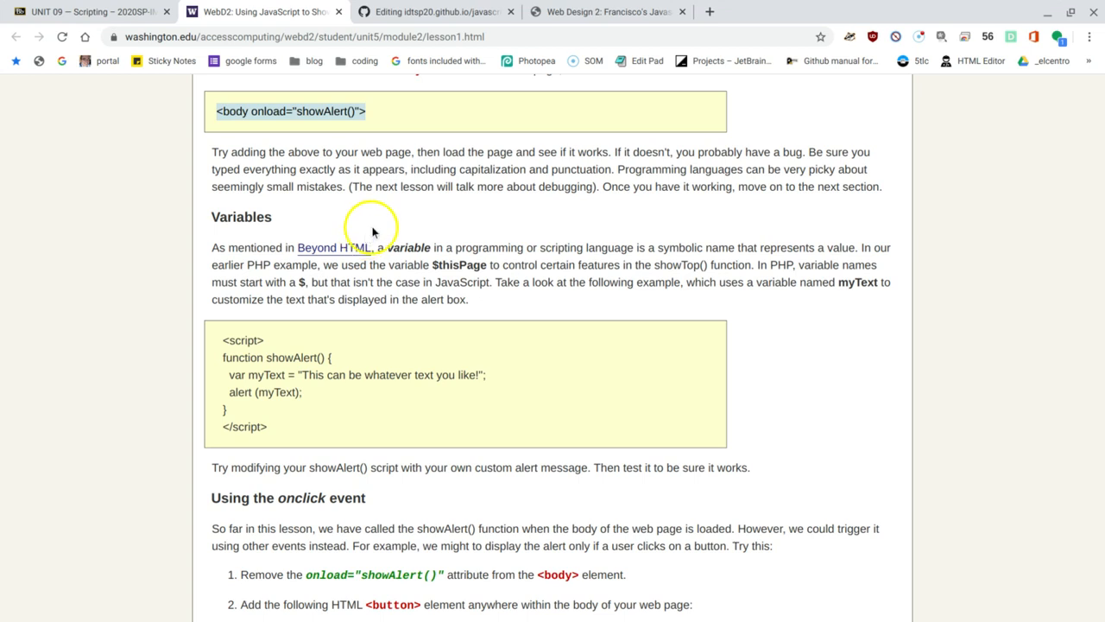
pyautogui.moveTo(605, 243)
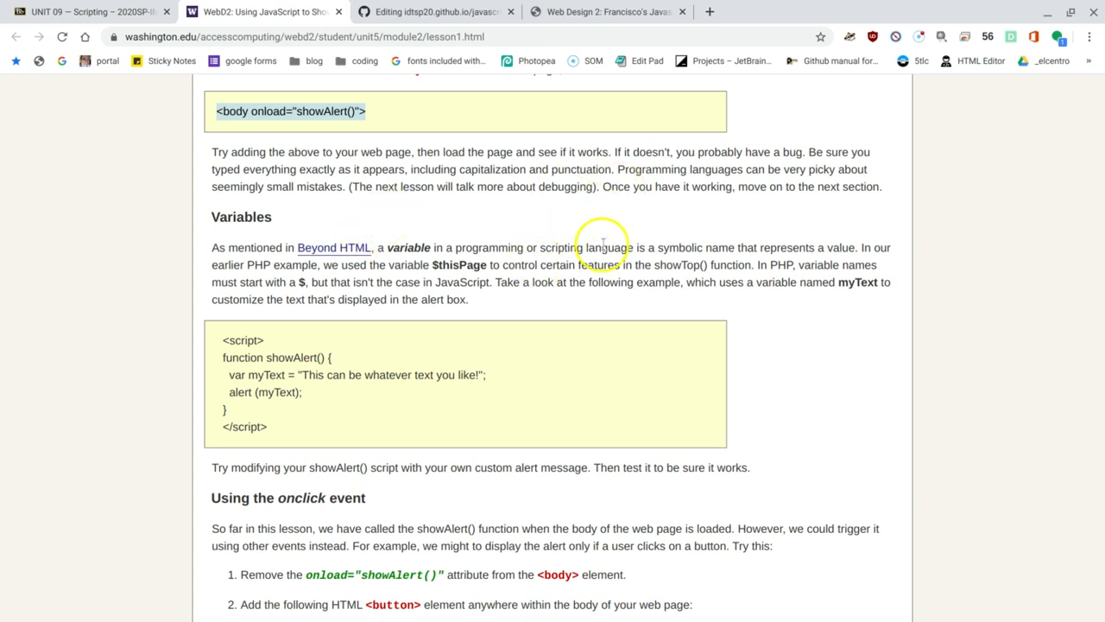
pyautogui.moveTo(602, 244)
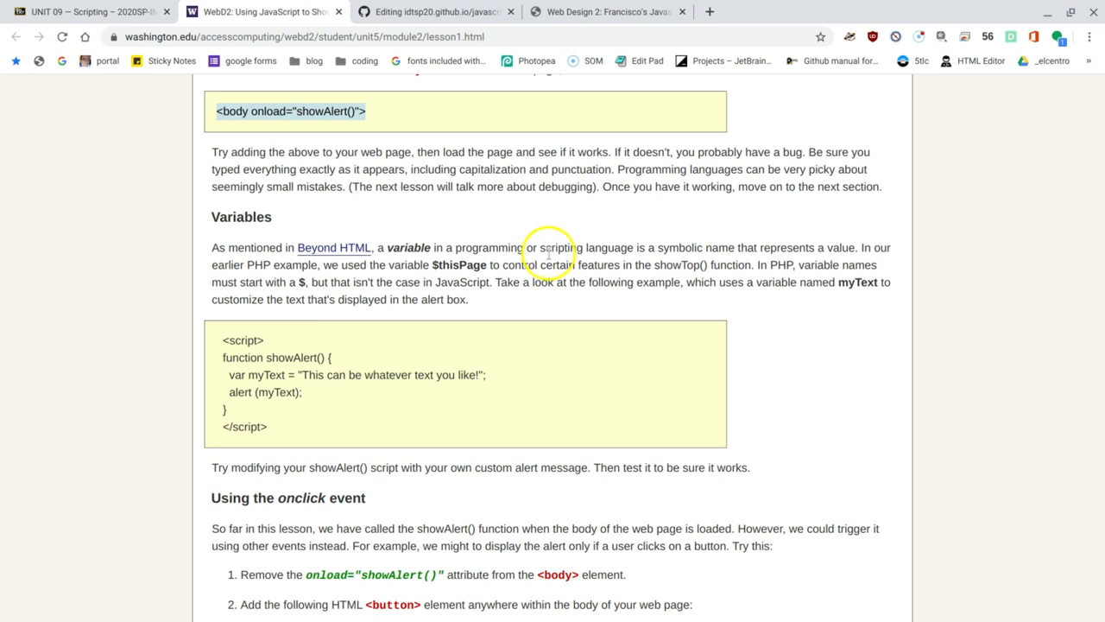
pyautogui.moveTo(470, 273)
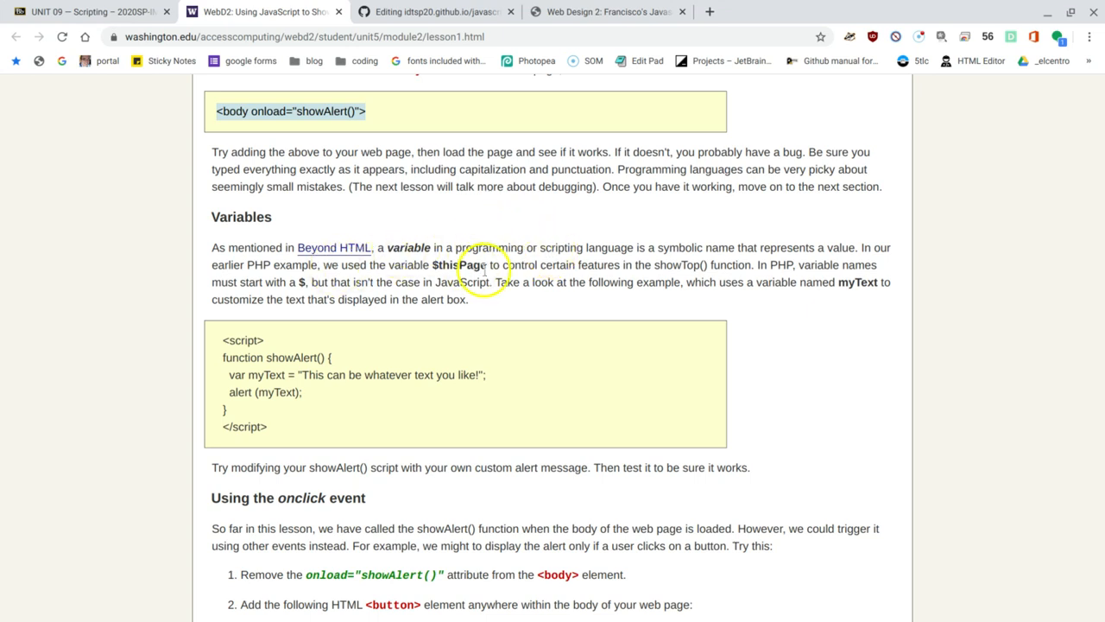
pyautogui.moveTo(597, 283)
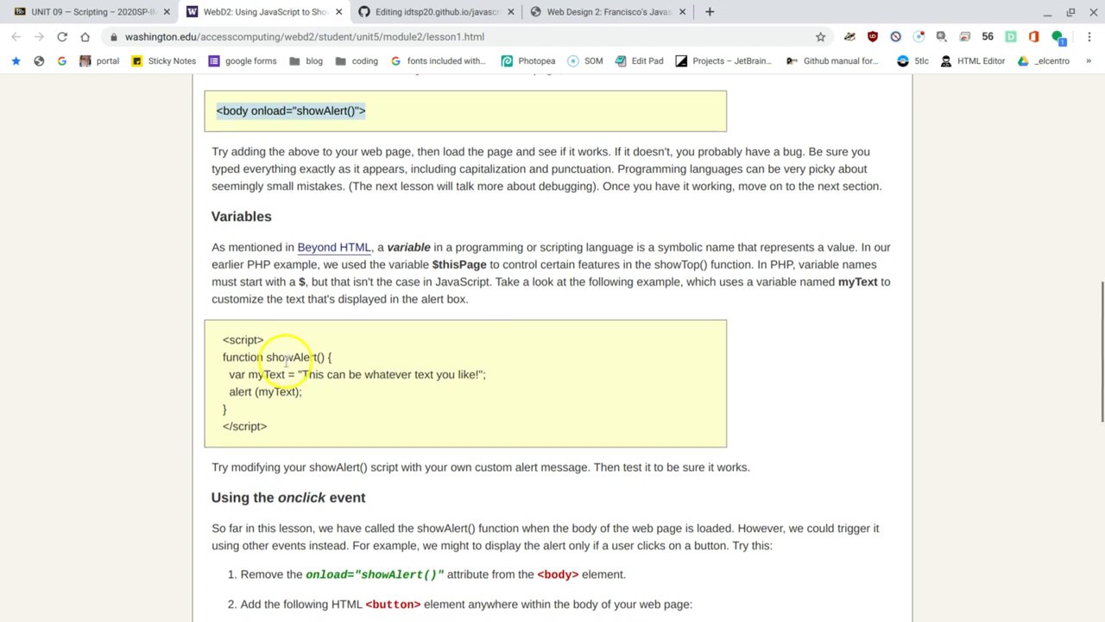
pyautogui.scroll(-3)
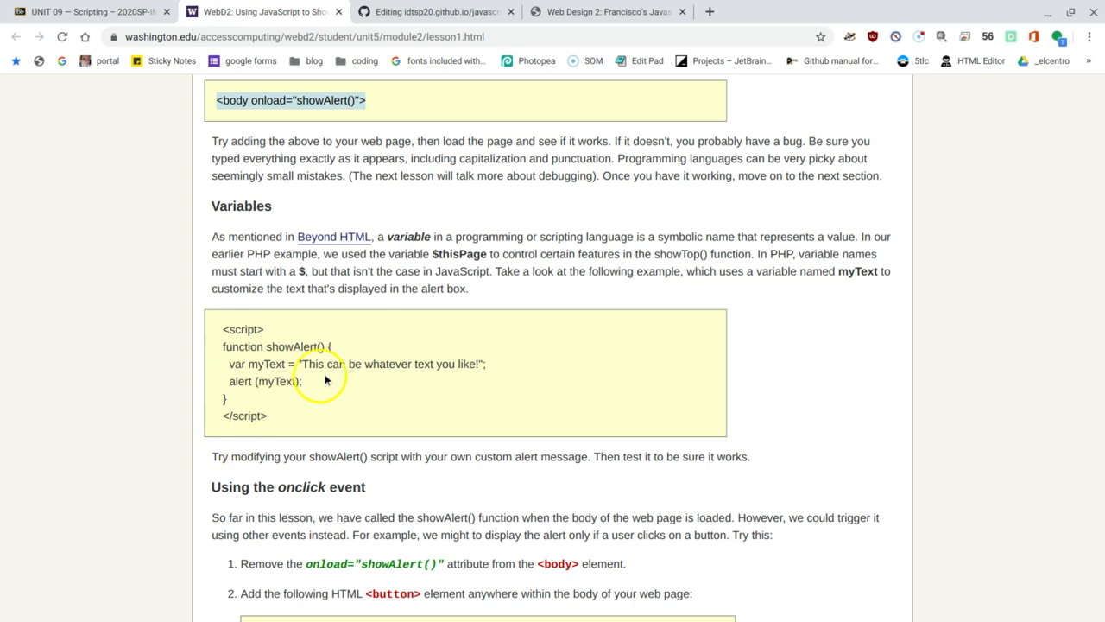
pyautogui.moveTo(422, 230)
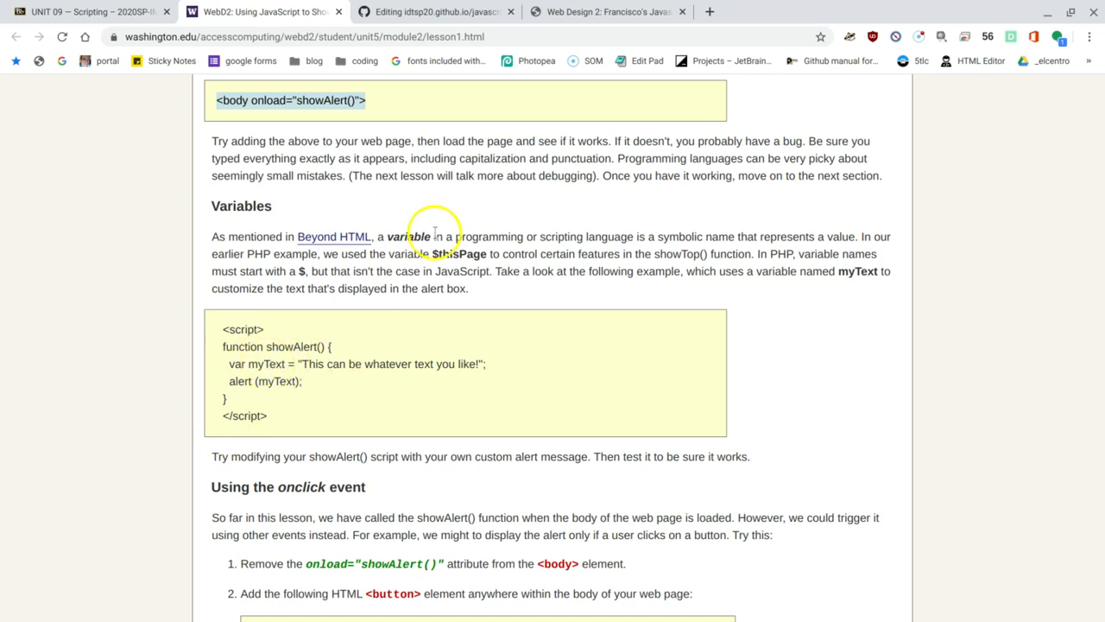
pyautogui.moveTo(314, 358)
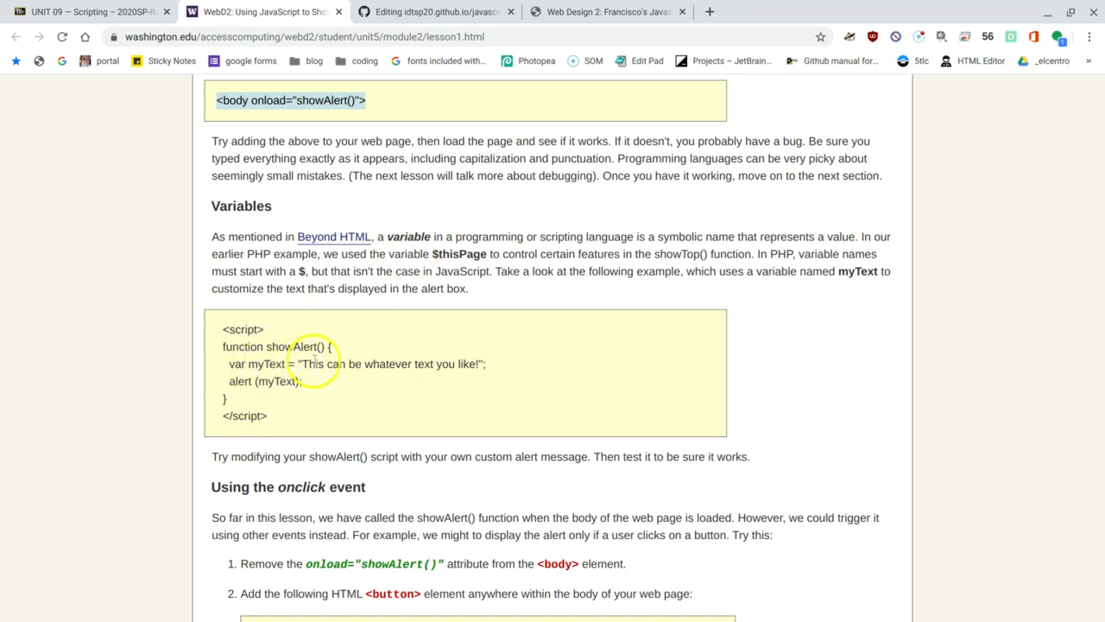
pyautogui.moveTo(308, 364)
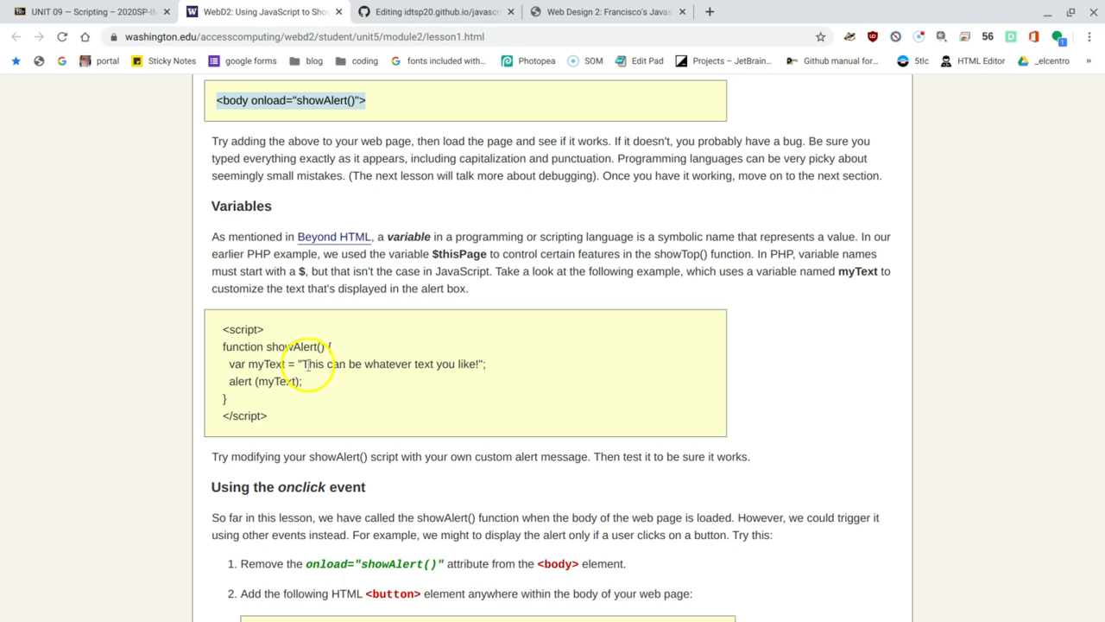
pyautogui.moveTo(304, 364); pyautogui.dragTo(474, 364)
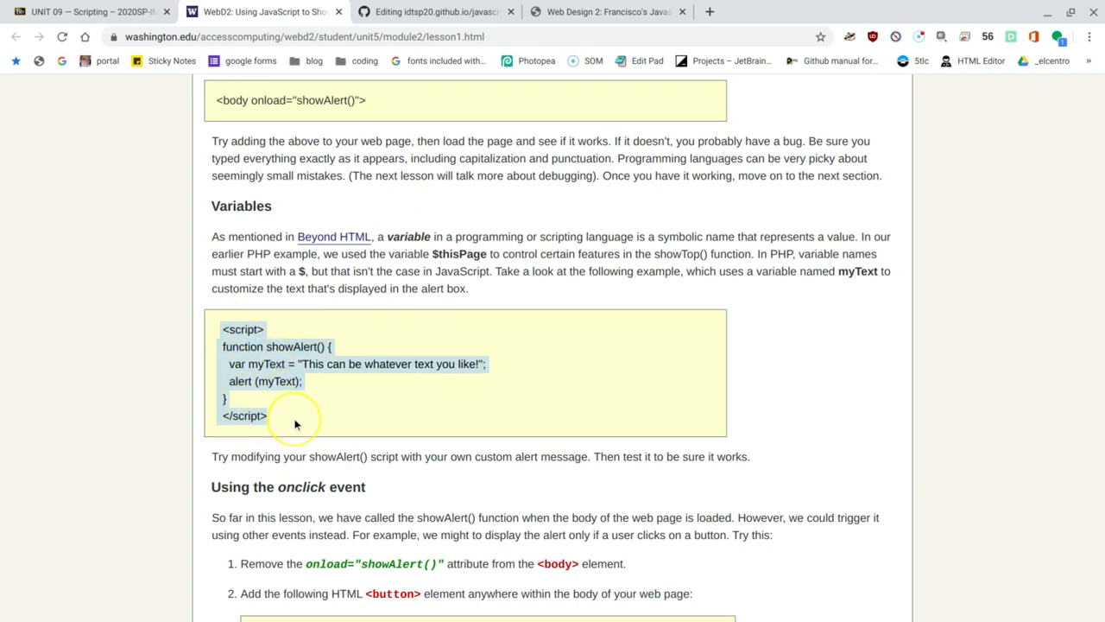
pyautogui.moveTo(328, 390)
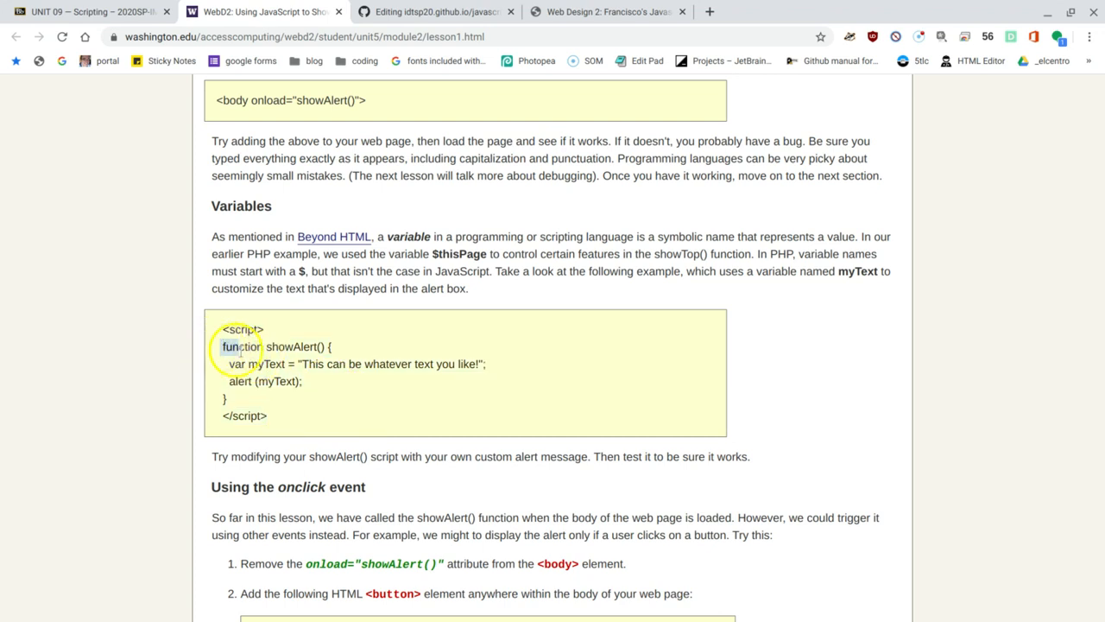
pyautogui.moveTo(221, 346); pyautogui.dragTo(331, 398)
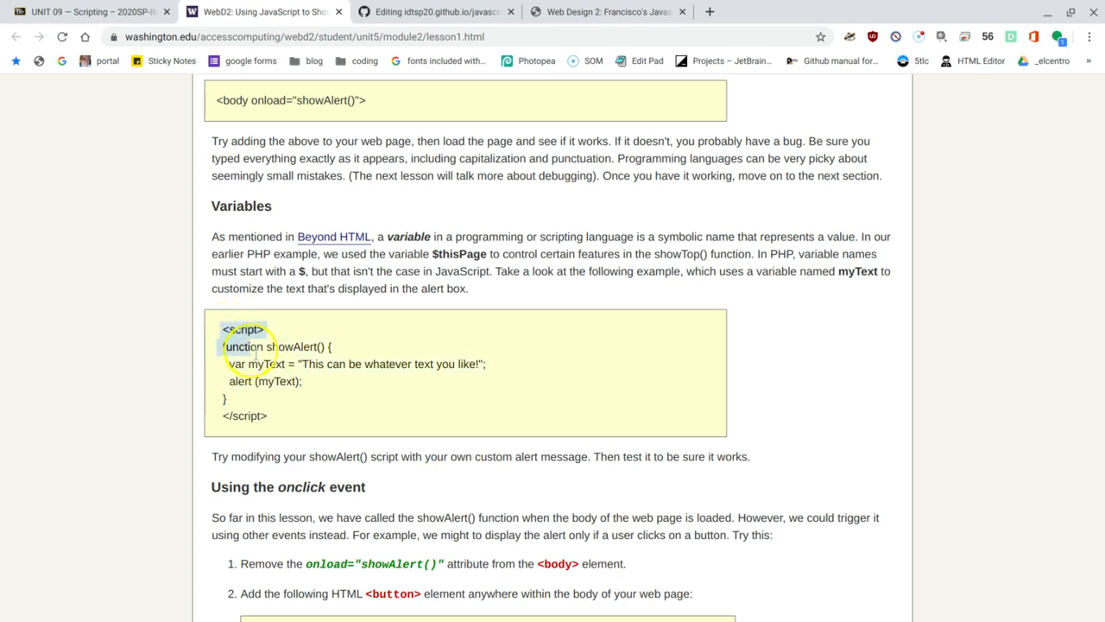
pyautogui.rightClick(281, 361)
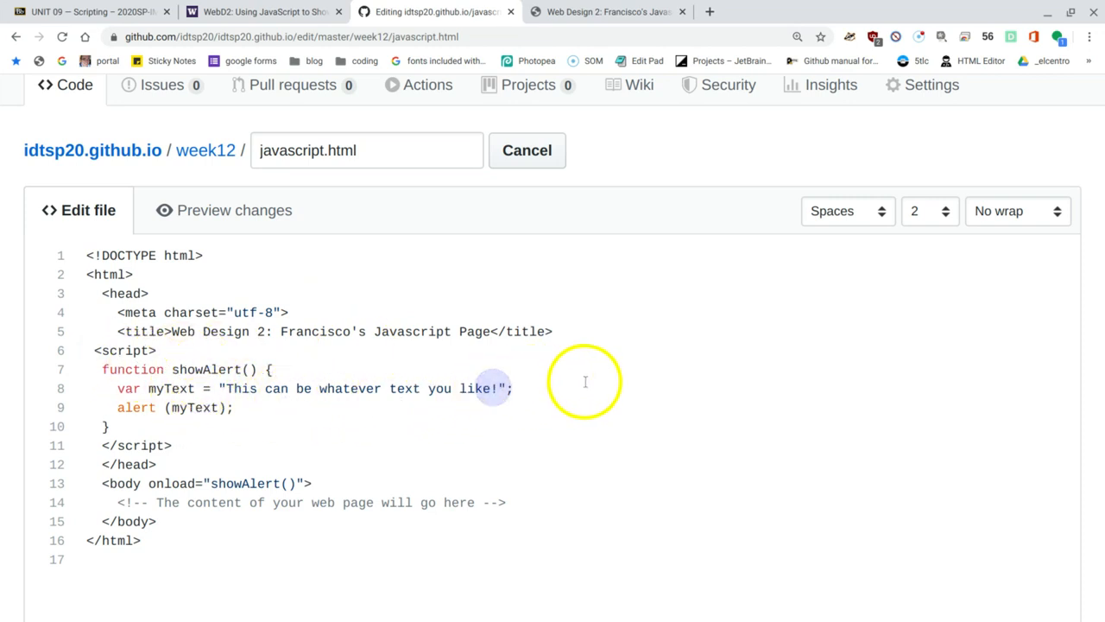
# Change the alert message text to 'Welcome to IMED-2415!'
pyautogui.moveTo(389, 387); pyautogui.dragTo(499, 387)
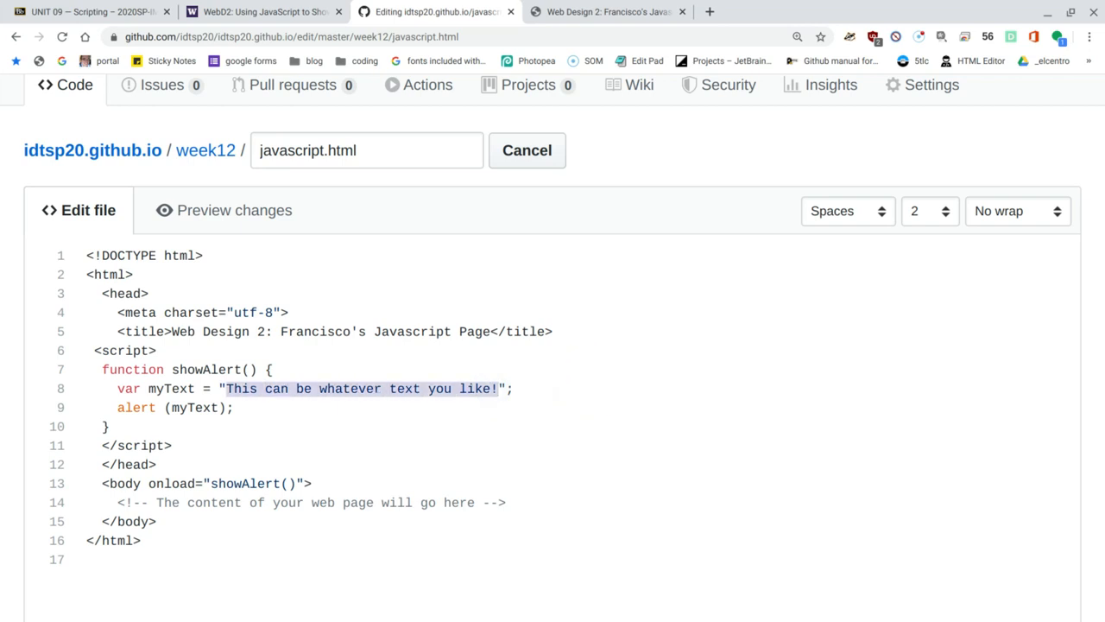
pyautogui.write('Welcome to";')
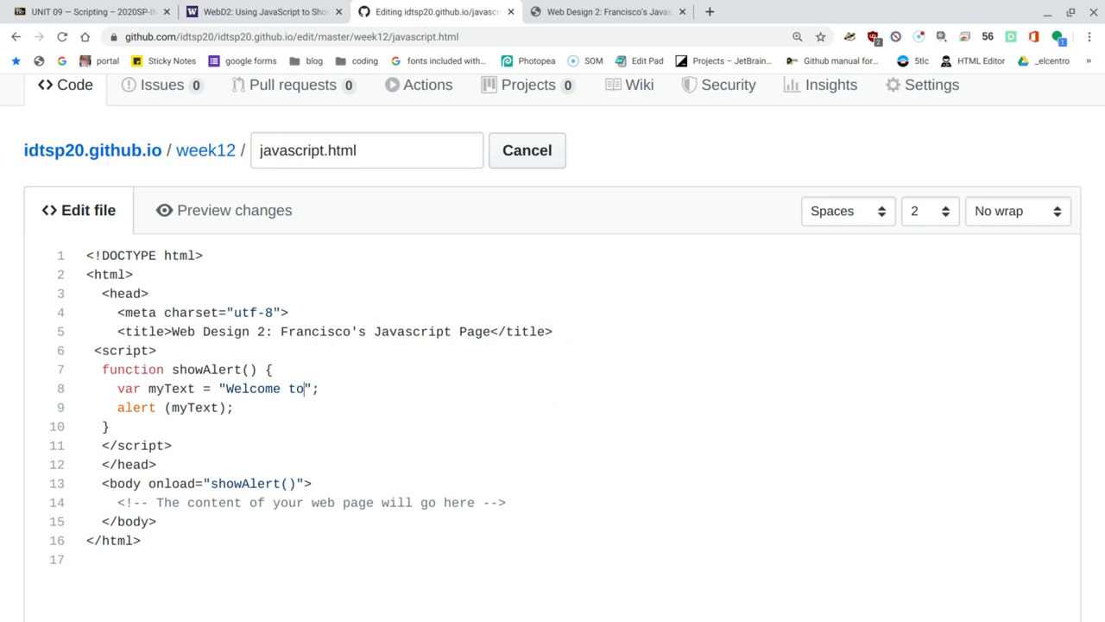
pyautogui.write('I')
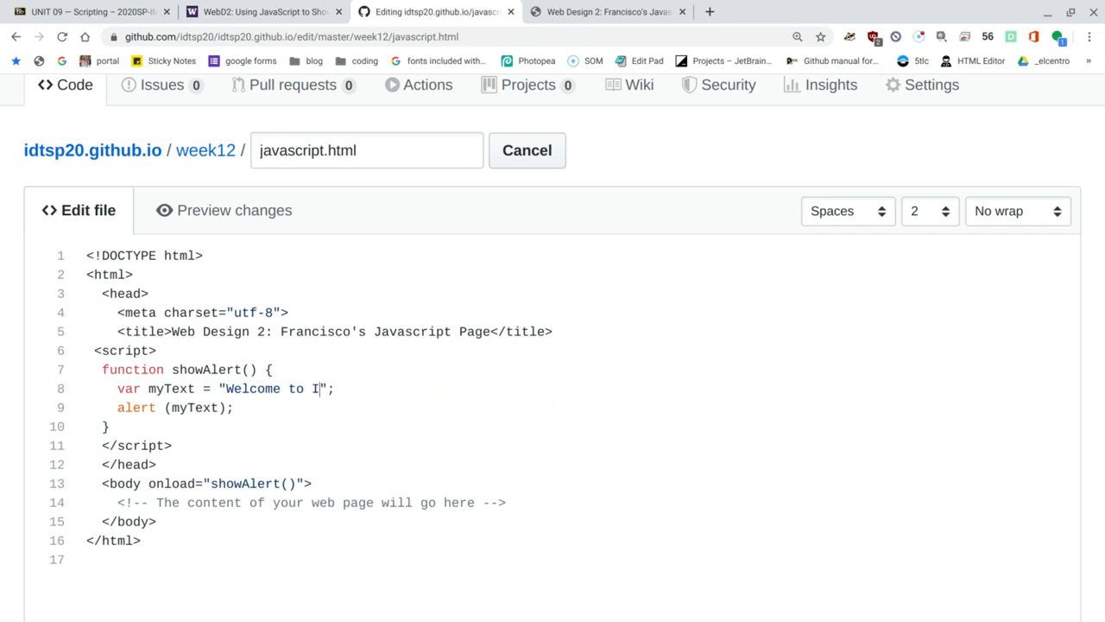
pyautogui.write('MED-2415')
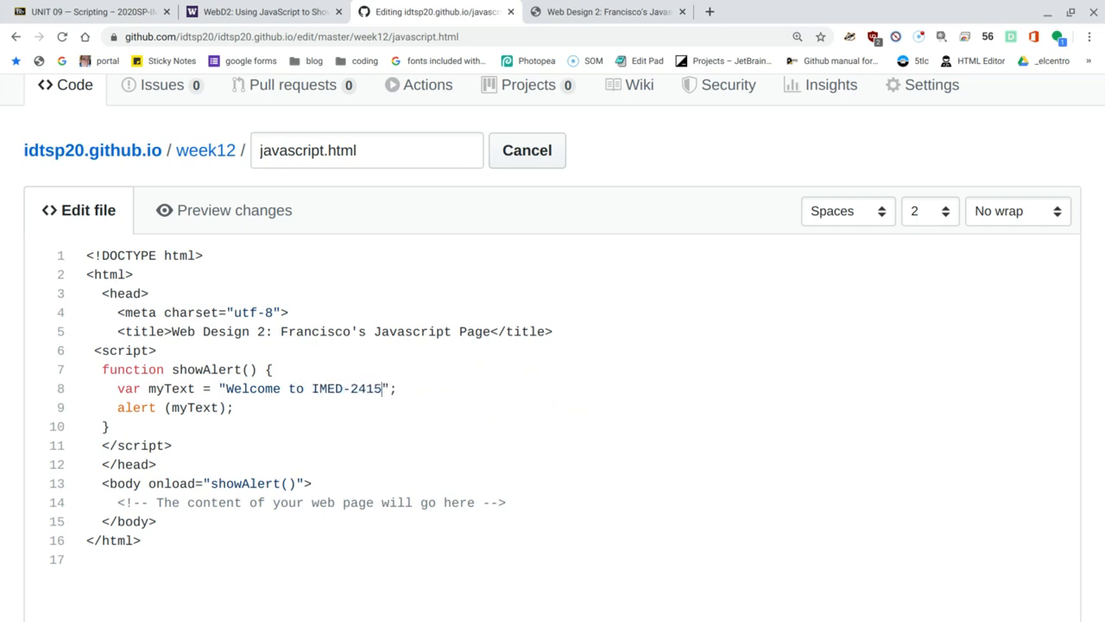
pyautogui.write('!')
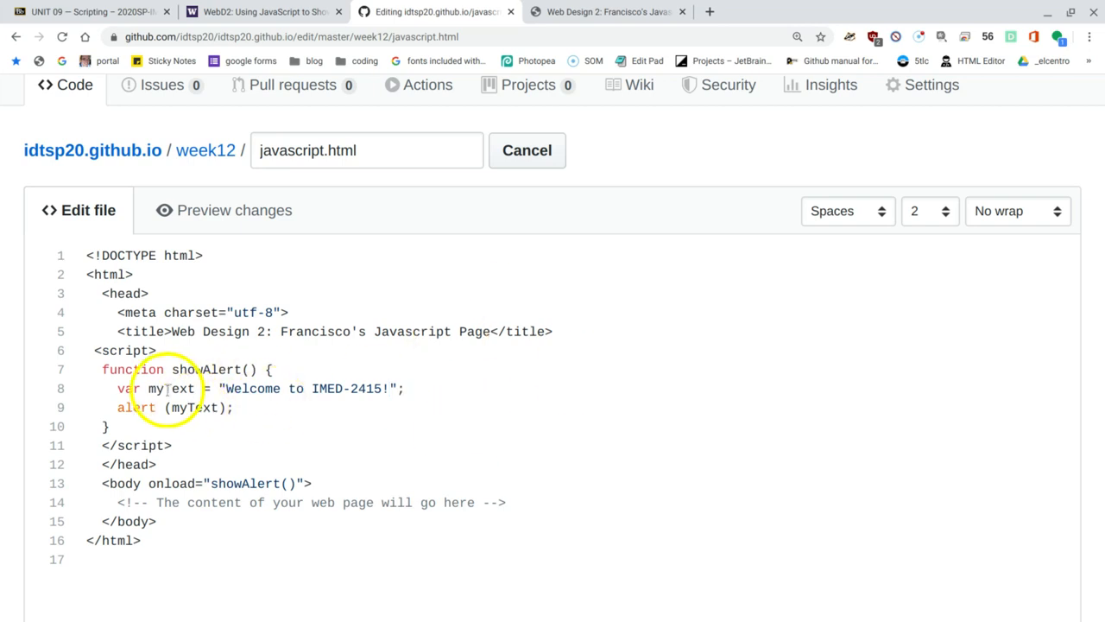
pyautogui.doubleClick(169, 388)
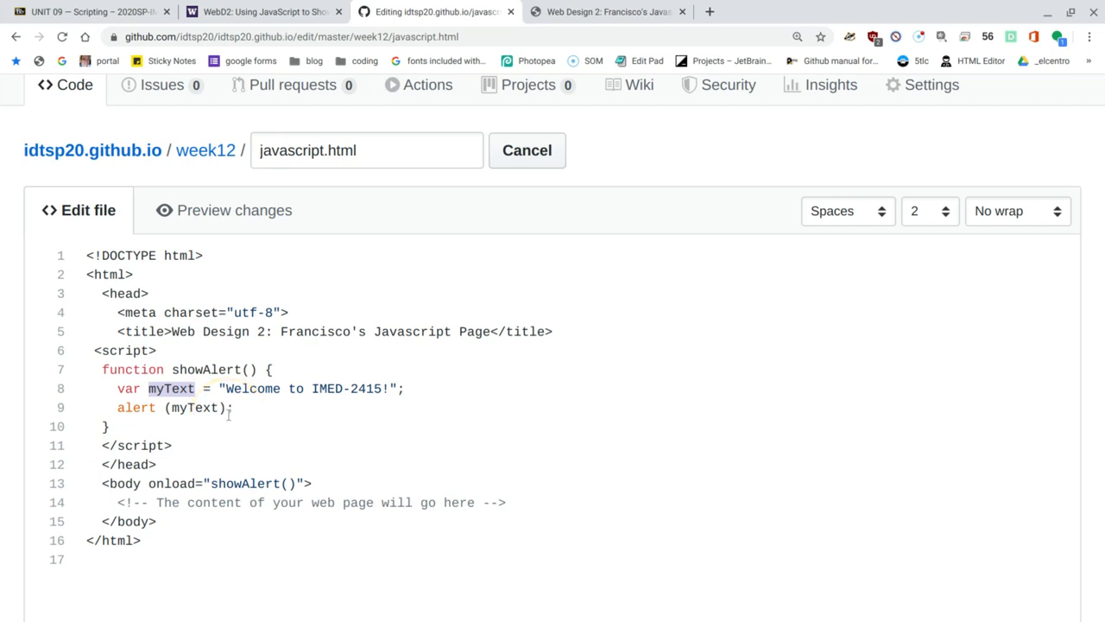
pyautogui.moveTo(197, 421)
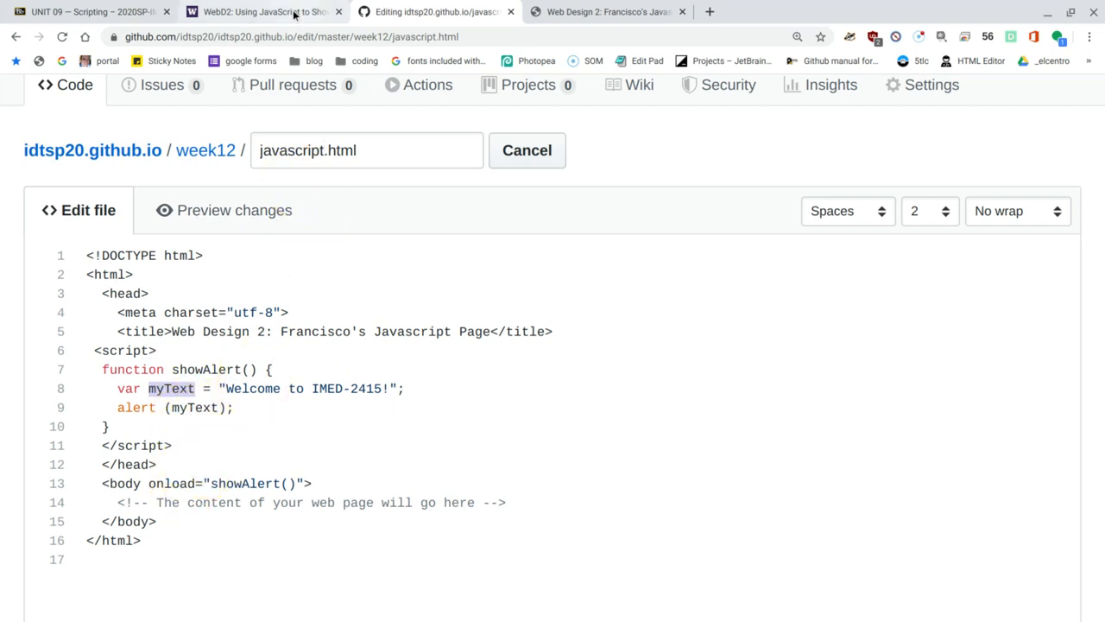
# Check the lesson, commit javascript.html to master, and reopen it for editing
pyautogui.click(250, 12)
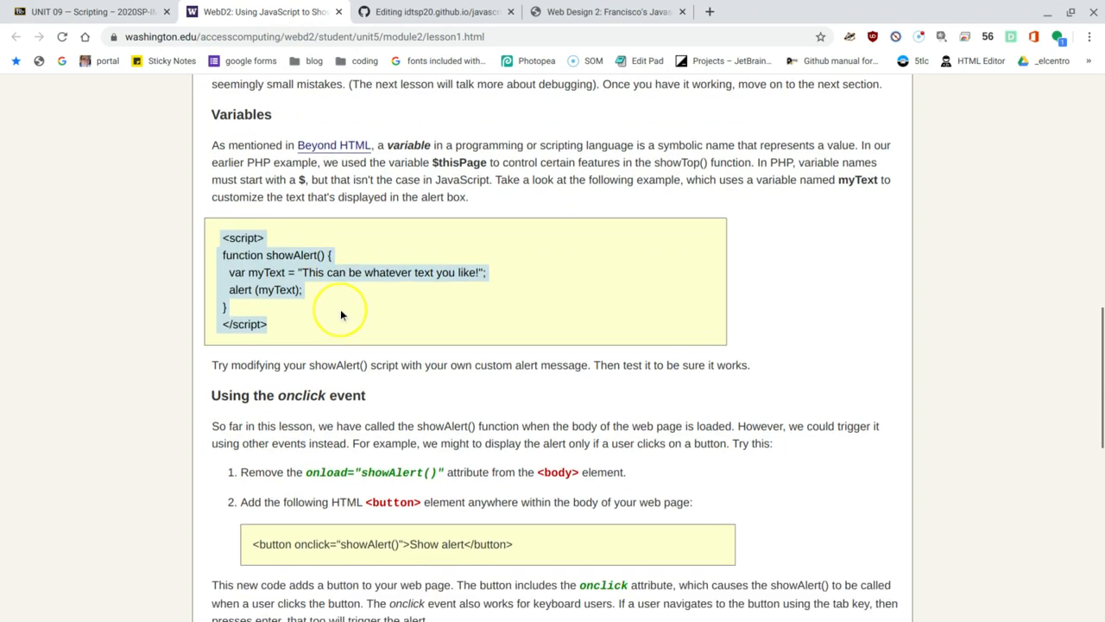
pyautogui.scroll(-3)
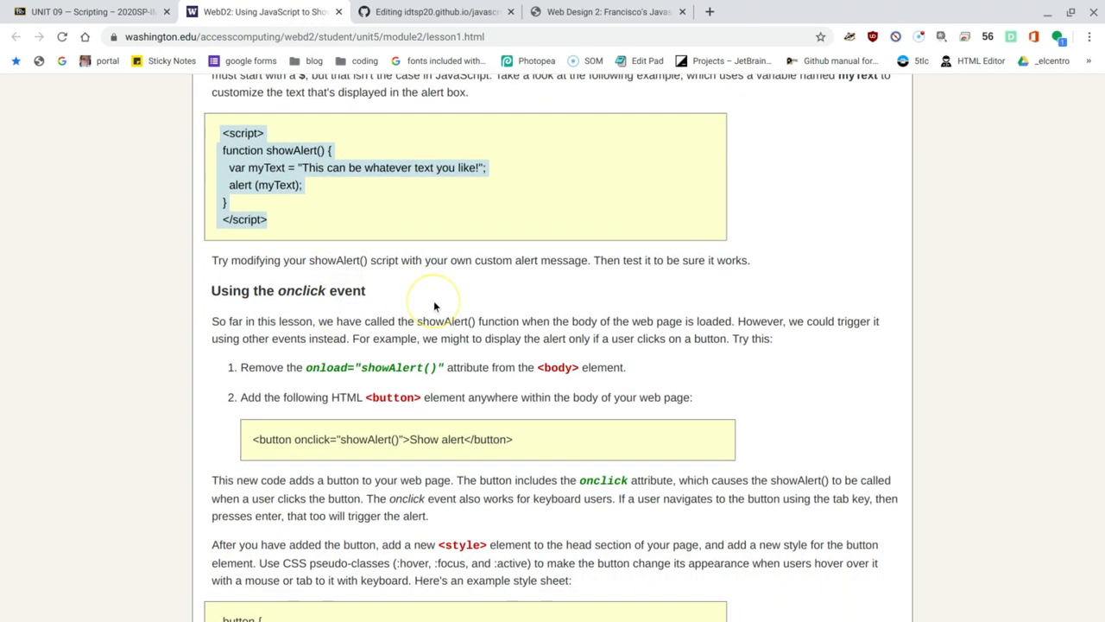
pyautogui.moveTo(382, 302)
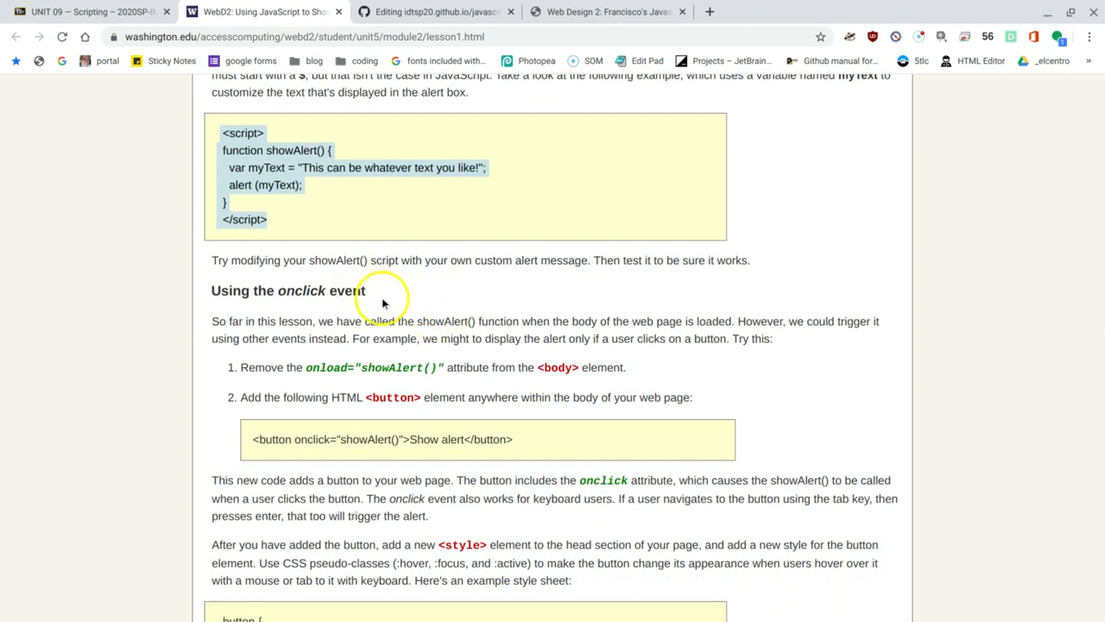
pyautogui.moveTo(651, 231)
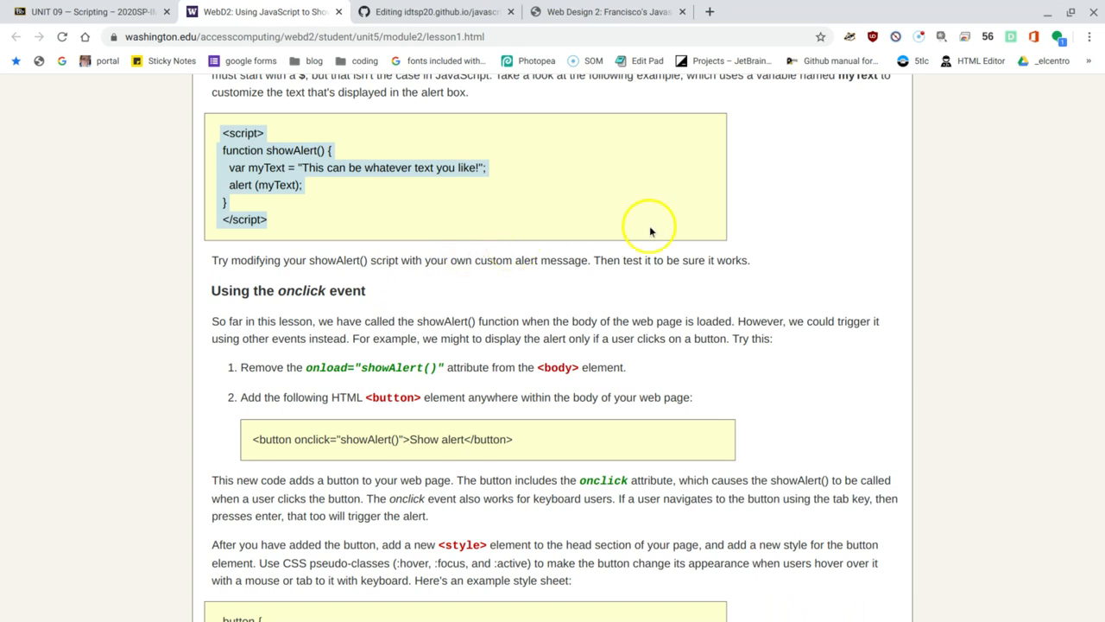
pyautogui.moveTo(690, 253)
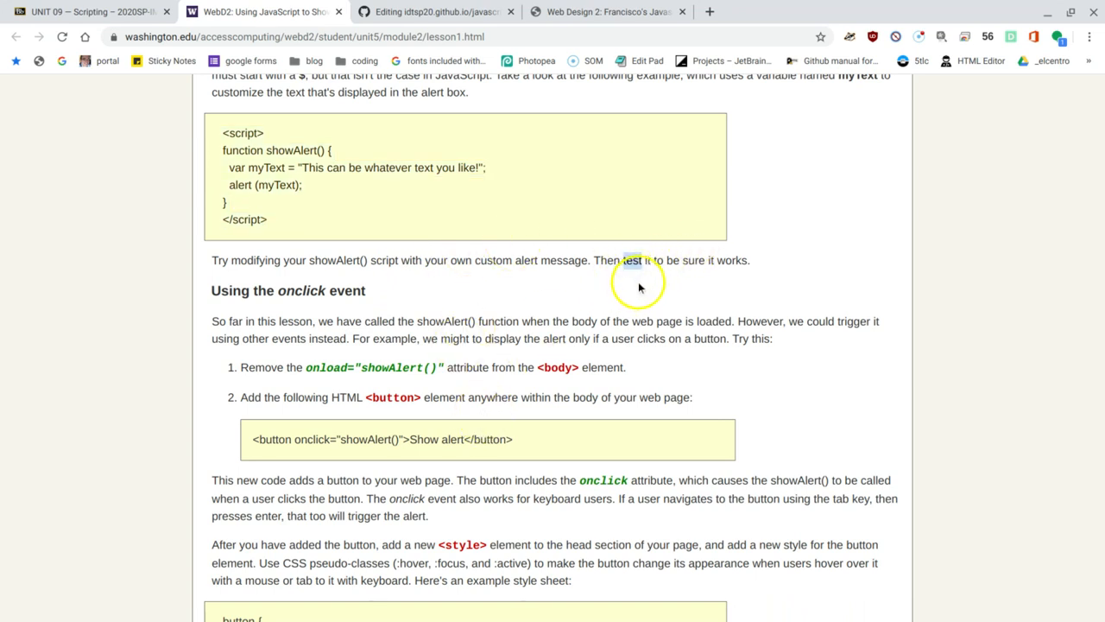
pyautogui.click(430, 12)
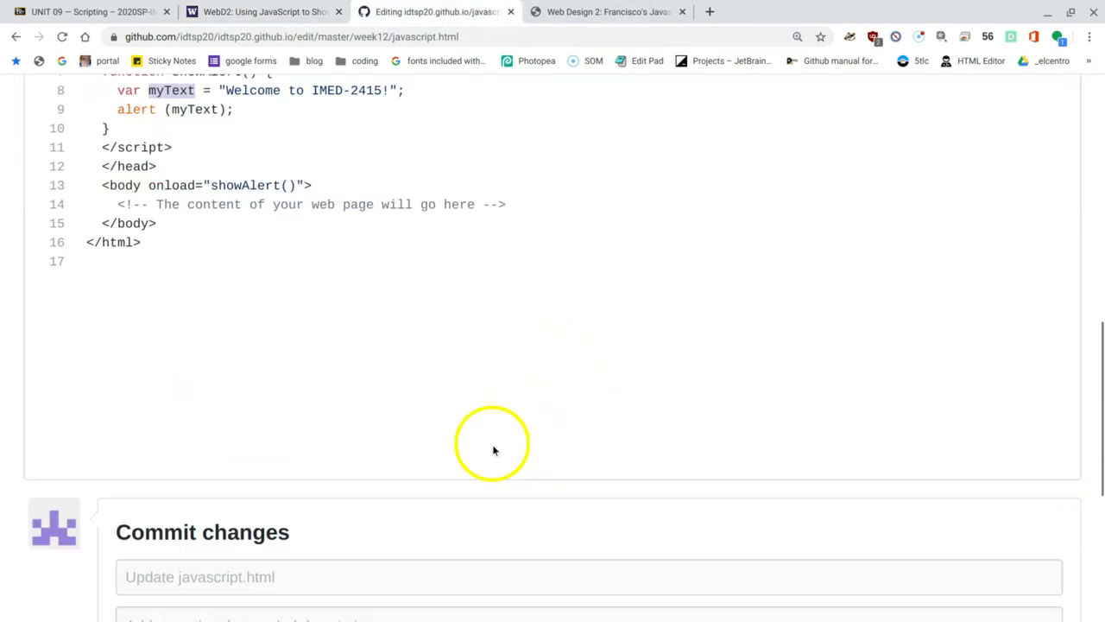
pyautogui.click(171, 435)
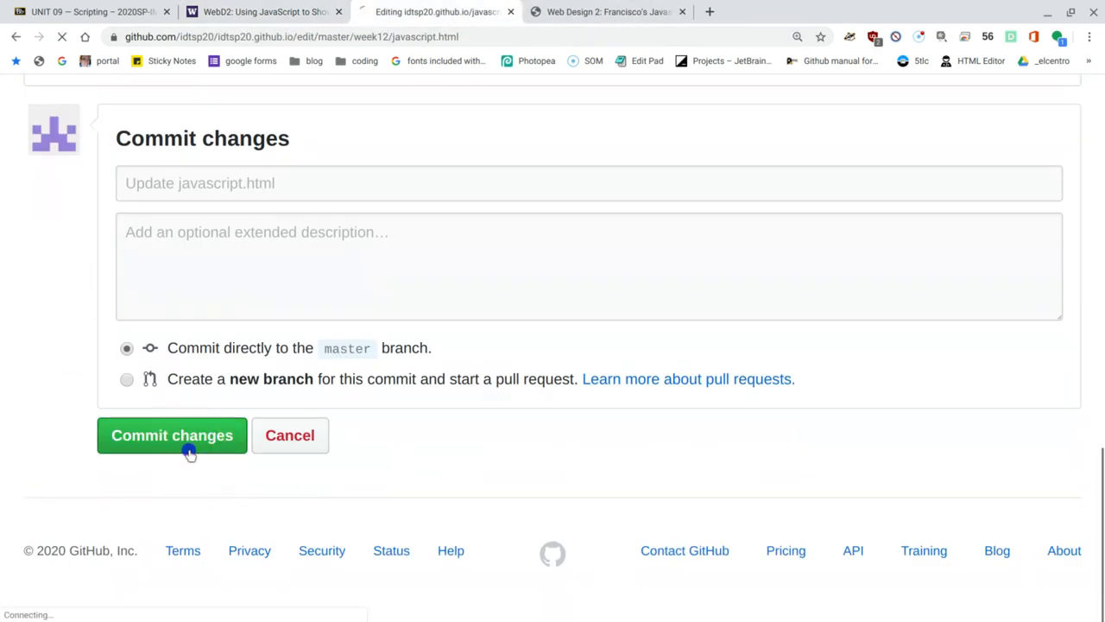
pyautogui.click(172, 435)
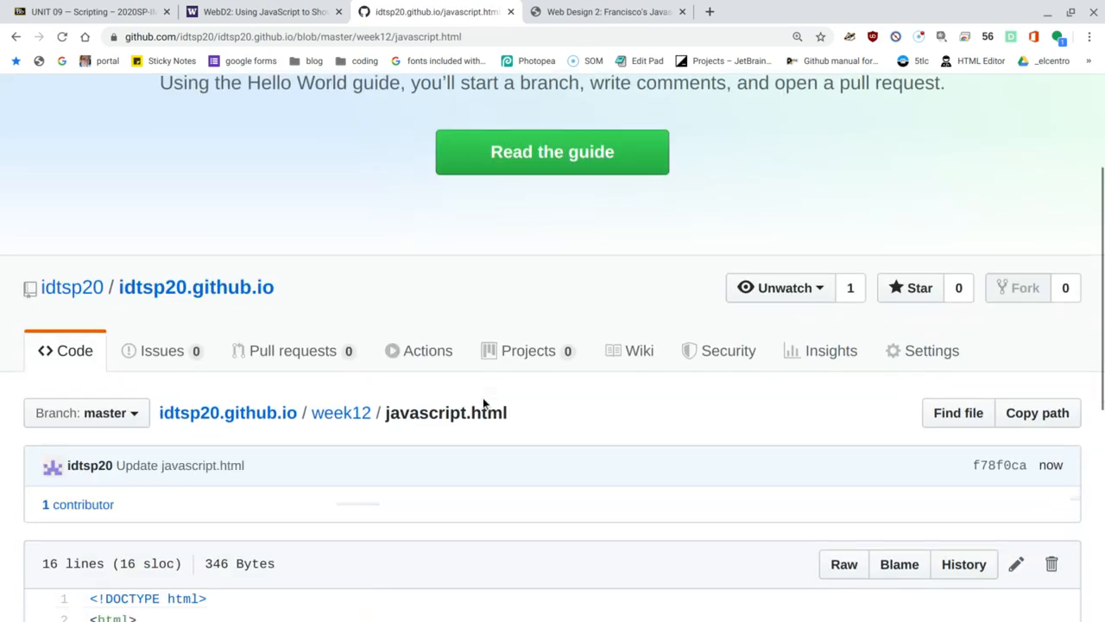
pyautogui.scroll(-3)
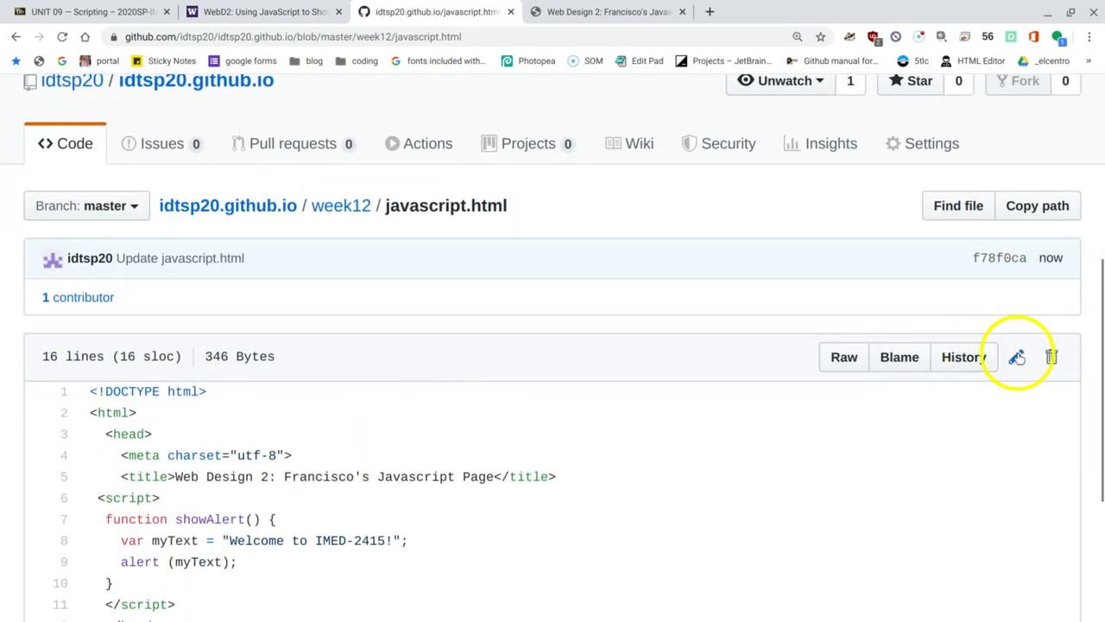
pyautogui.click(1020, 356)
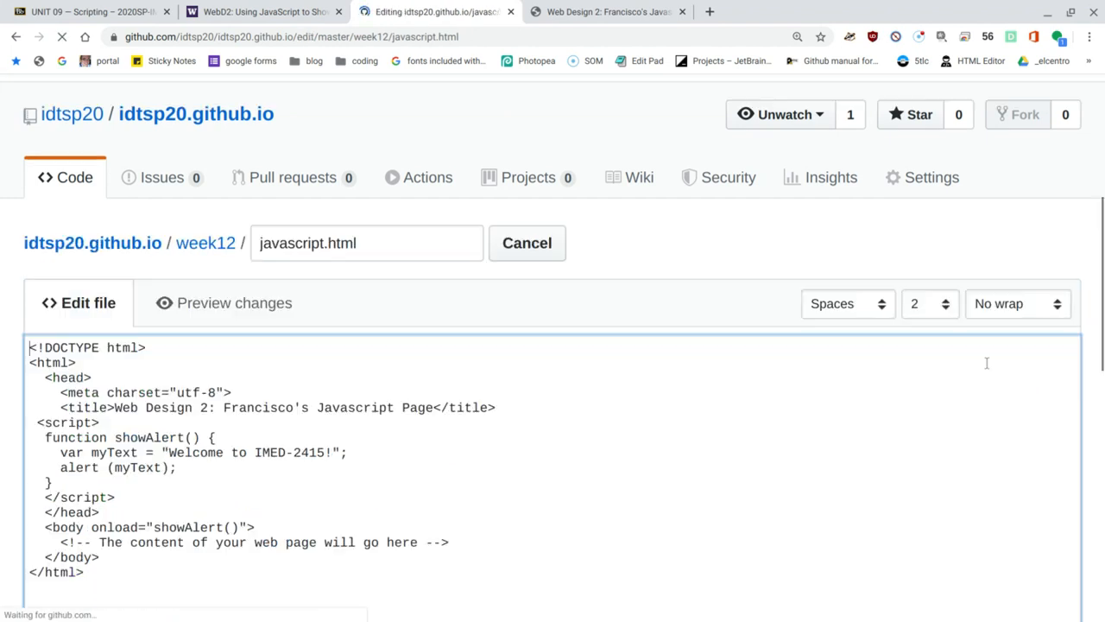
pyautogui.scroll(-3)
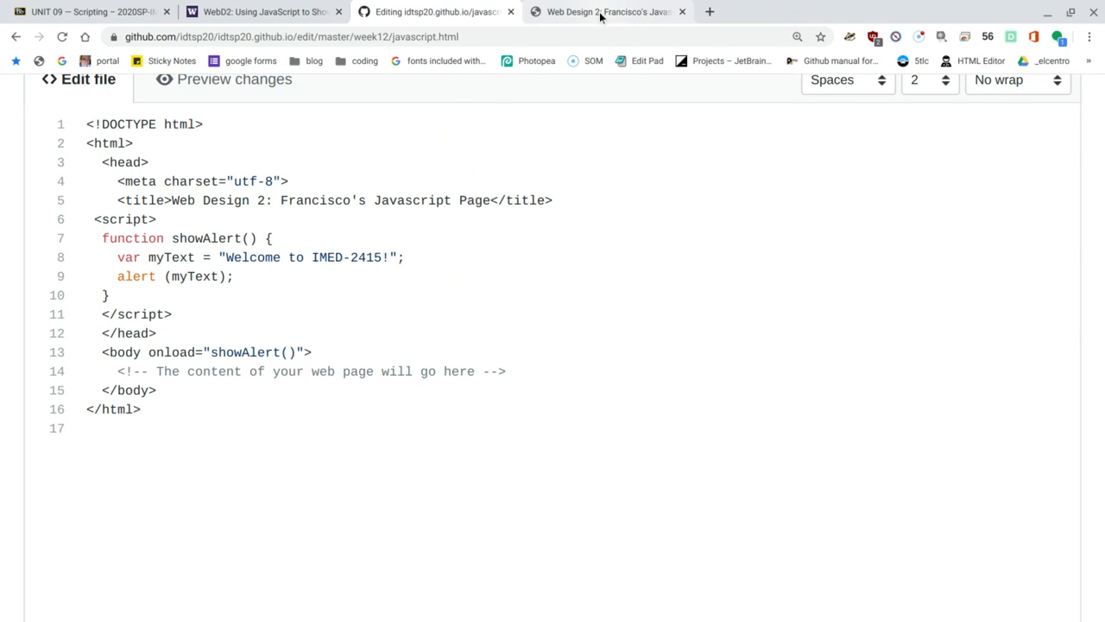
# Load the live javascript.html to see the 'Welcome to IMED-2415!' alert, then view its page source
pyautogui.click(617, 12)
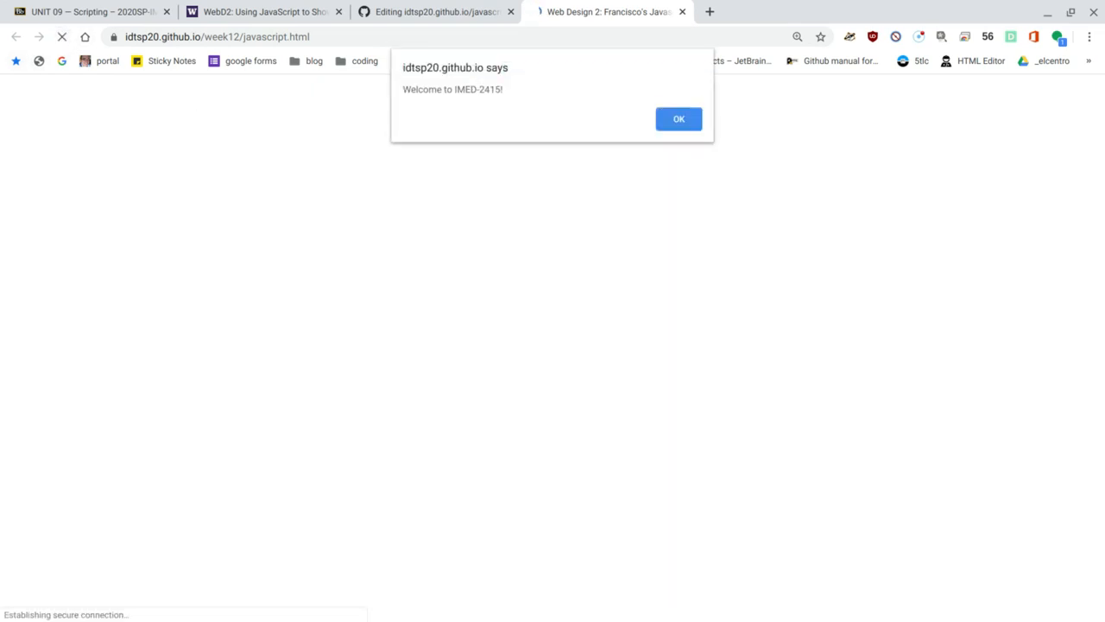
pyautogui.moveTo(482, 101)
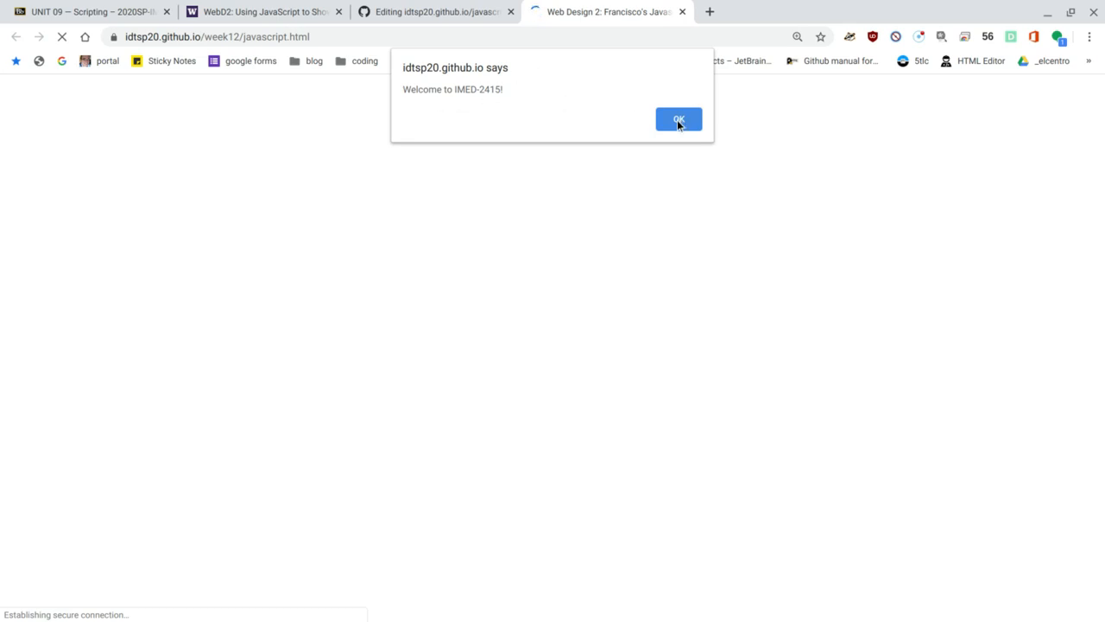
pyautogui.rightClick(348, 213)
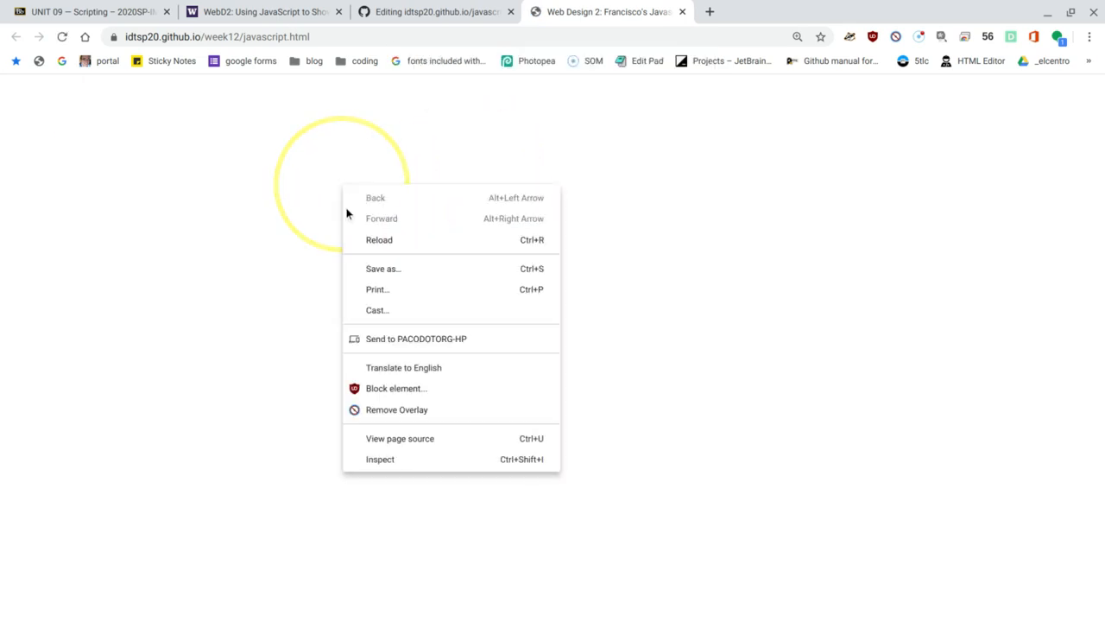
pyautogui.click(399, 439)
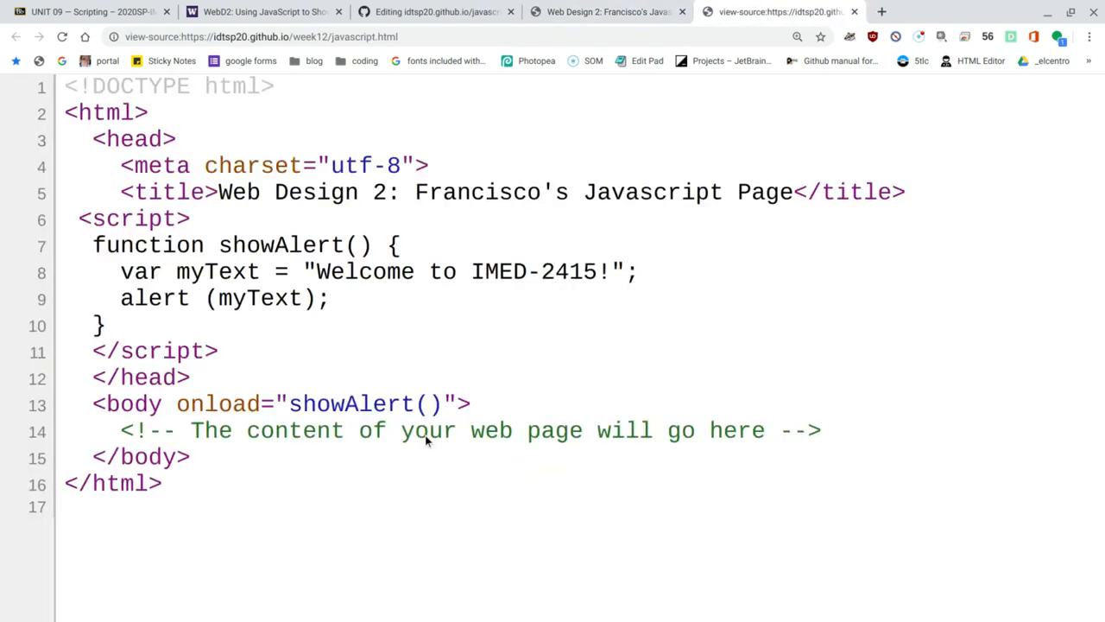
pyautogui.moveTo(403, 306)
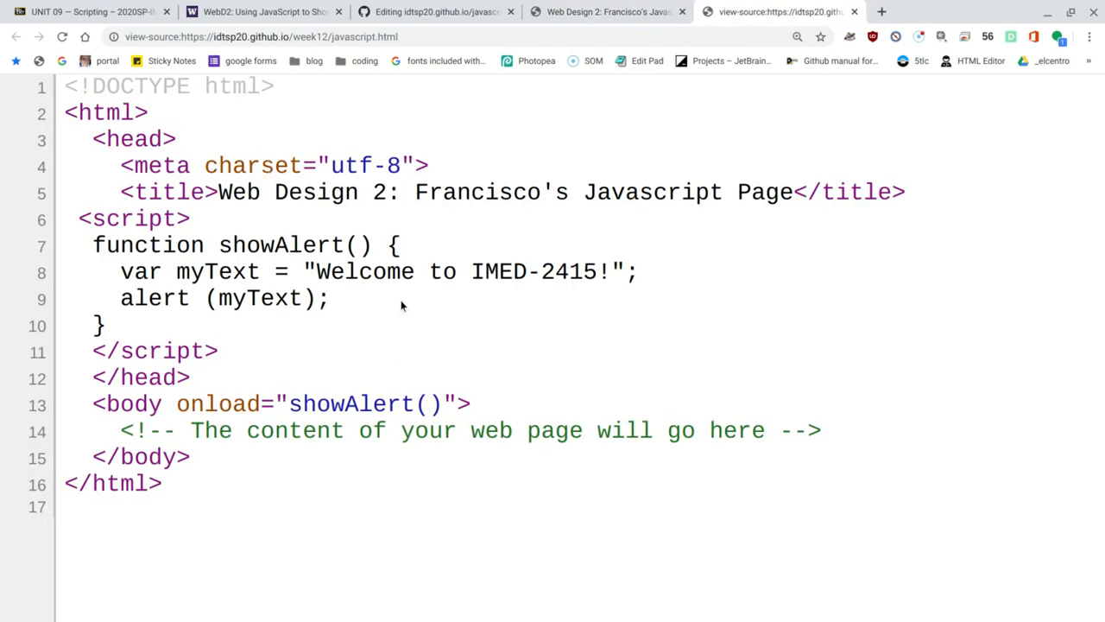
pyautogui.moveTo(398, 357)
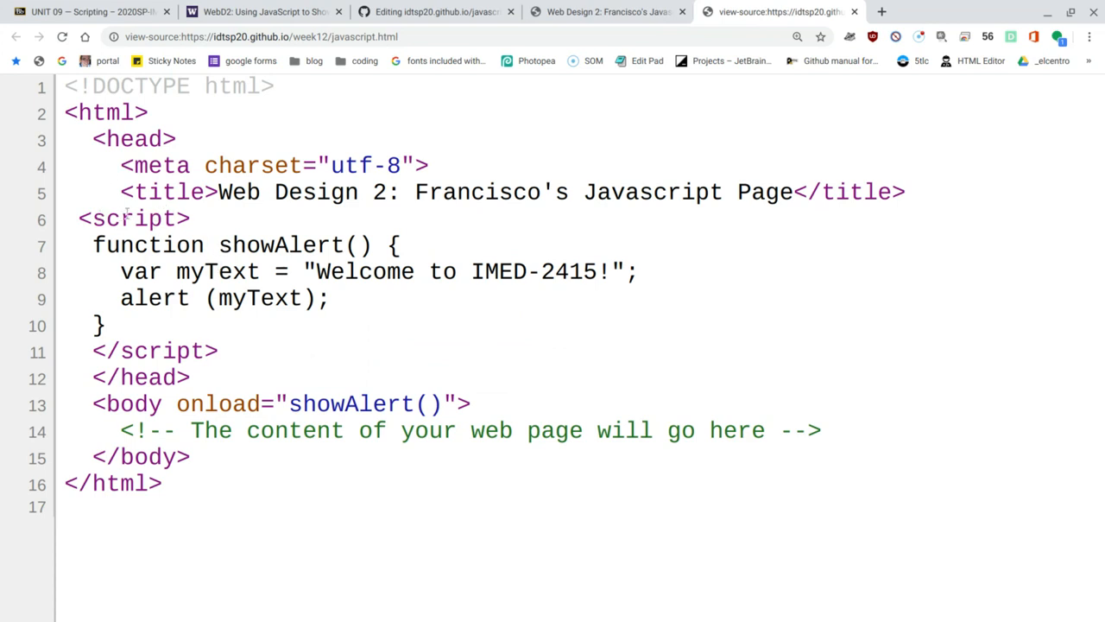
pyautogui.moveTo(151, 405)
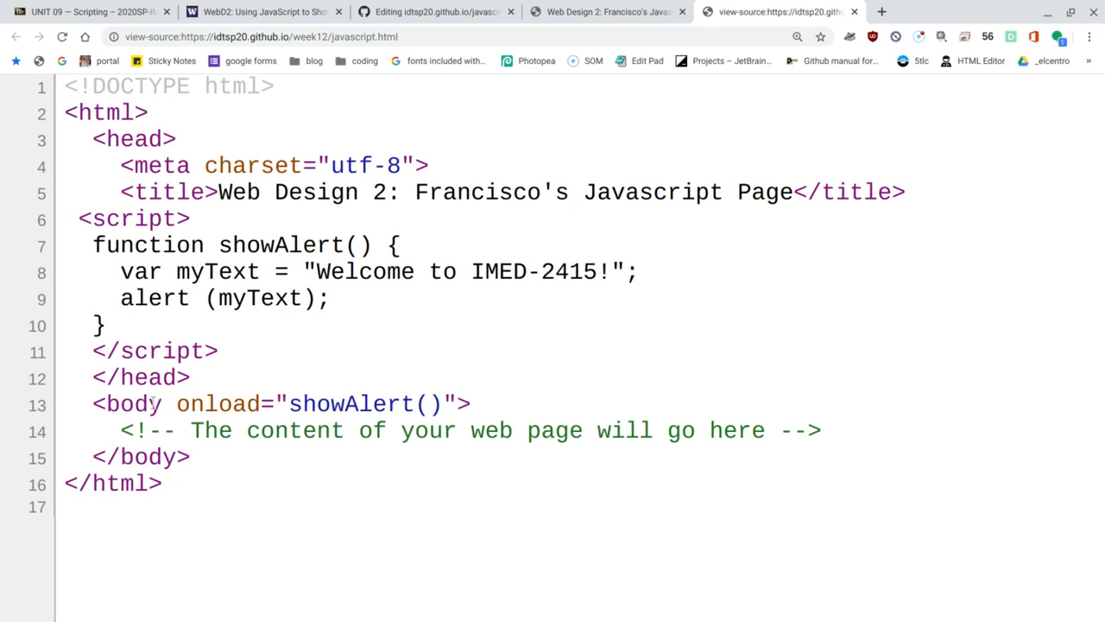
pyautogui.moveTo(136, 413)
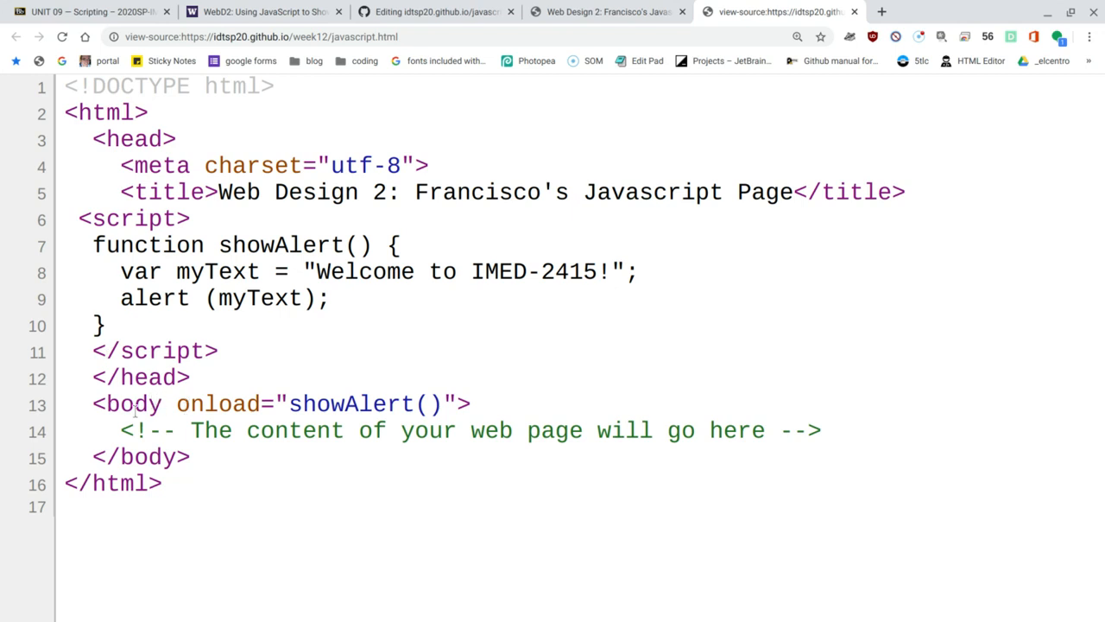
pyautogui.moveTo(396, 395)
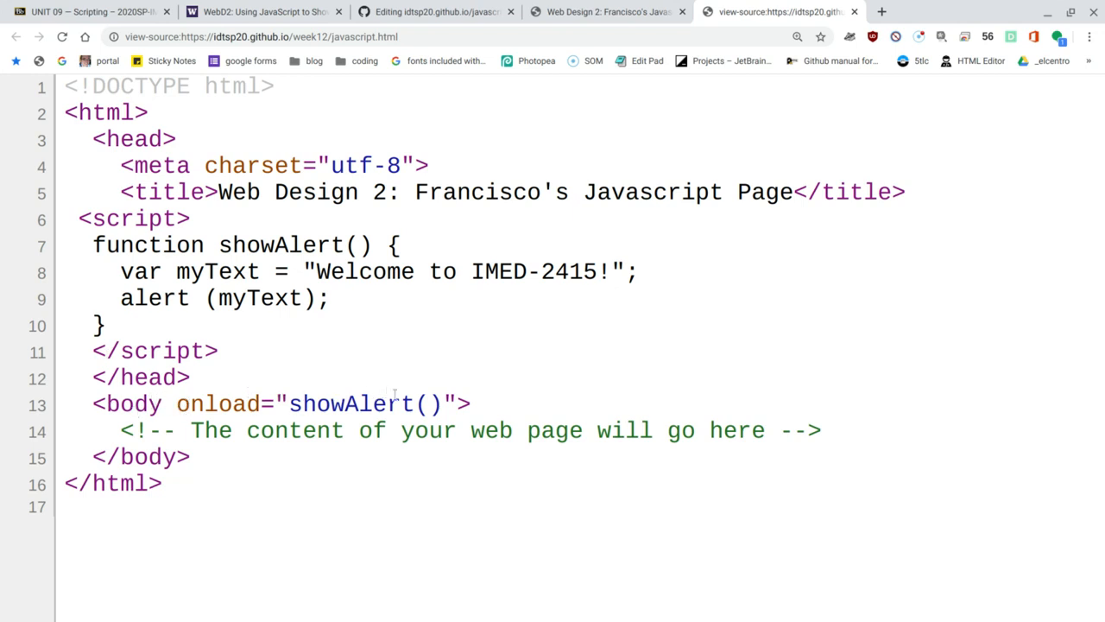
pyautogui.moveTo(858, 17)
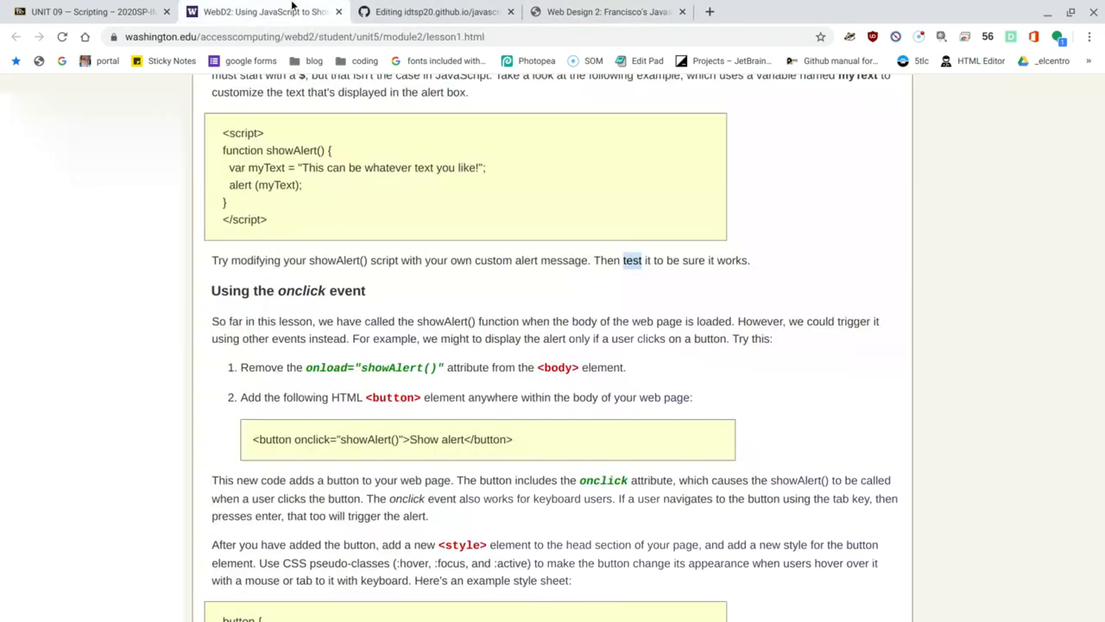
# Review the lesson's onclick code and remove onload="showAlert()" from the body tag
pyautogui.scroll(-3)
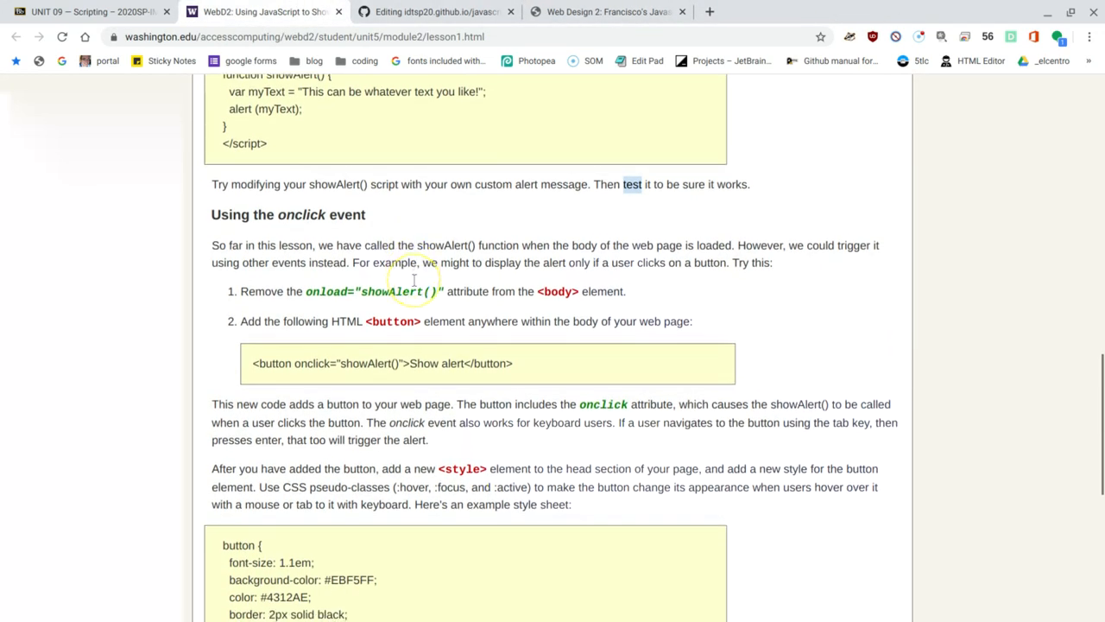
pyautogui.scroll(-3)
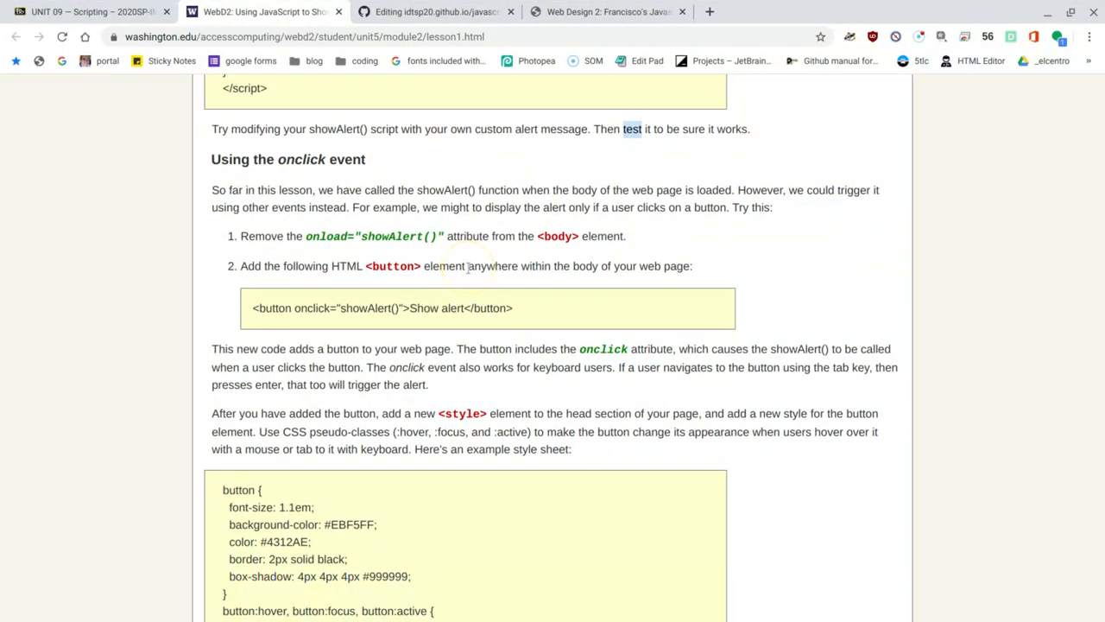
pyautogui.moveTo(509, 236)
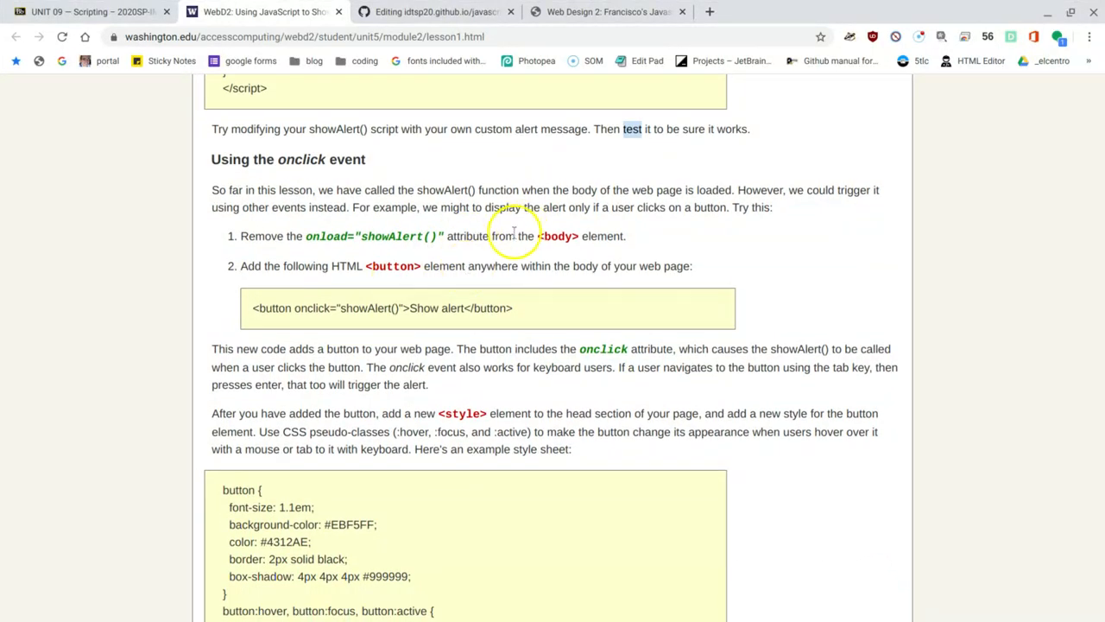
pyautogui.moveTo(408, 251)
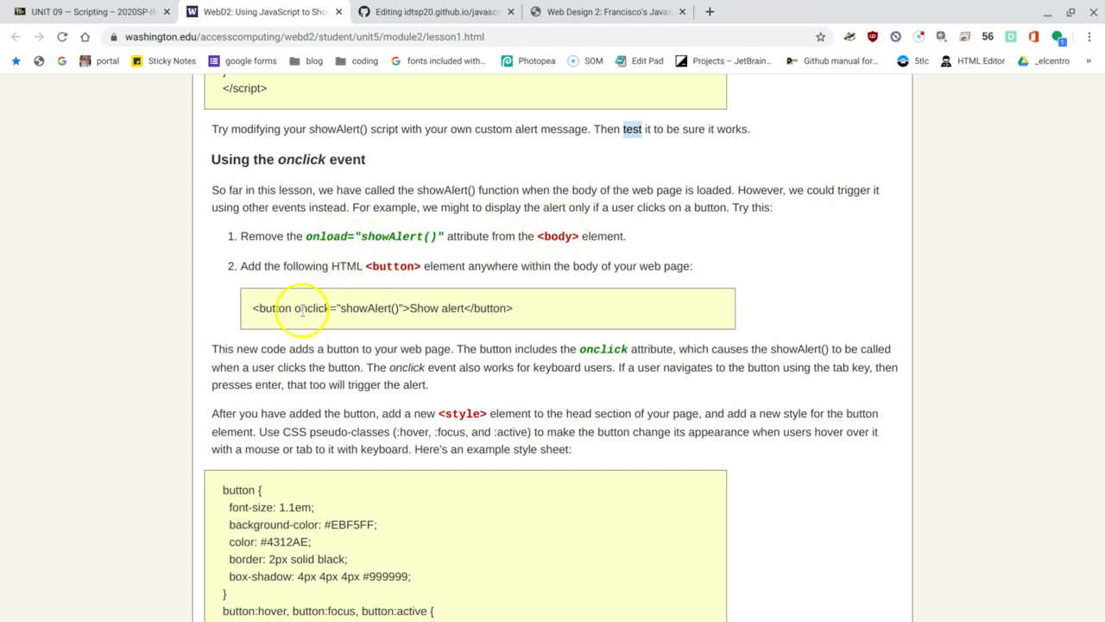
pyautogui.moveTo(355, 264)
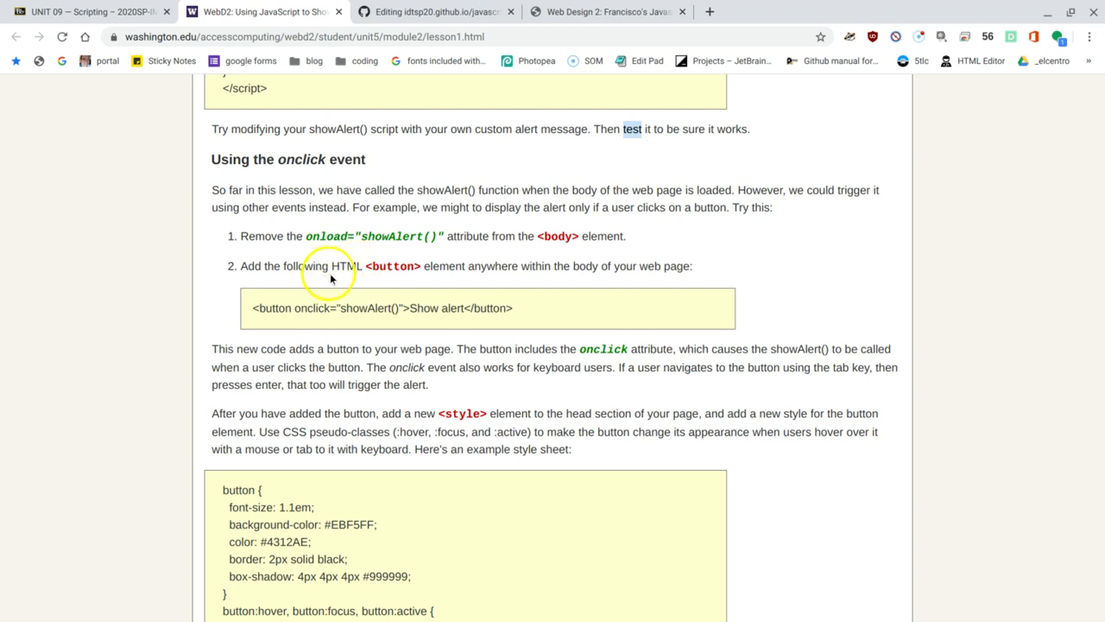
pyautogui.moveTo(528, 265)
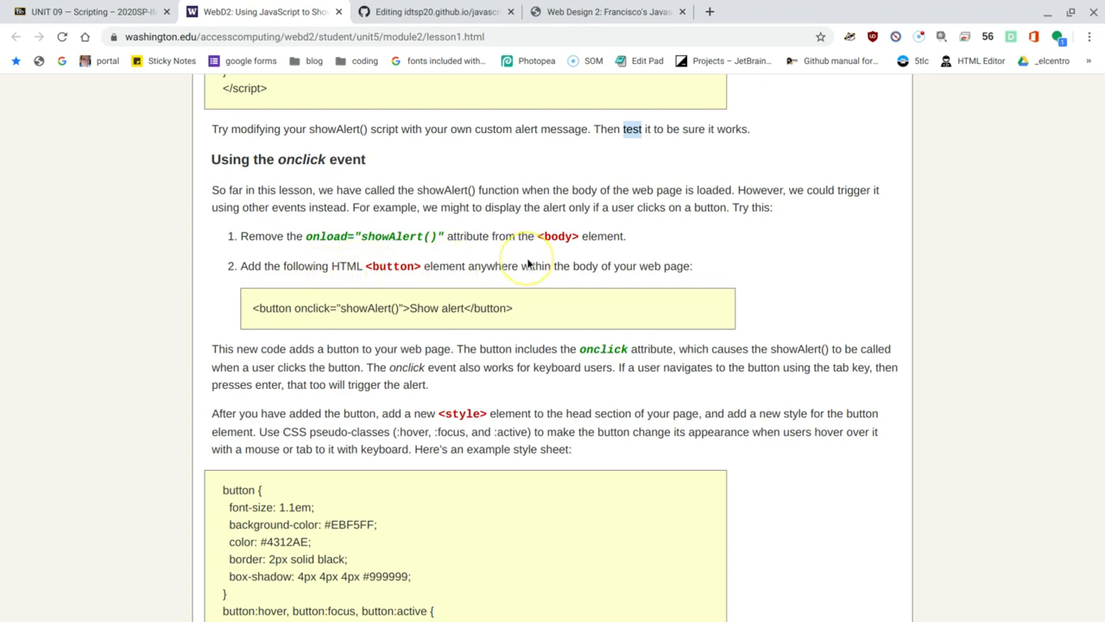
pyautogui.moveTo(672, 229)
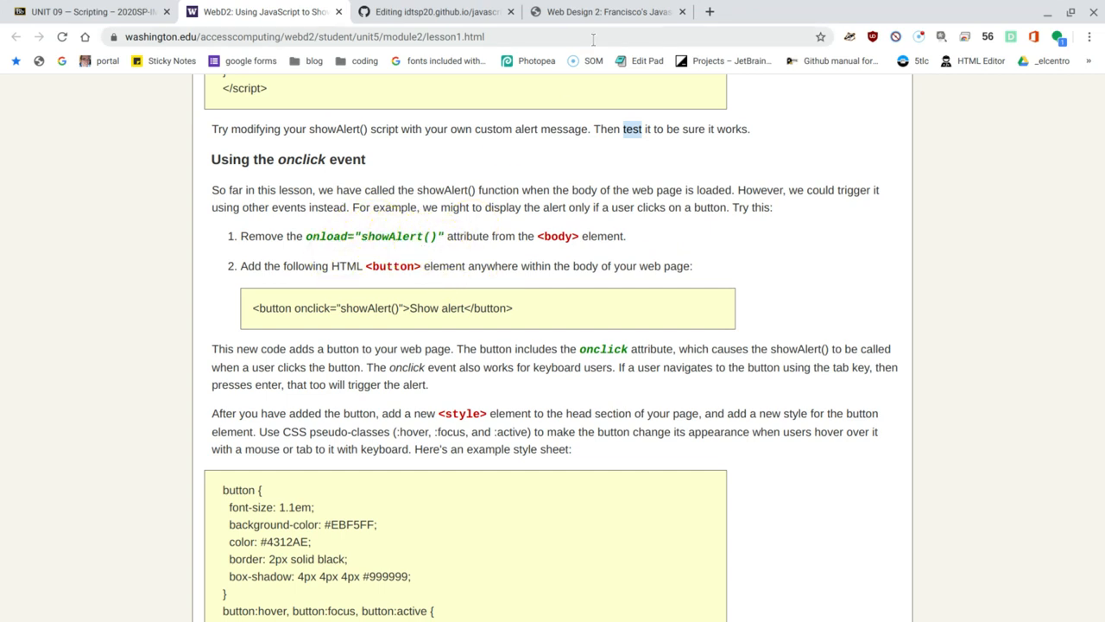
pyautogui.click(423, 11)
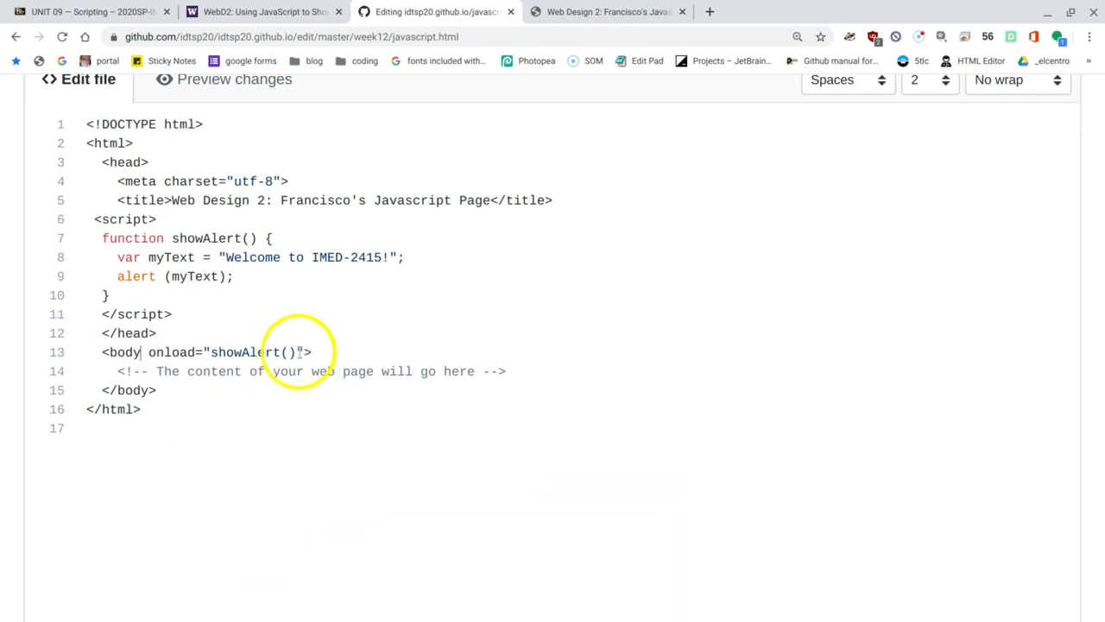
pyautogui.doubleClick(174, 351)
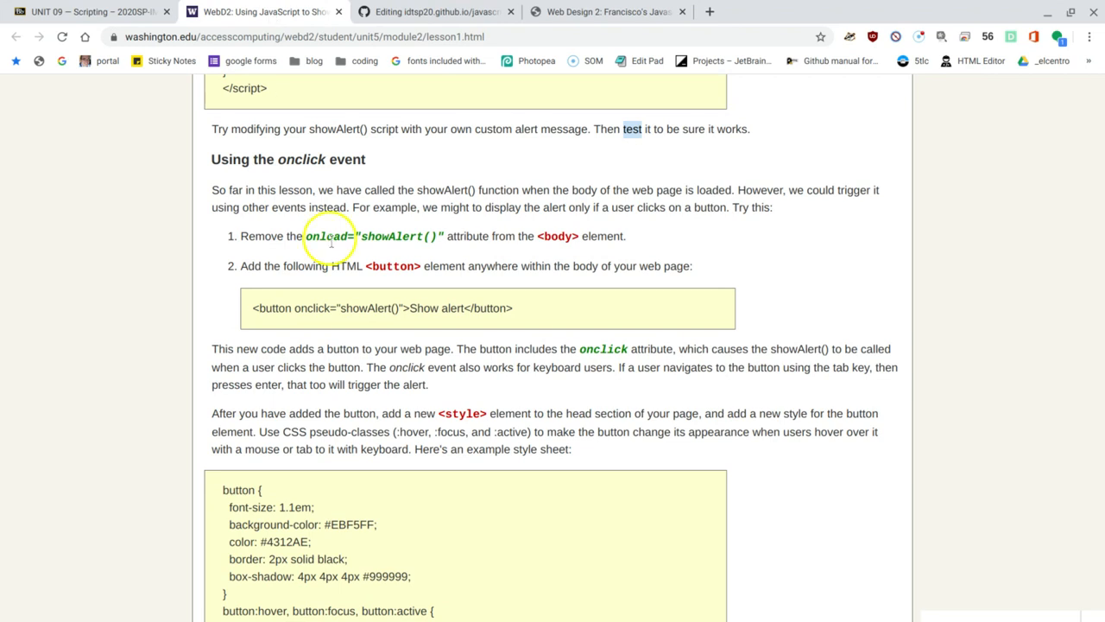
pyautogui.scroll(-3)
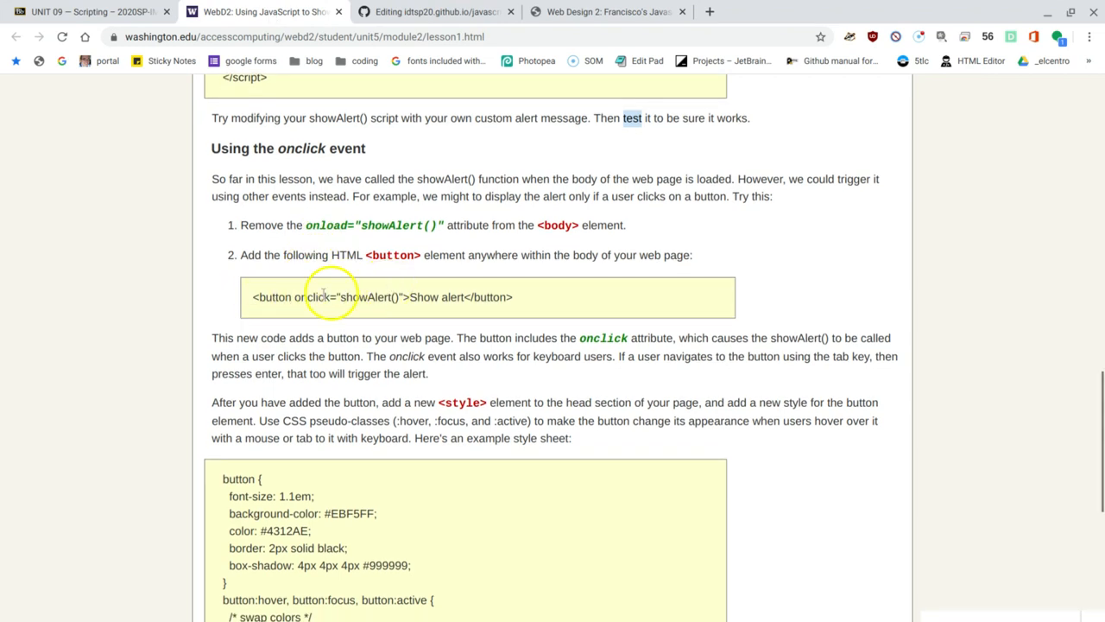
pyautogui.moveTo(528, 309)
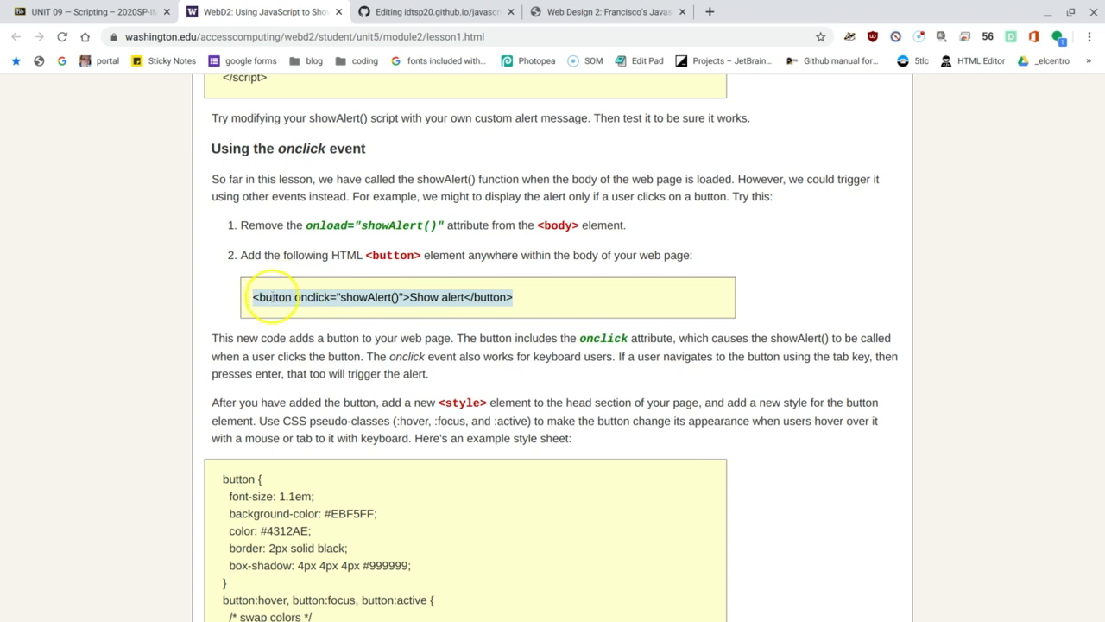
pyautogui.moveTo(311, 297)
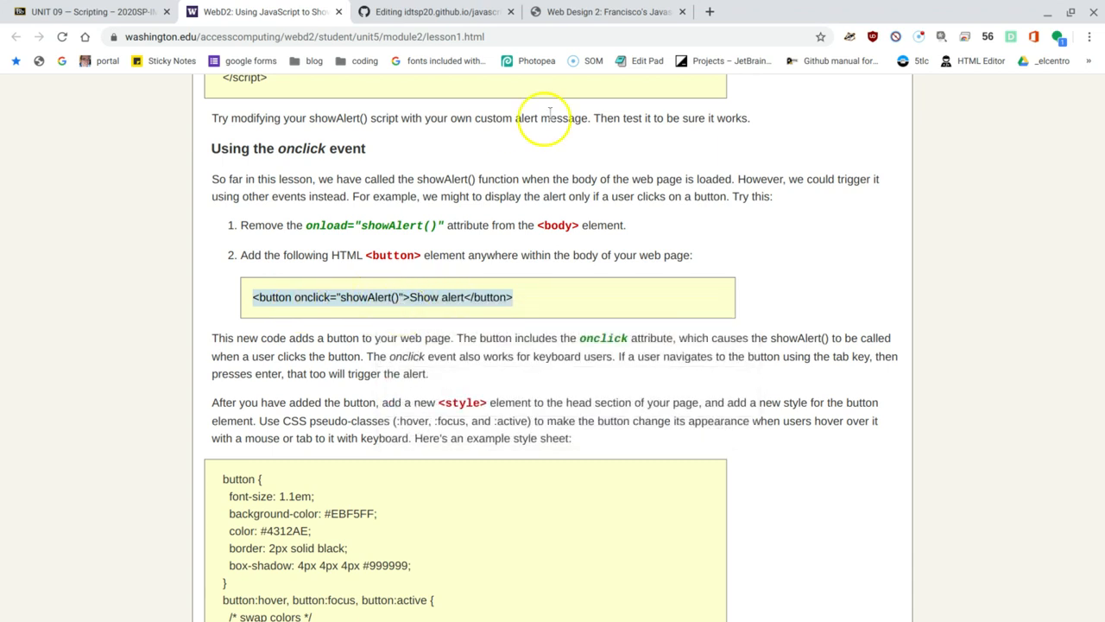
pyautogui.moveTo(621, 11)
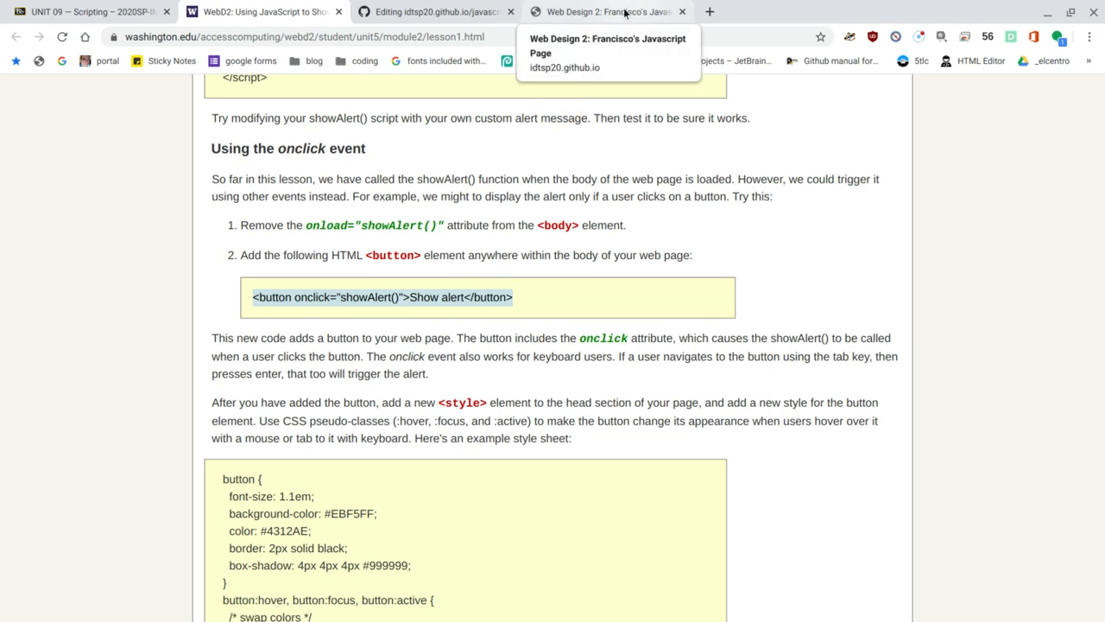
pyautogui.click(431, 12)
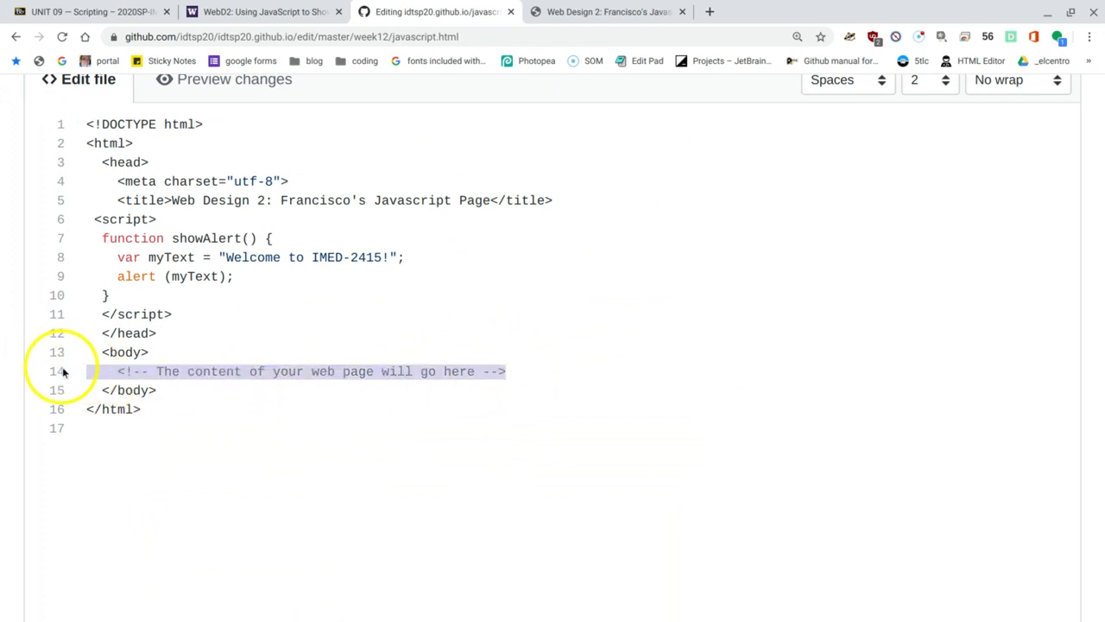
# Replace the body comment with a <button onclick="showAlert()"> and commit javascript.html
pyautogui.press('Delete')
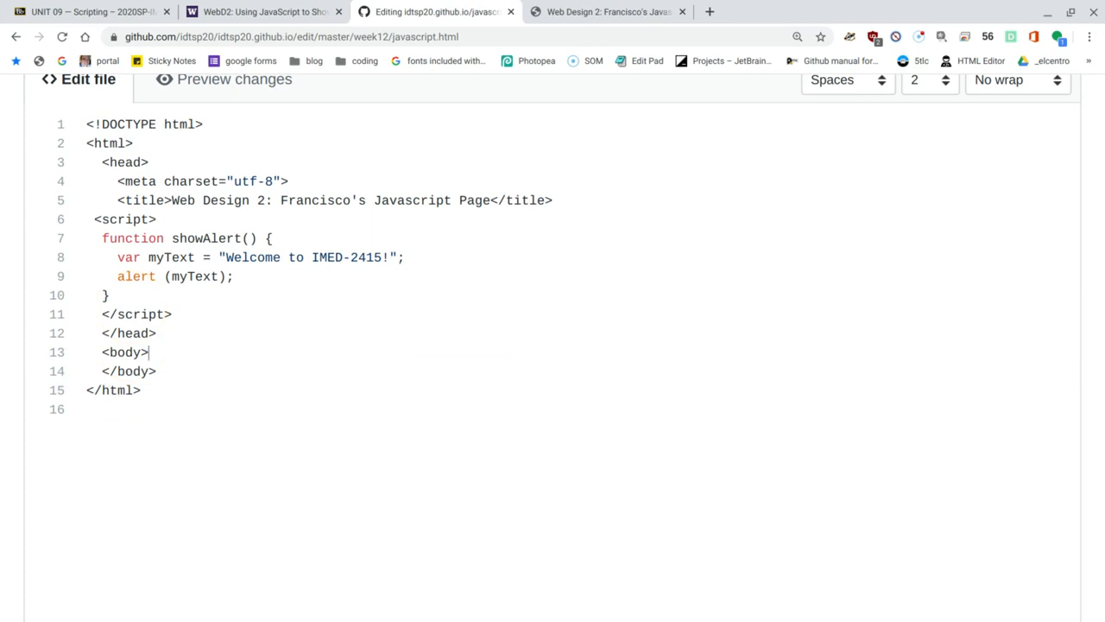
pyautogui.press('Enter')
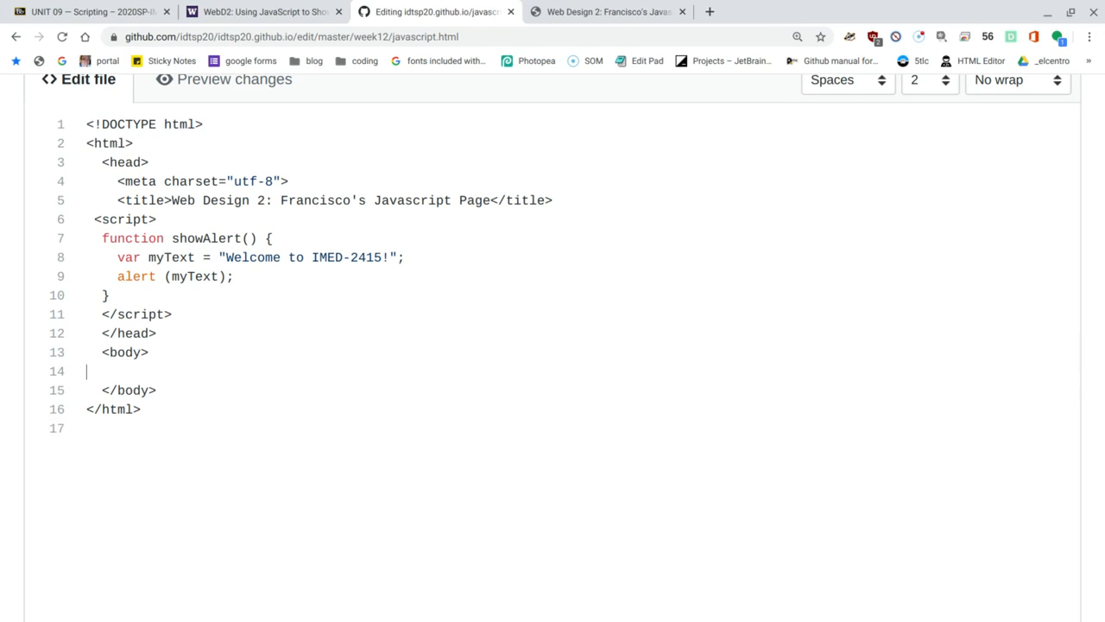
pyautogui.press('Enter')
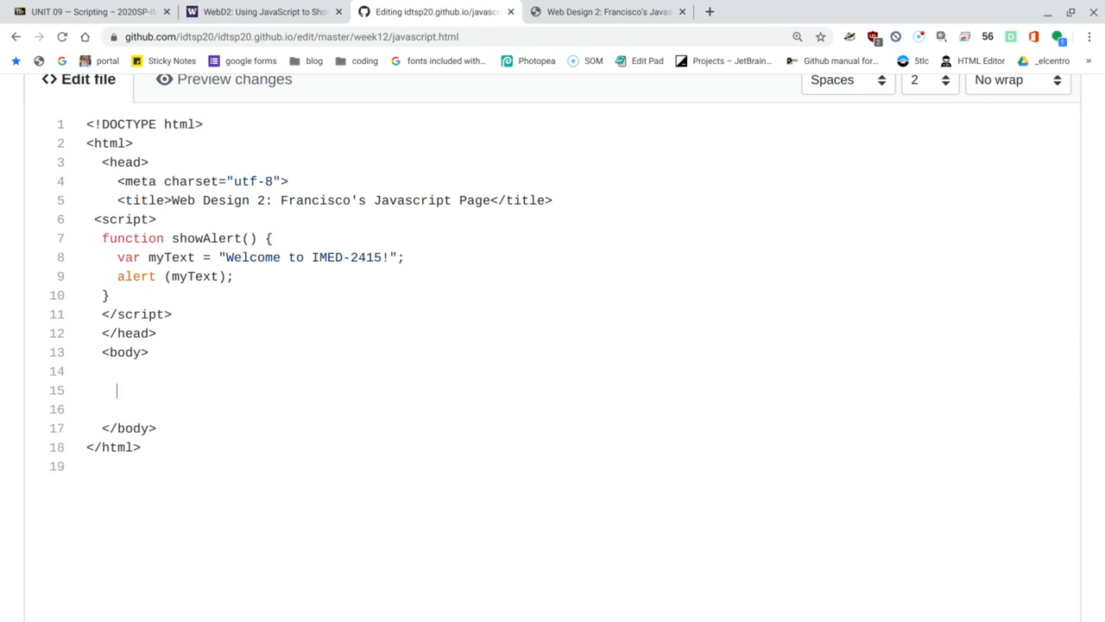
pyautogui.write('<button onclick="showAlert()">Show alert</button>')
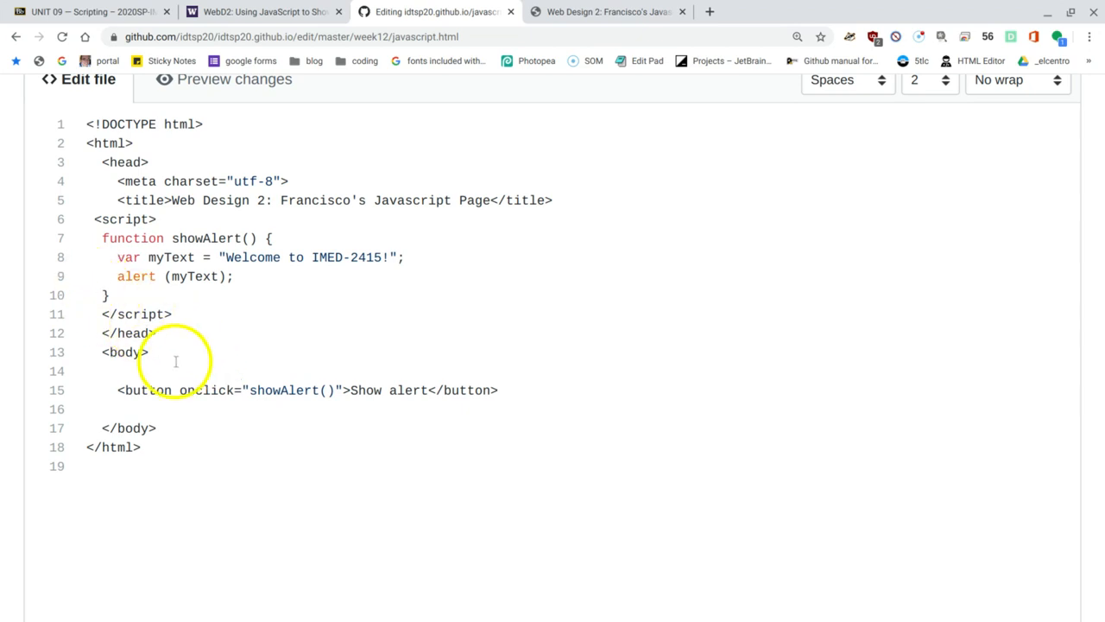
pyautogui.moveTo(304, 387)
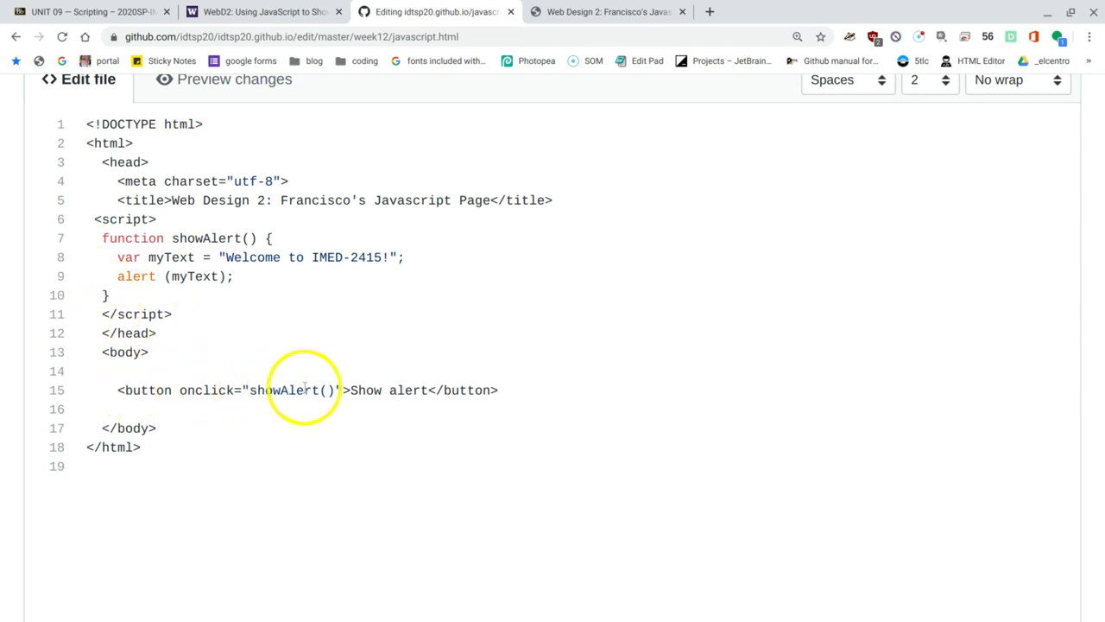
pyautogui.moveTo(373, 371)
pyautogui.write('Click to s')
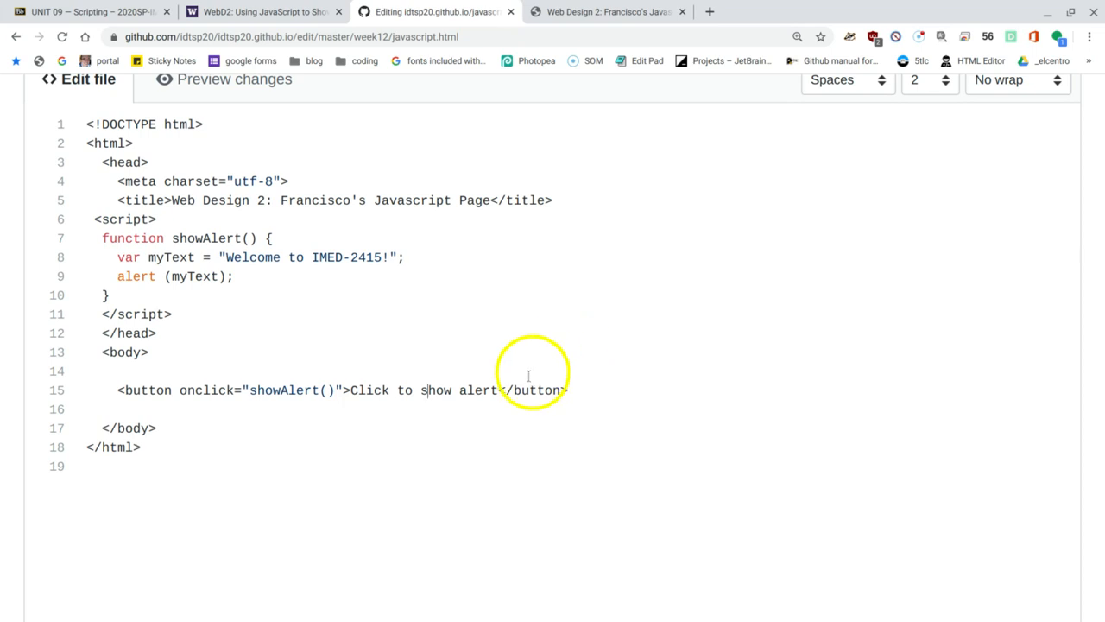
pyautogui.scroll(-3)
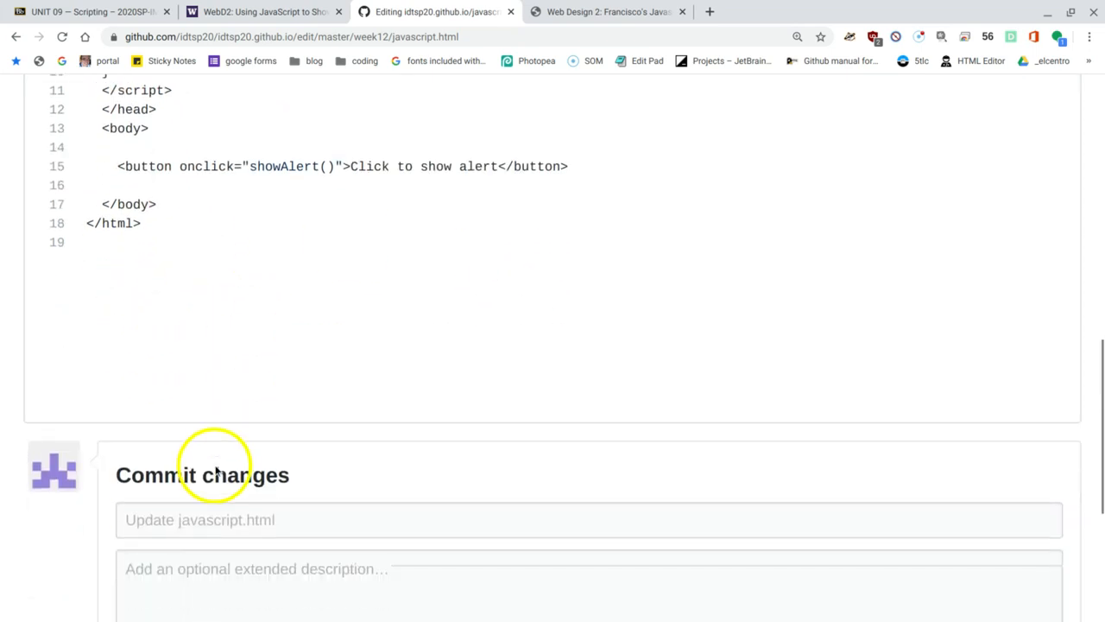
pyautogui.click(172, 505)
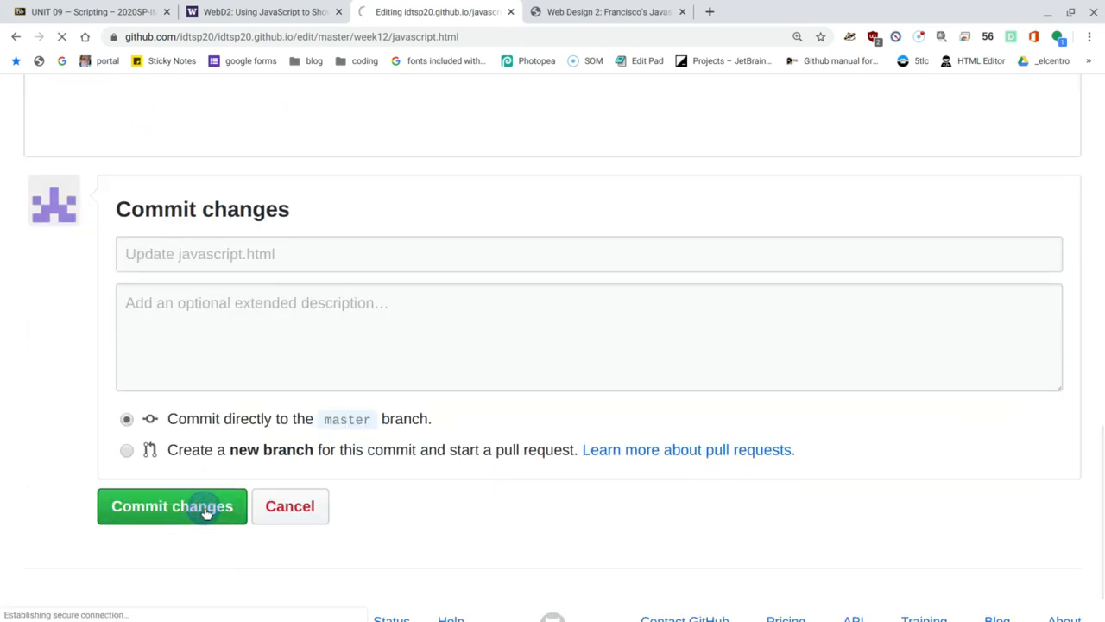
pyautogui.click(171, 506)
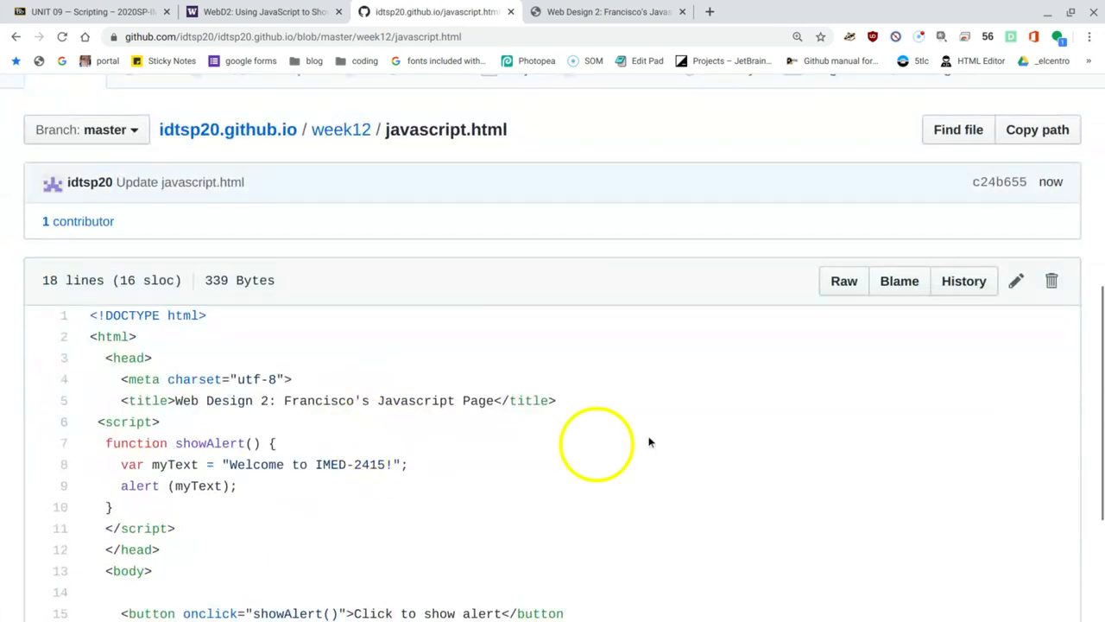
# Reload the live page and confirm the new button raises the 'Welcome to IMED-2415!' alert
pyautogui.click(1016, 281)
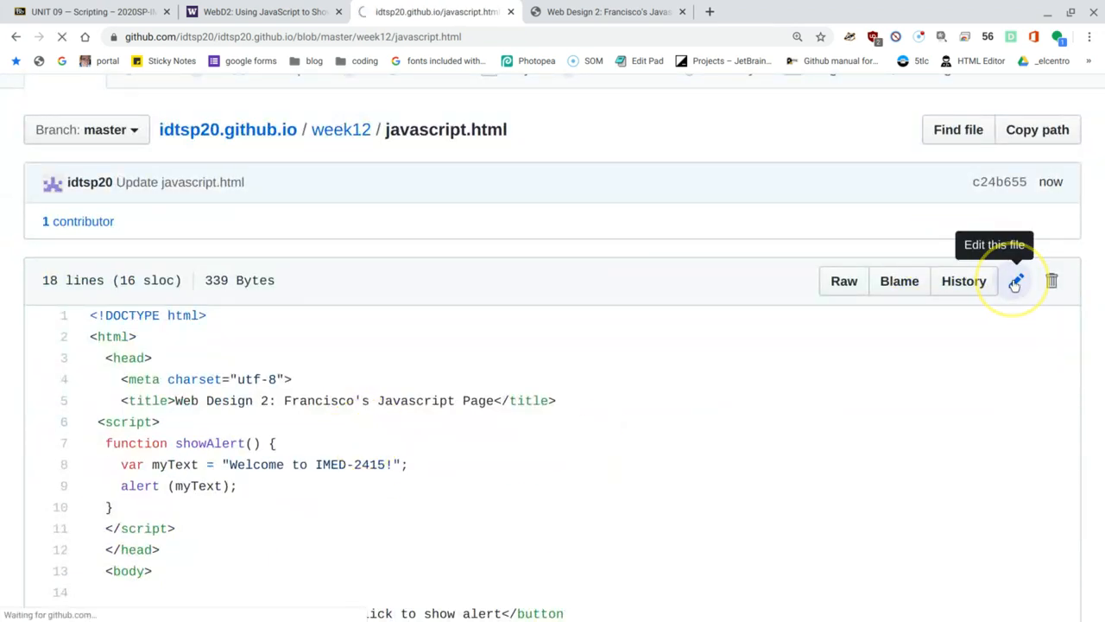
pyautogui.click(1014, 281)
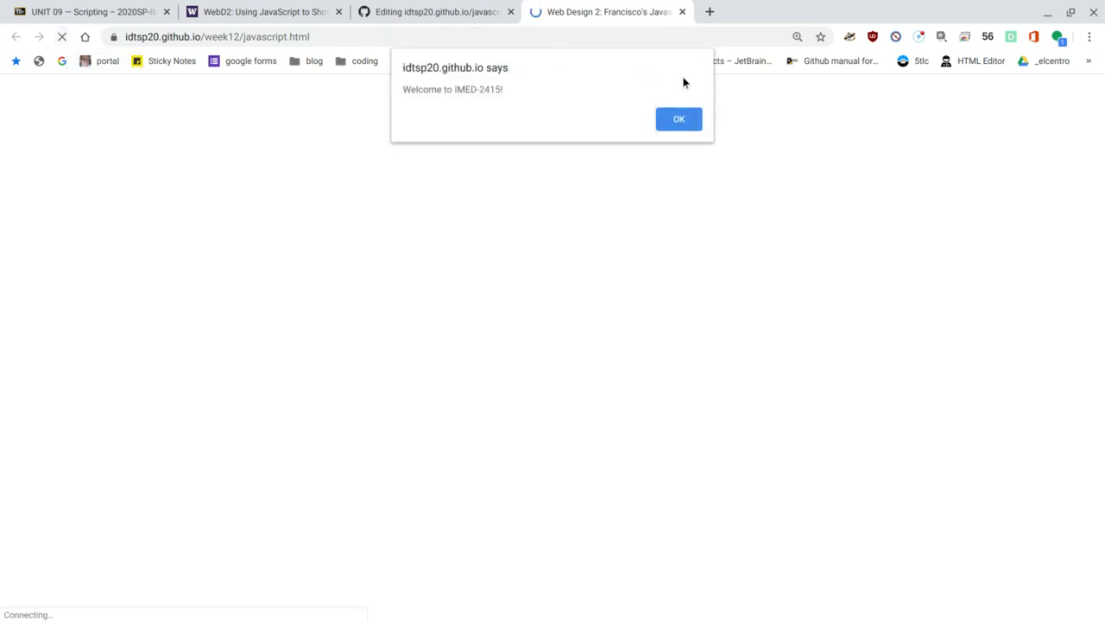
pyautogui.click(678, 118)
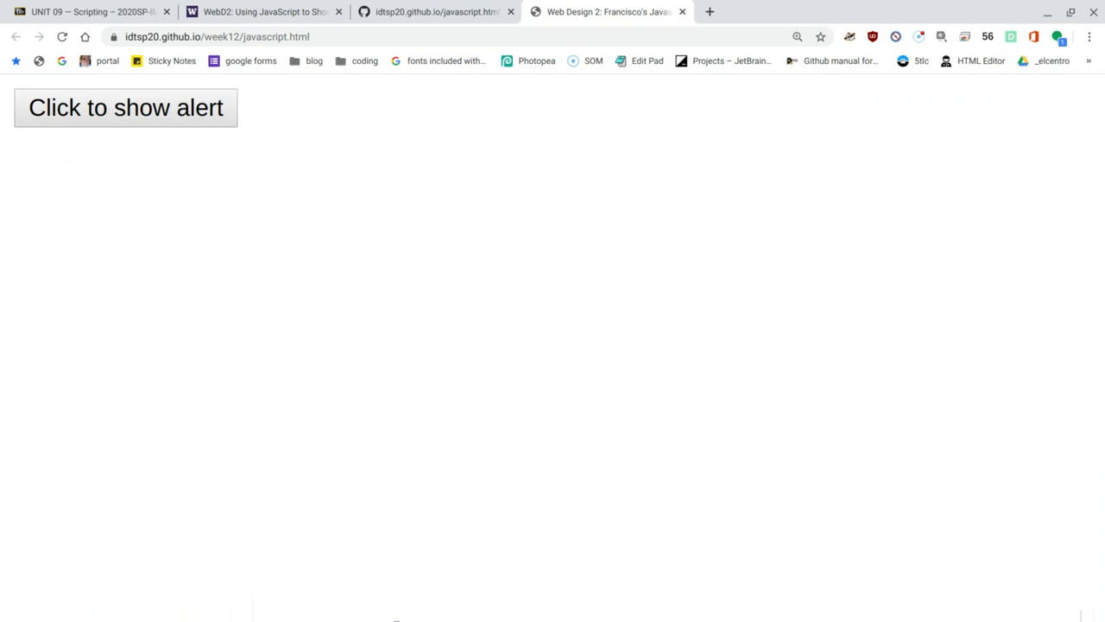
pyautogui.click(126, 107)
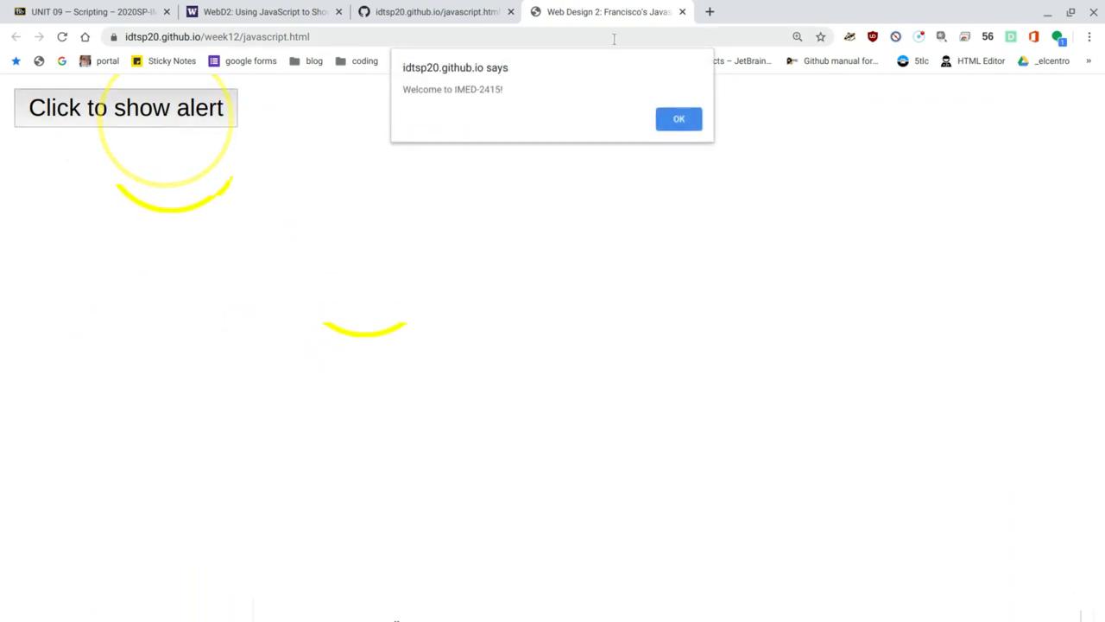
pyautogui.moveTo(684, 119)
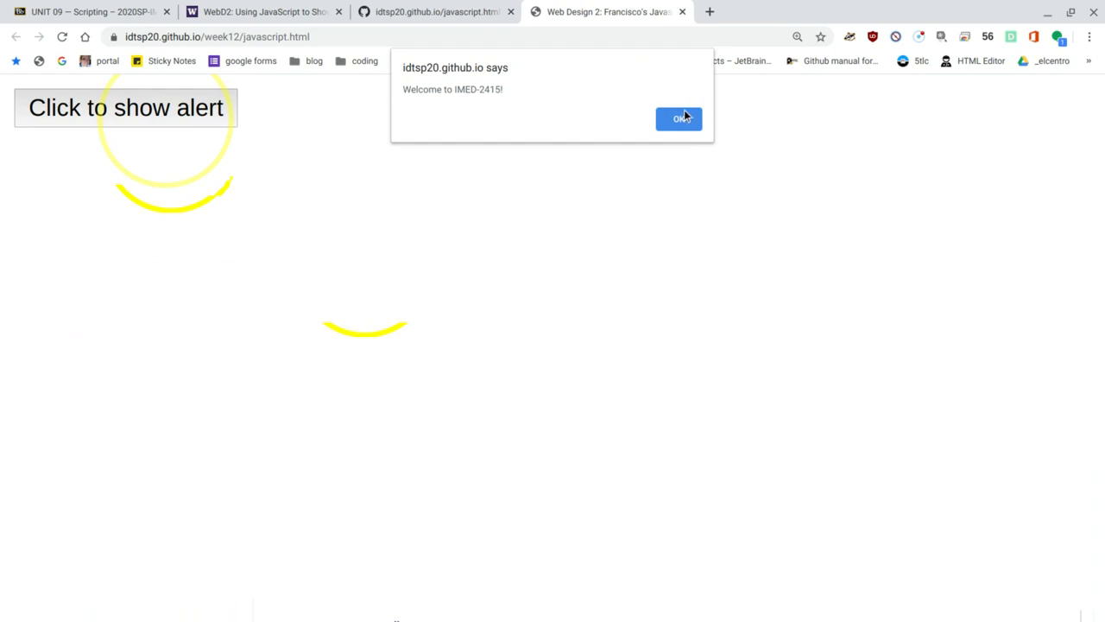
pyautogui.click(678, 118)
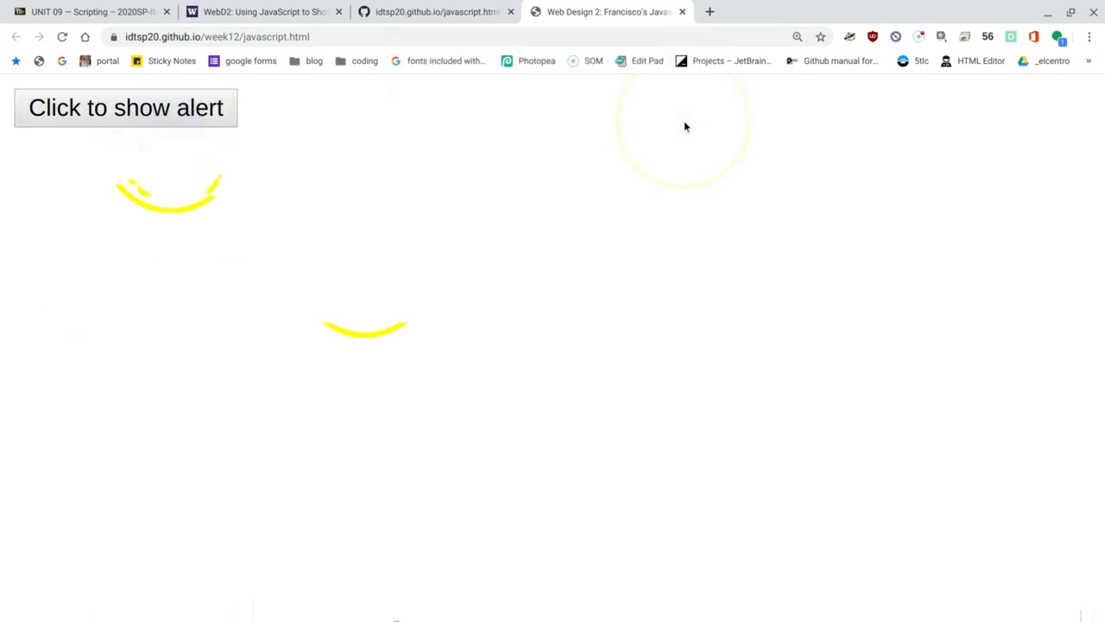
pyautogui.click(431, 13)
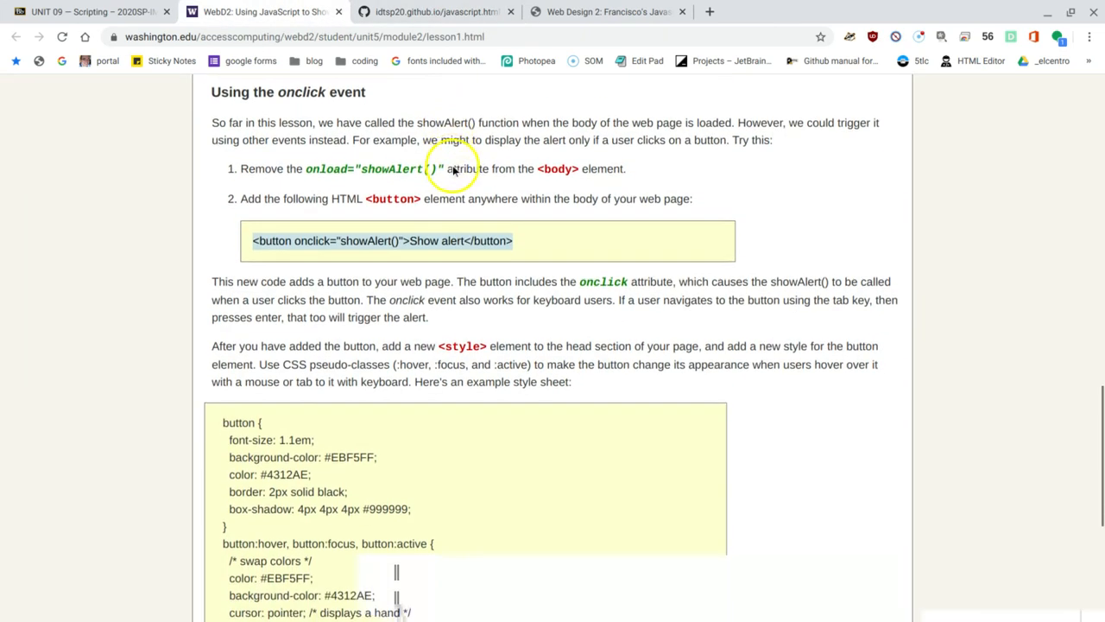
# Select and copy the lesson's button CSS with its hover, focus and active rules
pyautogui.scroll(-3)
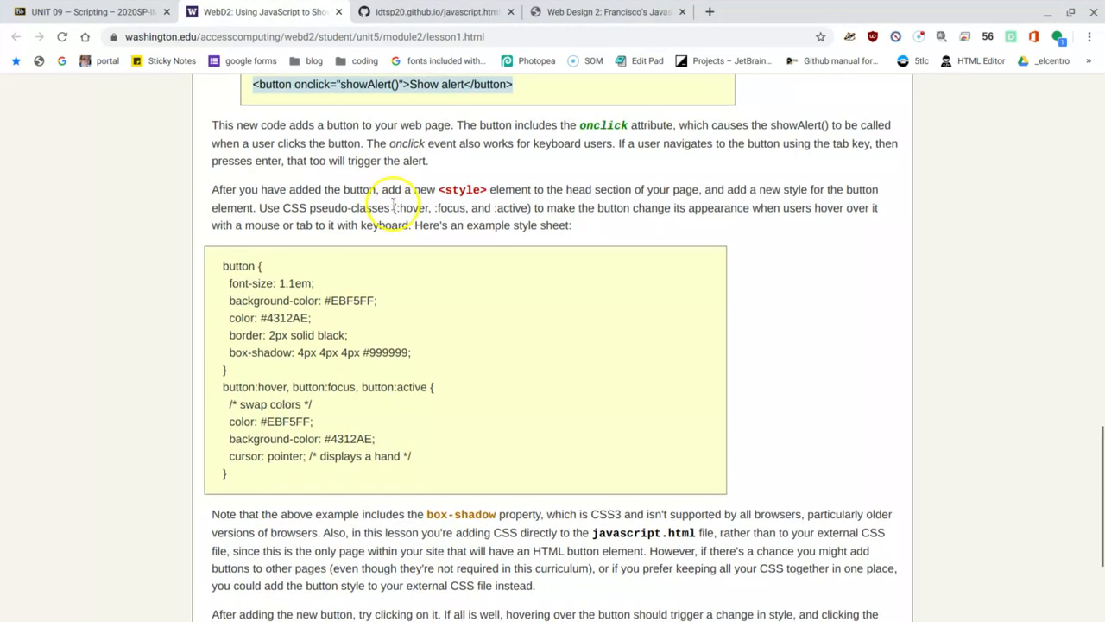
pyautogui.moveTo(307, 274)
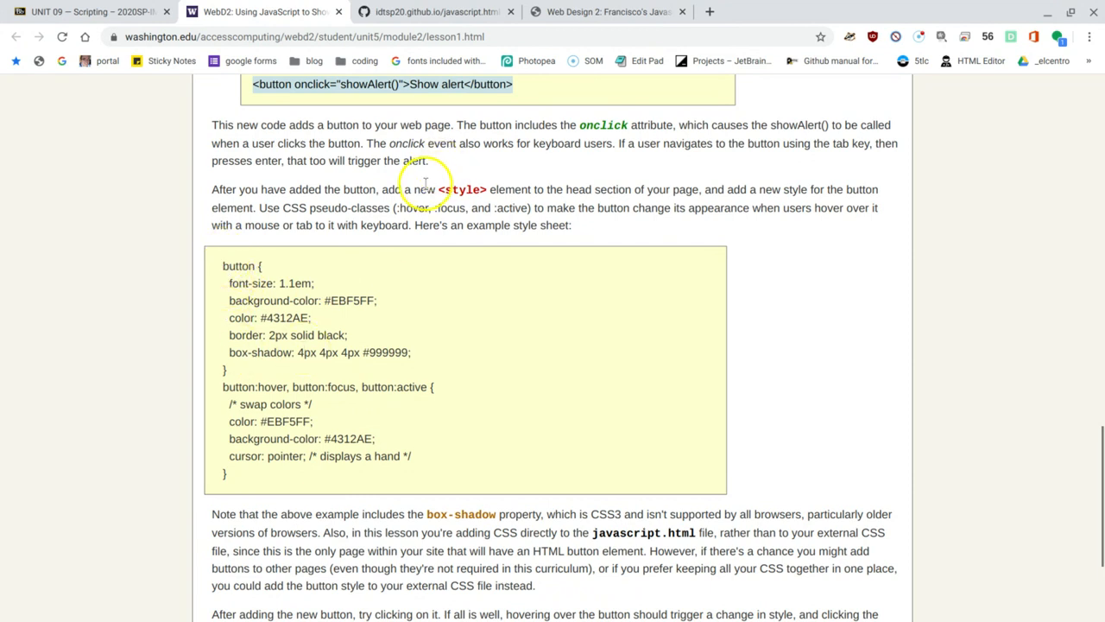
pyautogui.moveTo(535, 189)
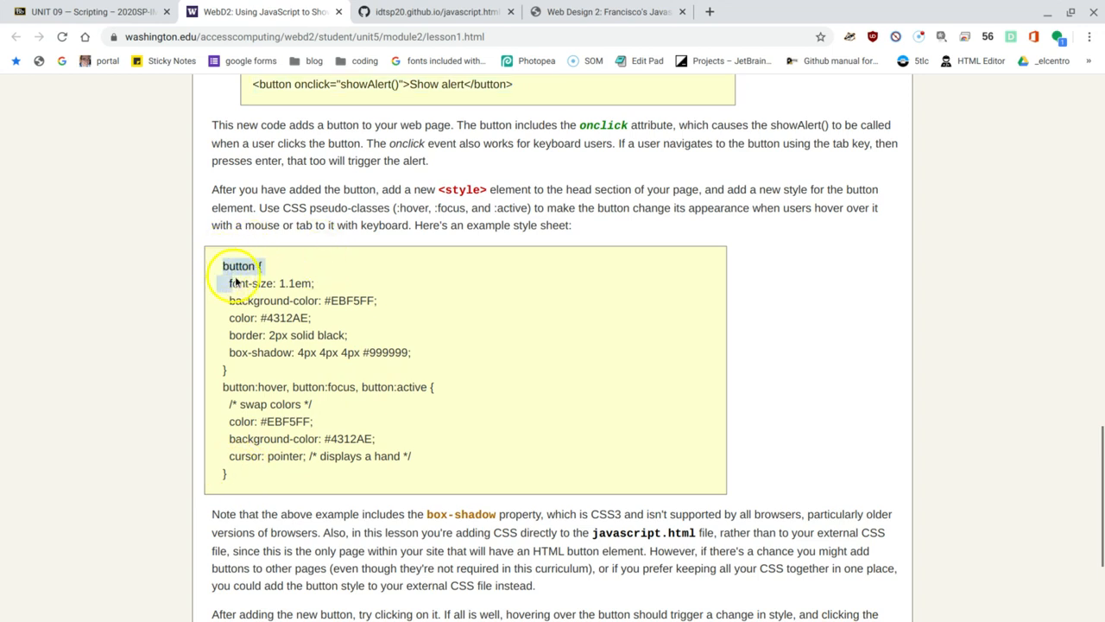
pyautogui.moveTo(223, 265); pyautogui.dragTo(316, 456)
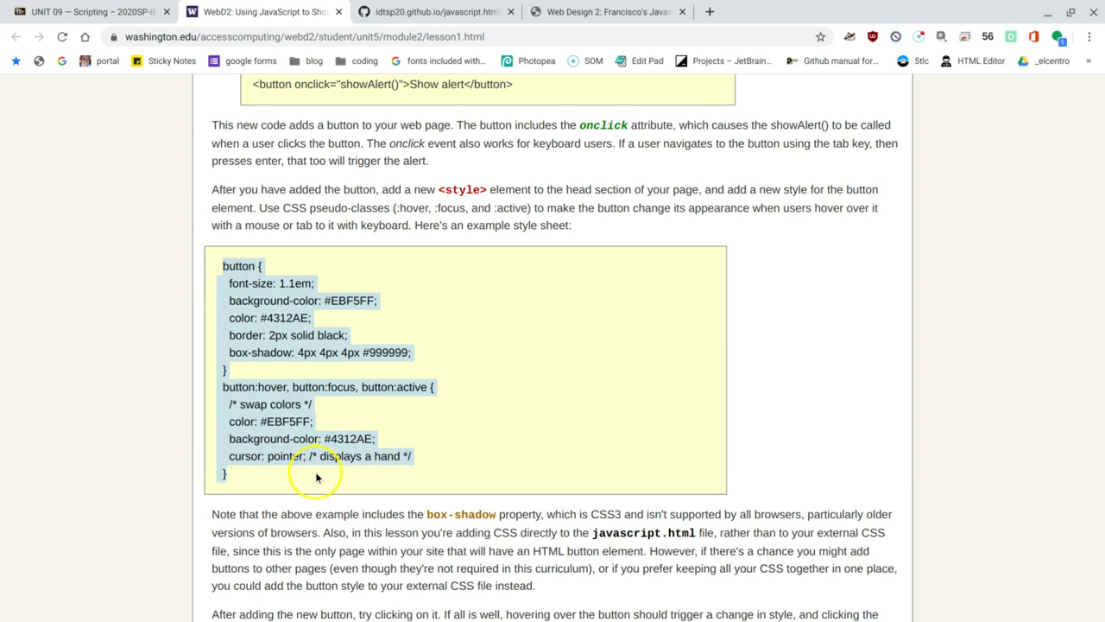
pyautogui.scroll(-3)
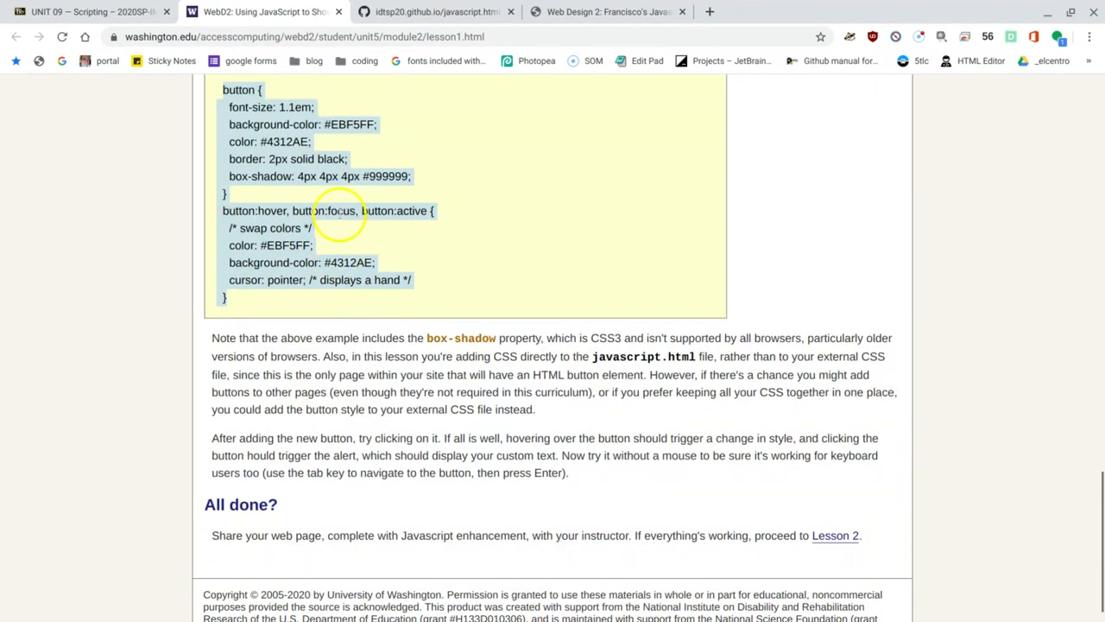
pyautogui.rightClick(337, 210)
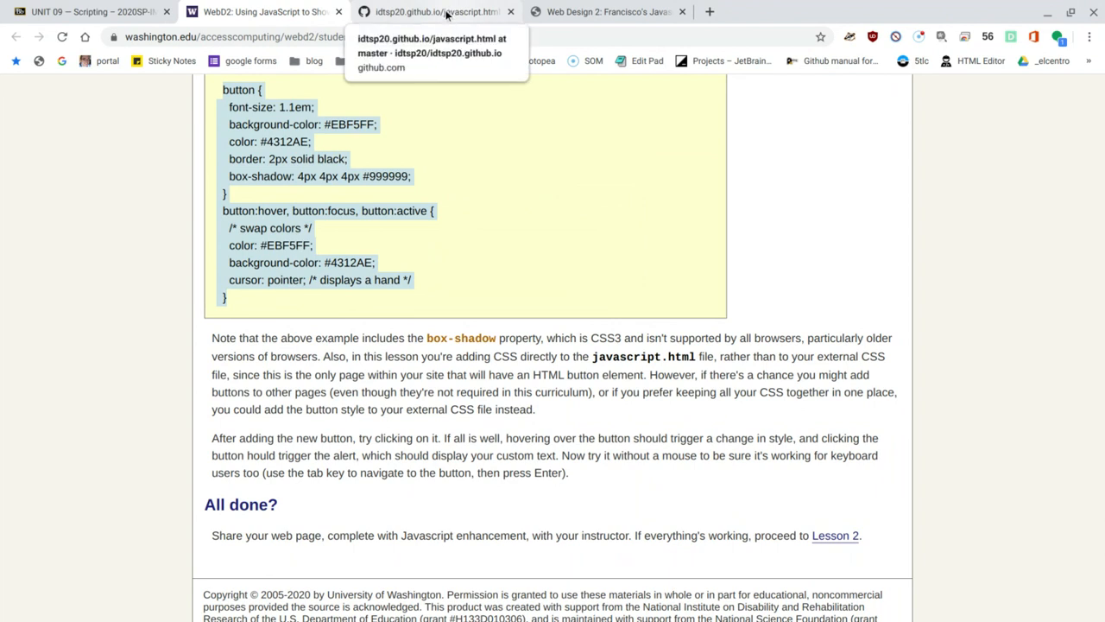
# Add a <style> block with the lesson's button CSS after the closing script tag
pyautogui.click(436, 12)
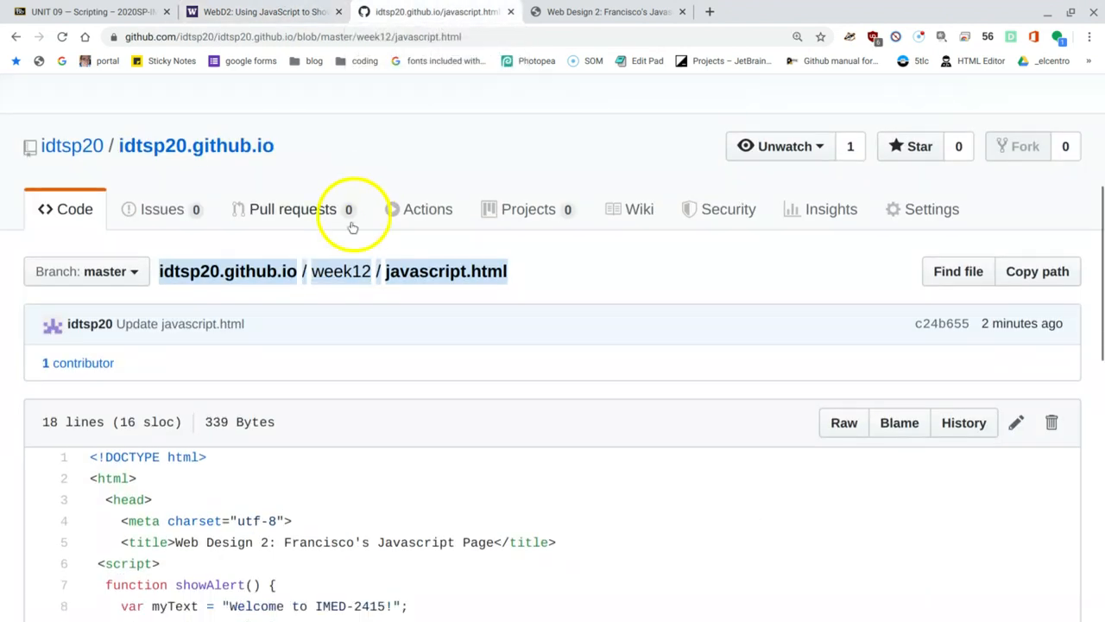
pyautogui.scroll(-3)
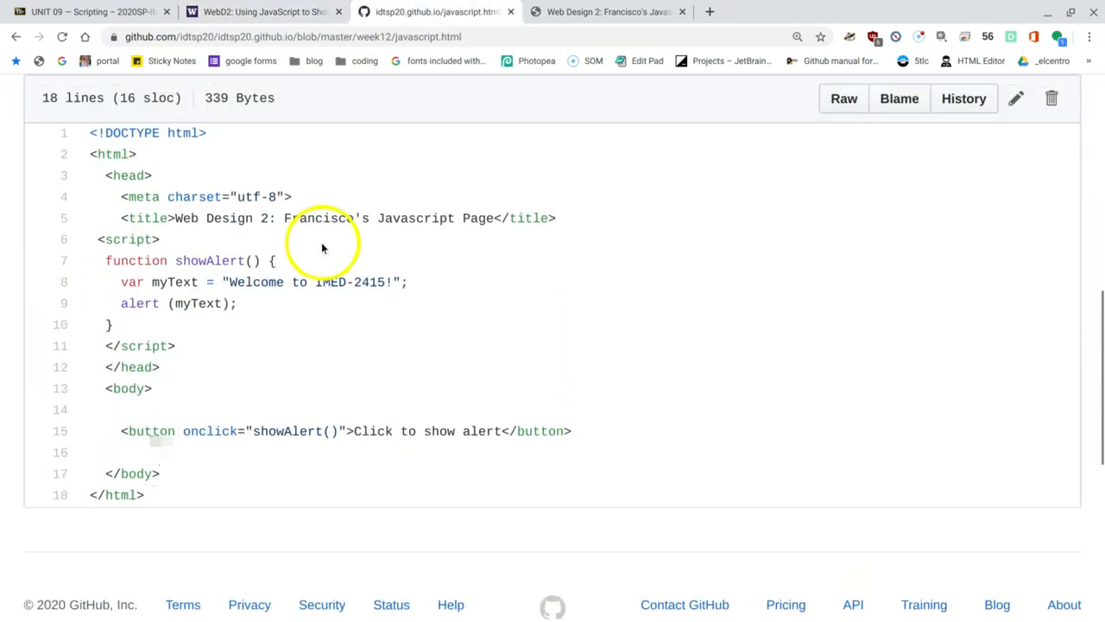
pyautogui.moveTo(142, 292)
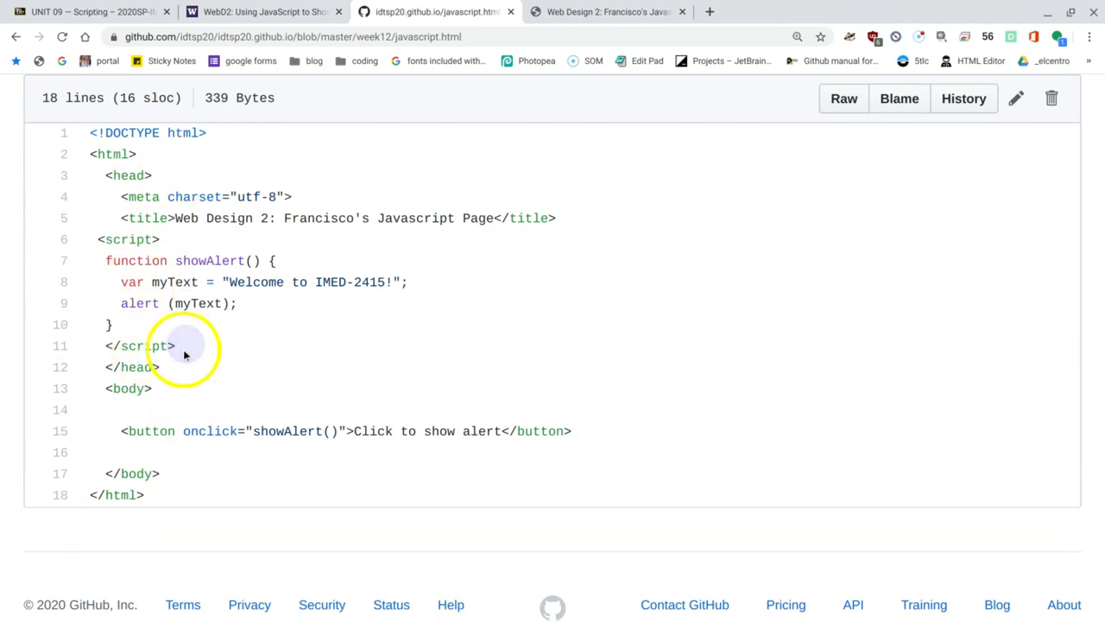
pyautogui.click(1017, 97)
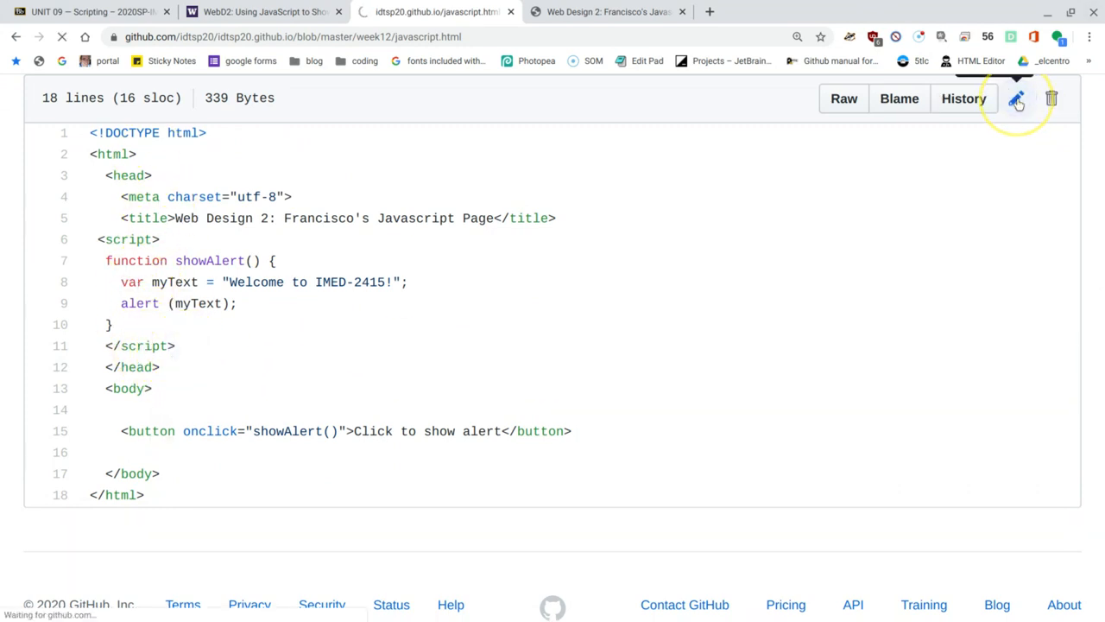
pyautogui.click(1017, 98)
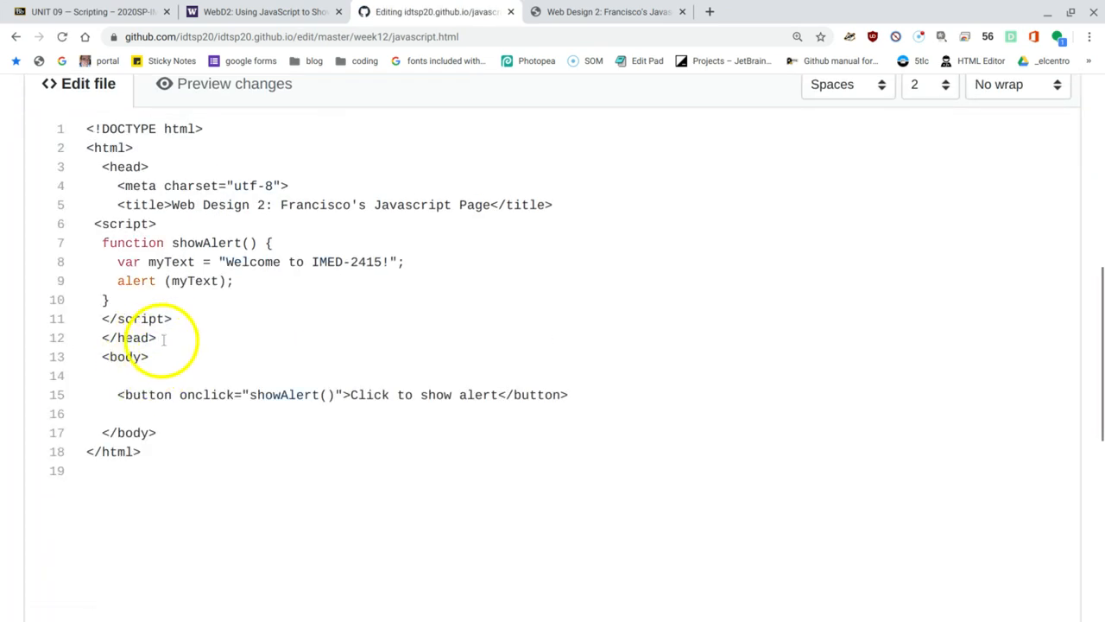
pyautogui.click(182, 318)
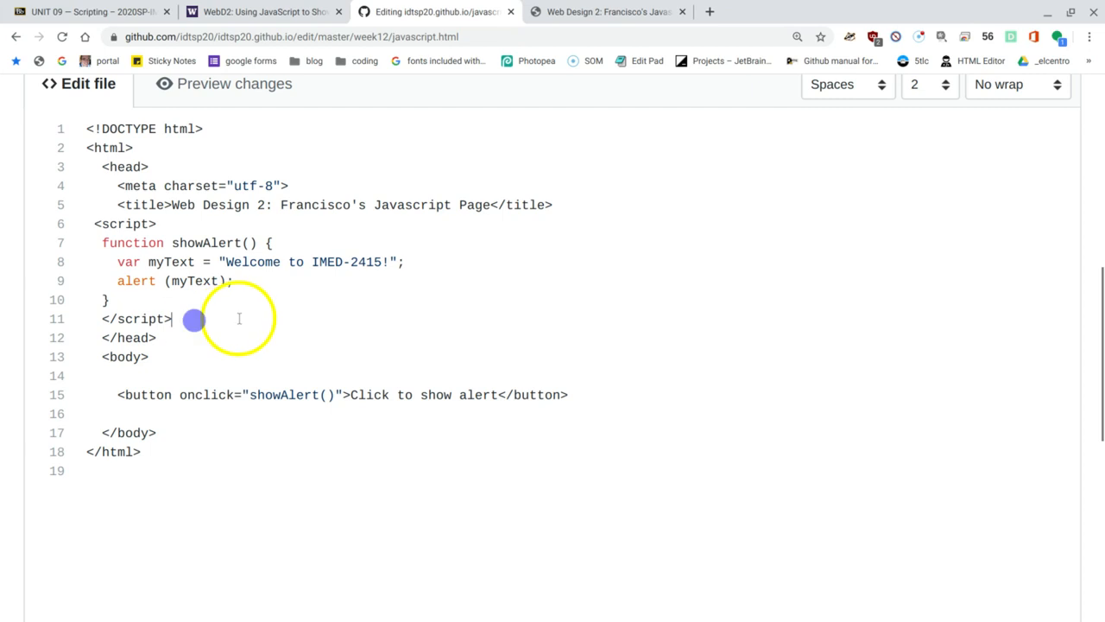
pyautogui.press('Enter')
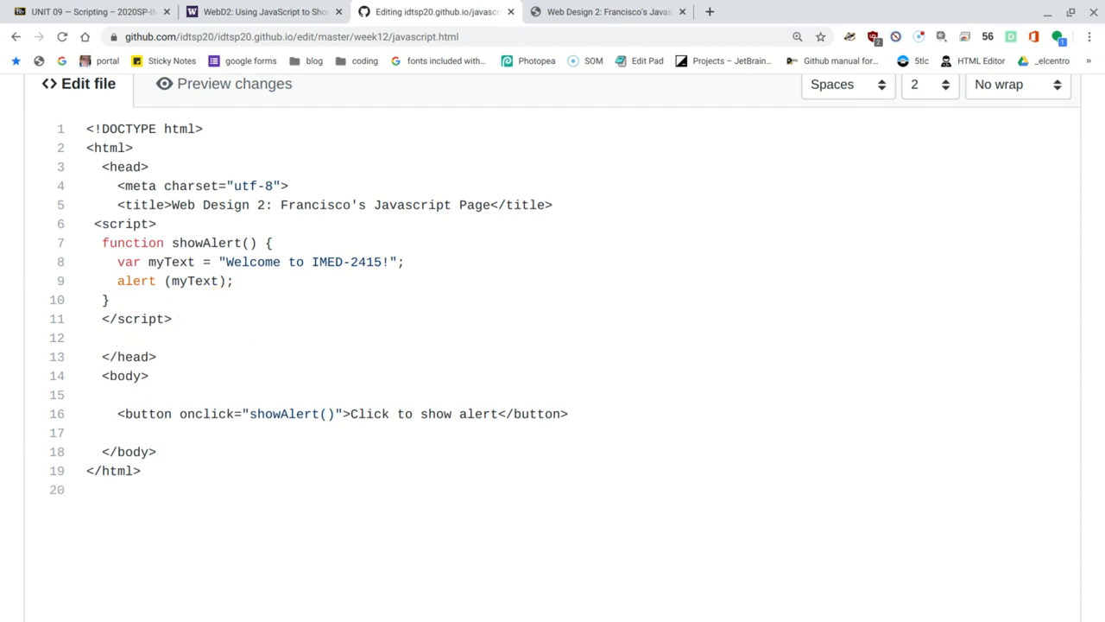
pyautogui.write('<st')
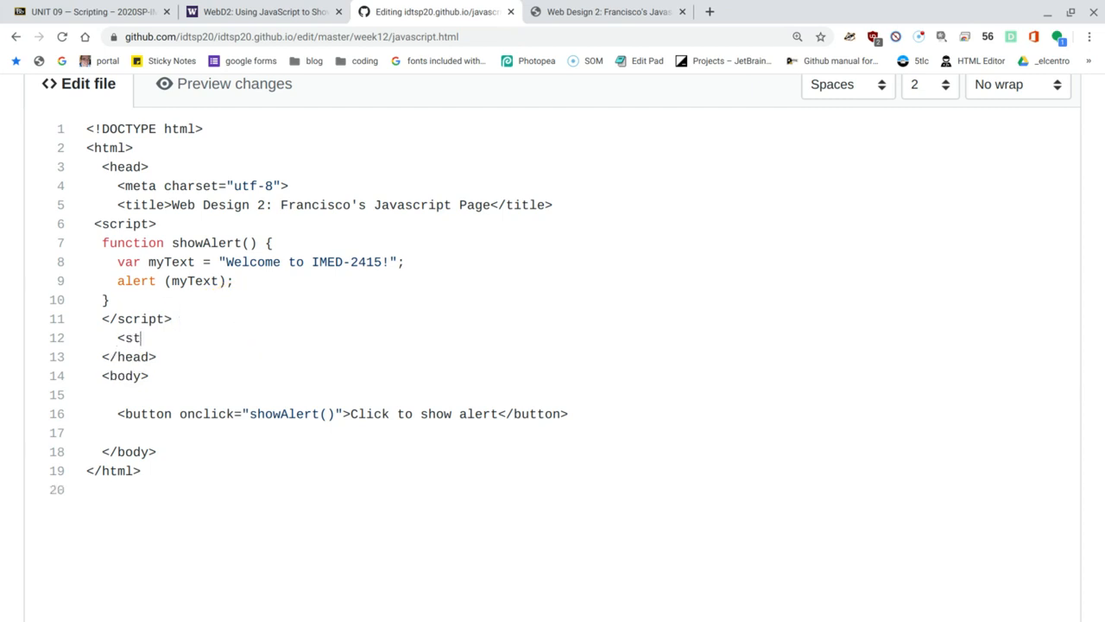
pyautogui.write('yle>')
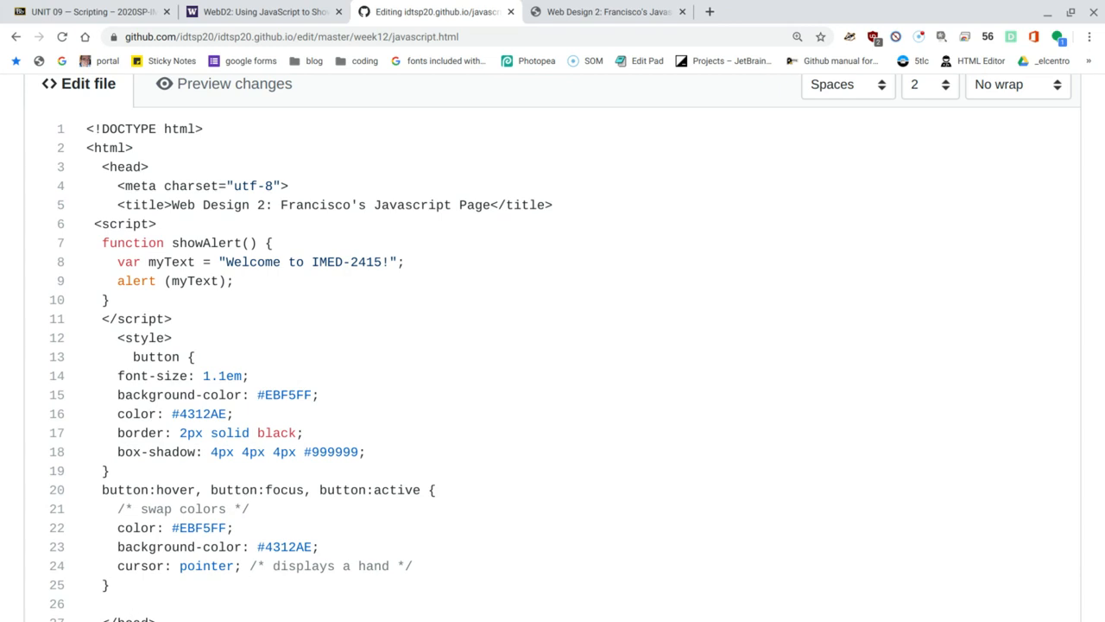
pyautogui.write('</st')
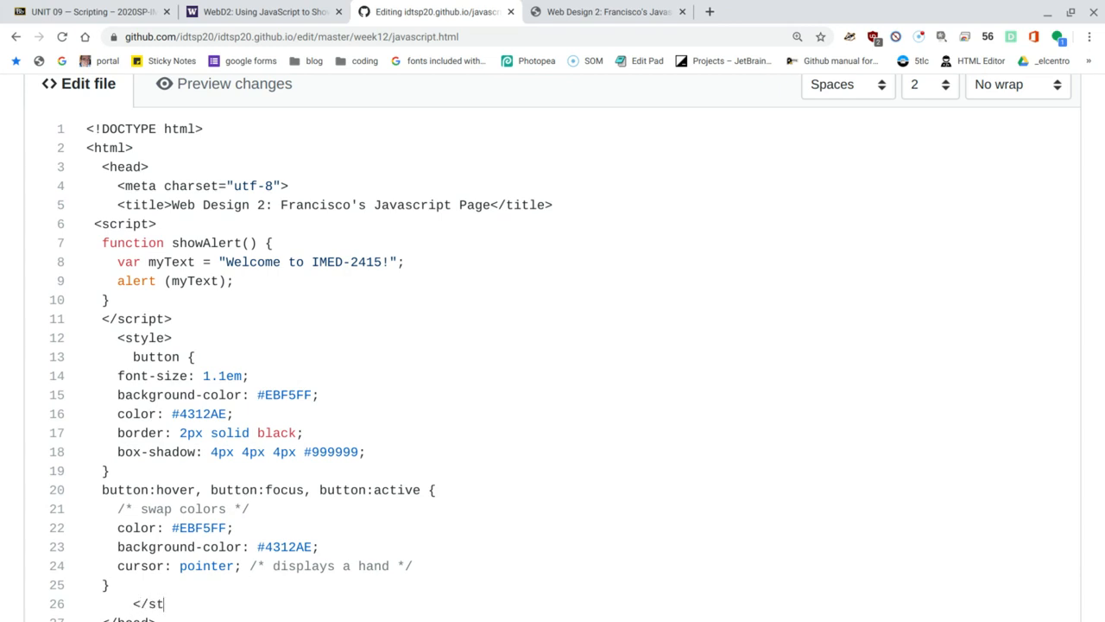
pyautogui.write('yle')
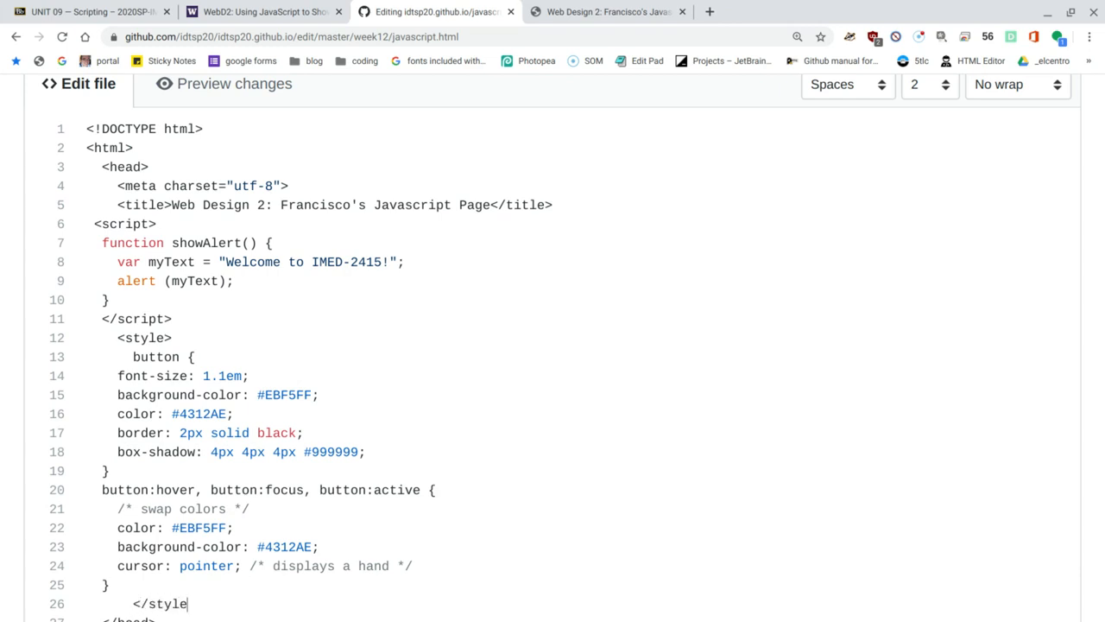
pyautogui.scroll(-3)
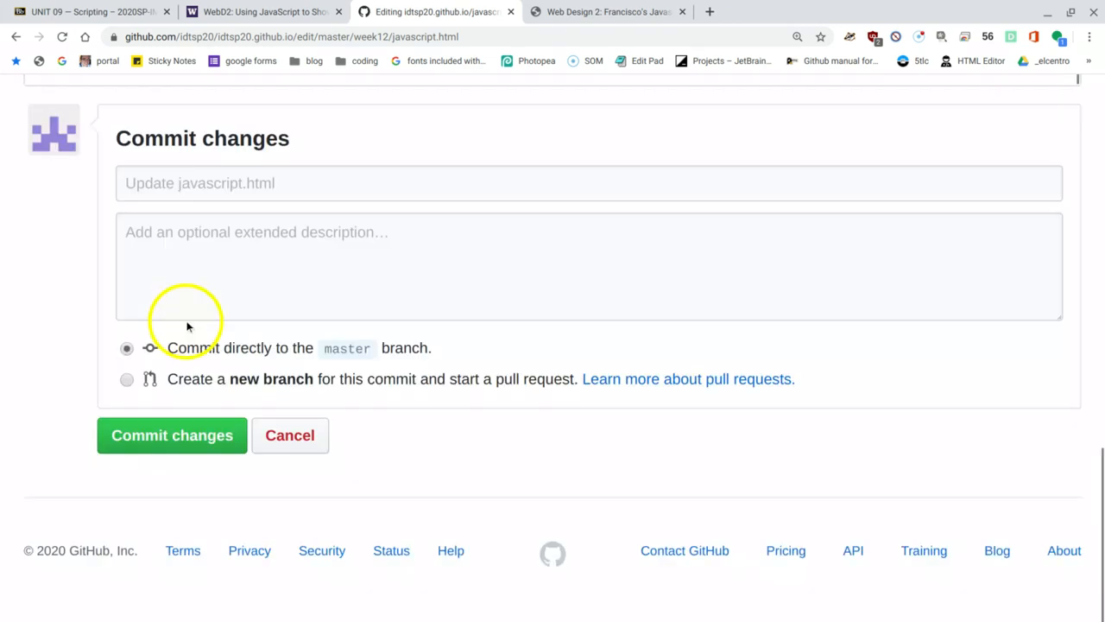
# Commit javascript.html's new button style block to the master branch
pyautogui.click(171, 435)
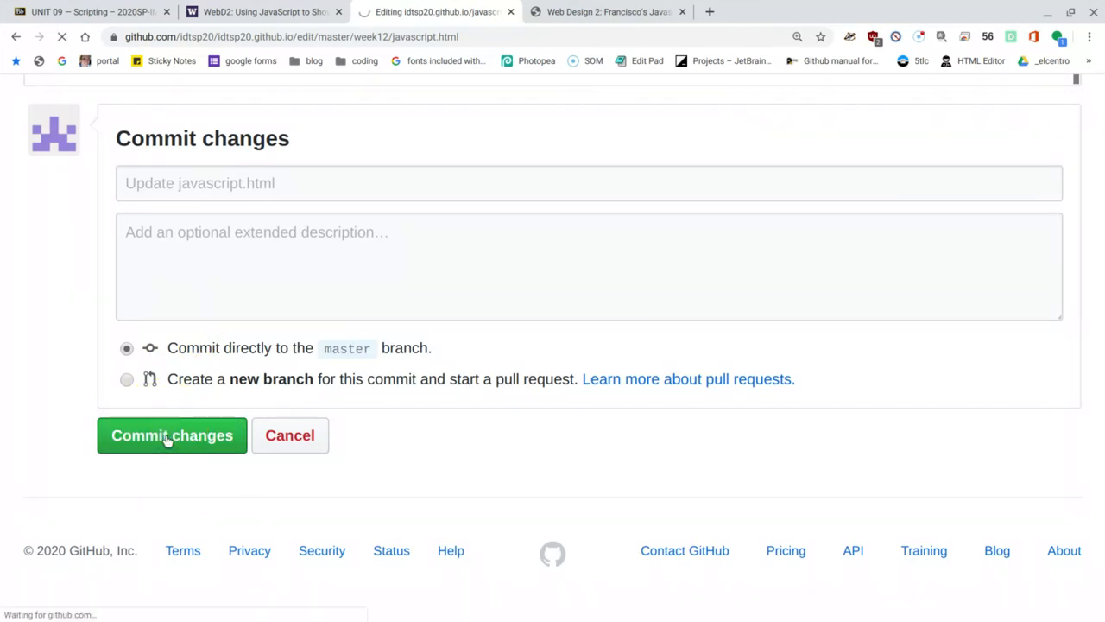
pyautogui.click(172, 435)
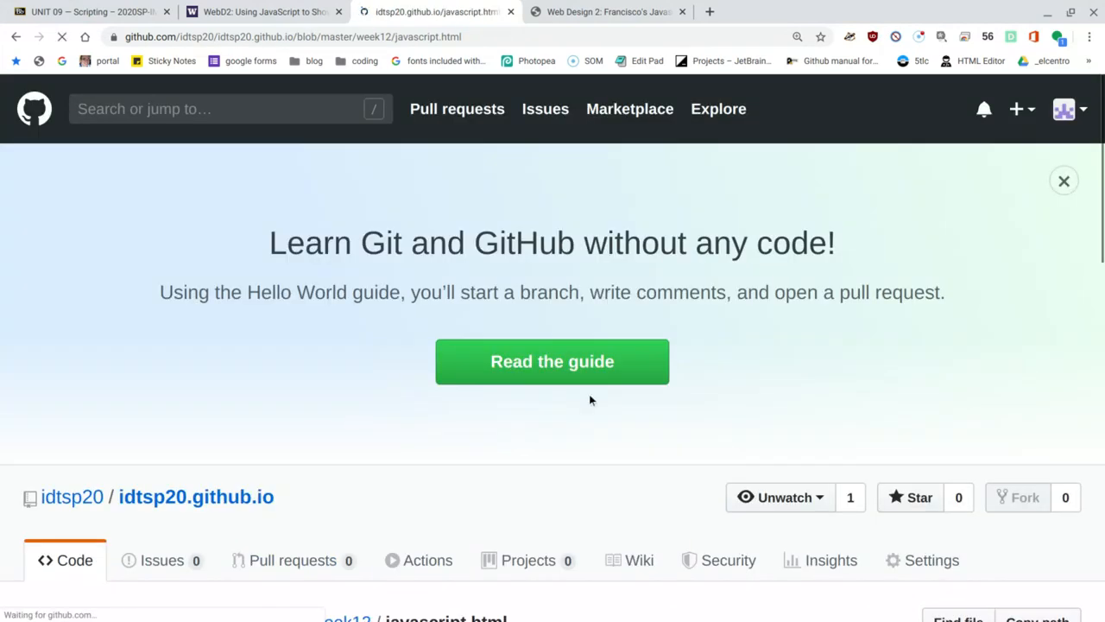
pyautogui.scroll(-3)
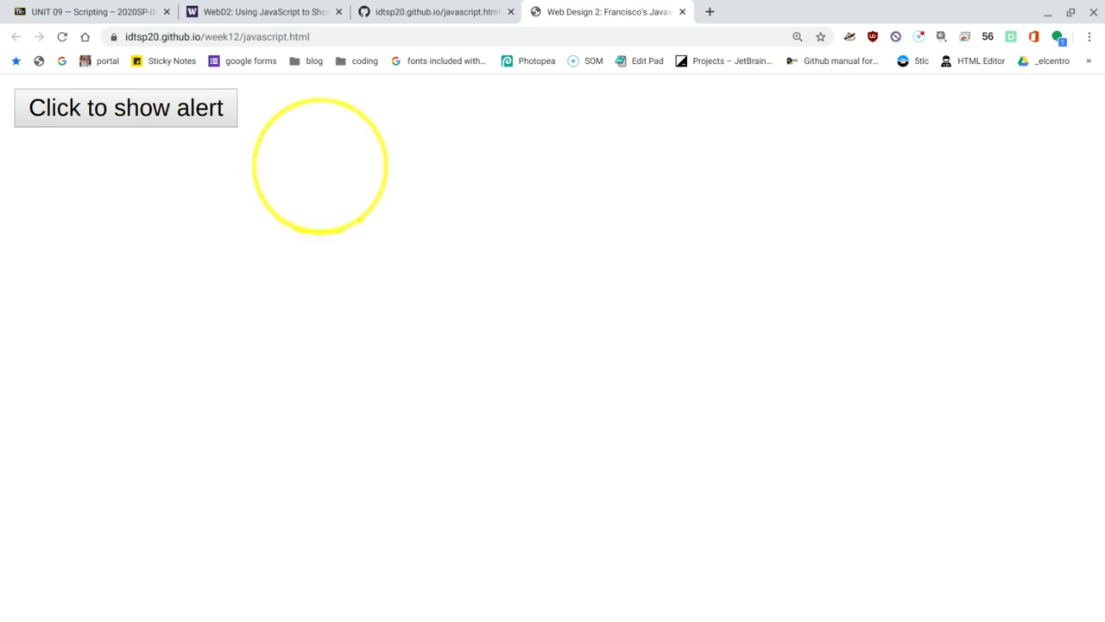
pyautogui.click(126, 108)
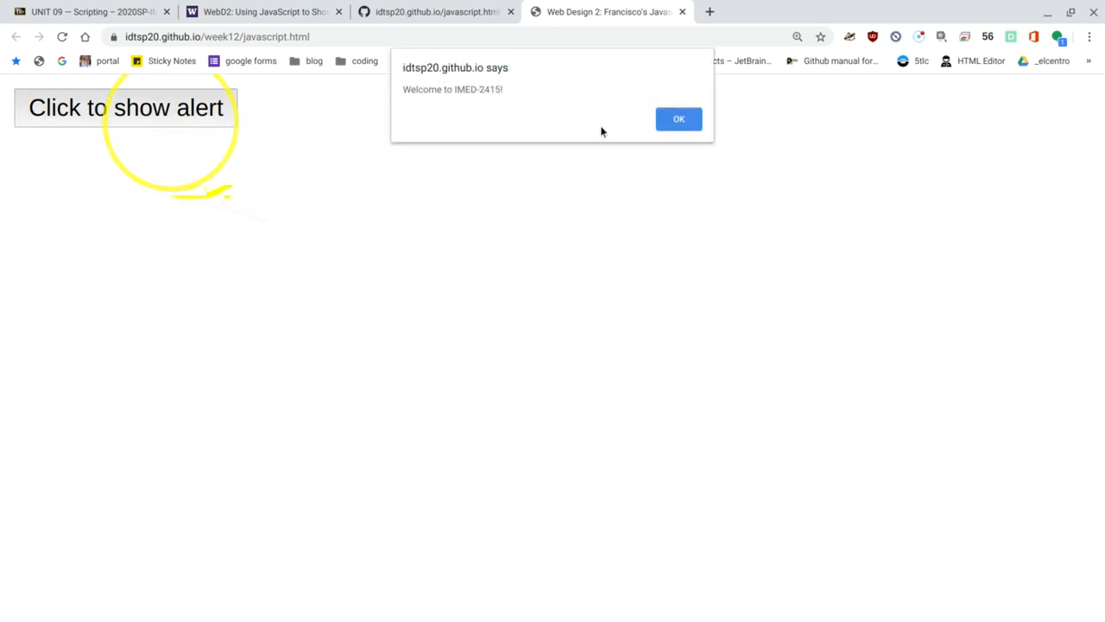
pyautogui.click(679, 118)
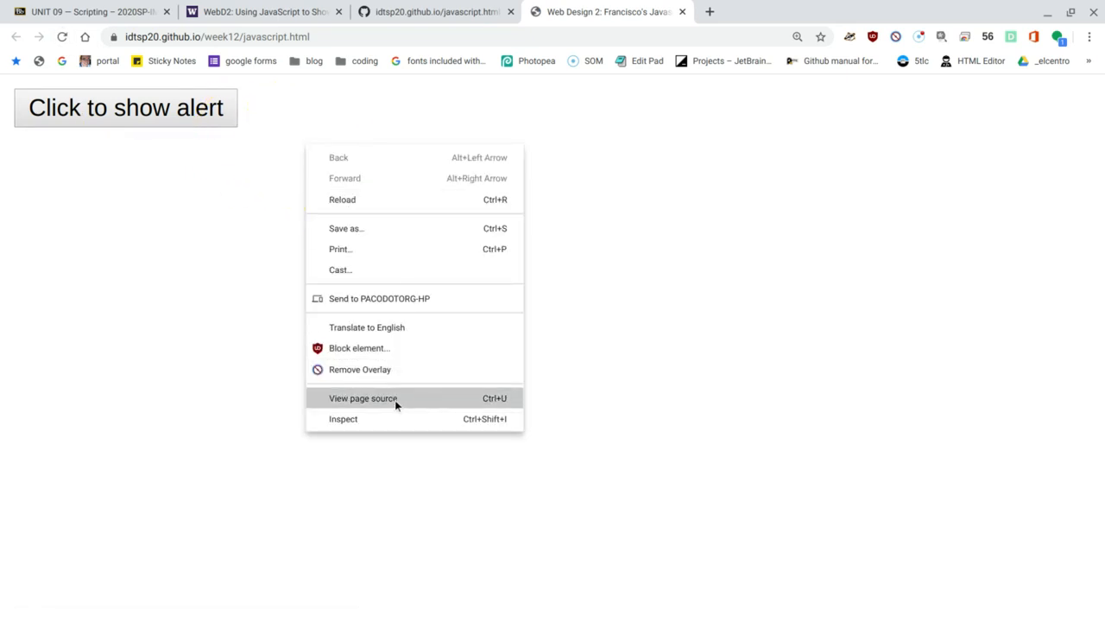
pyautogui.click(361, 398)
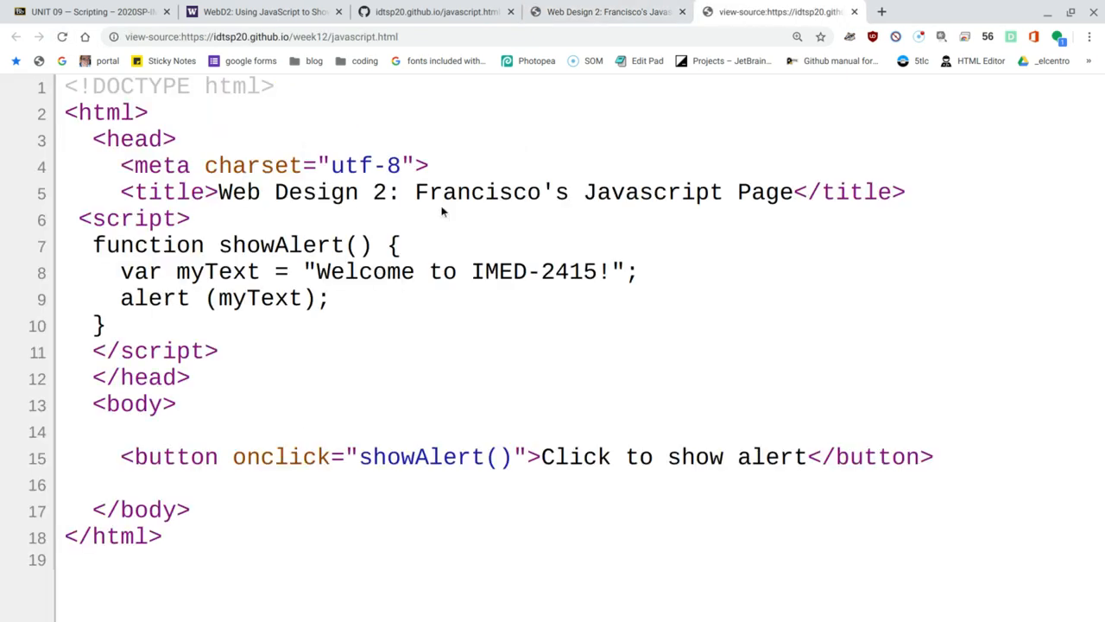
pyautogui.click(84, 40)
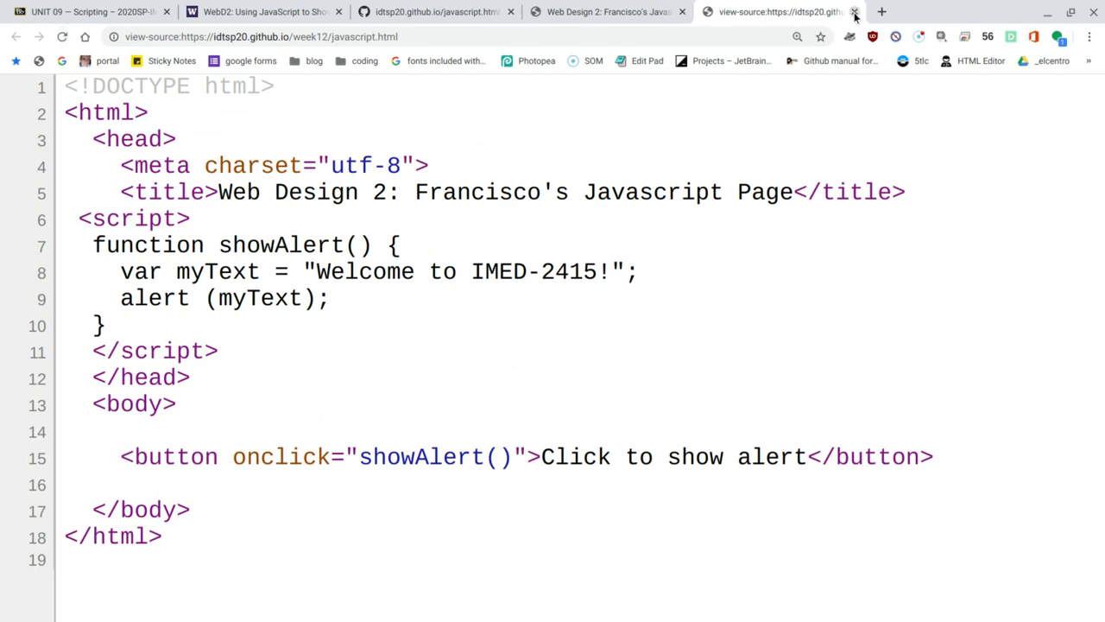
pyautogui.click(857, 12)
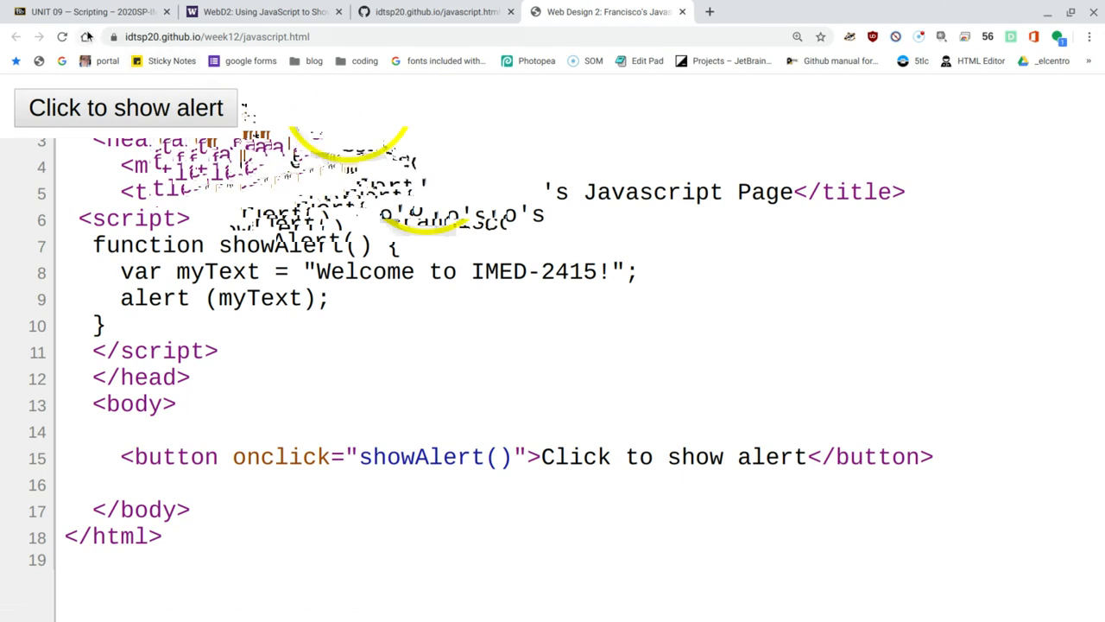
# Reload the live page, click the drop-shadow styled button, and dismiss the welcome alert
pyautogui.click(78, 39)
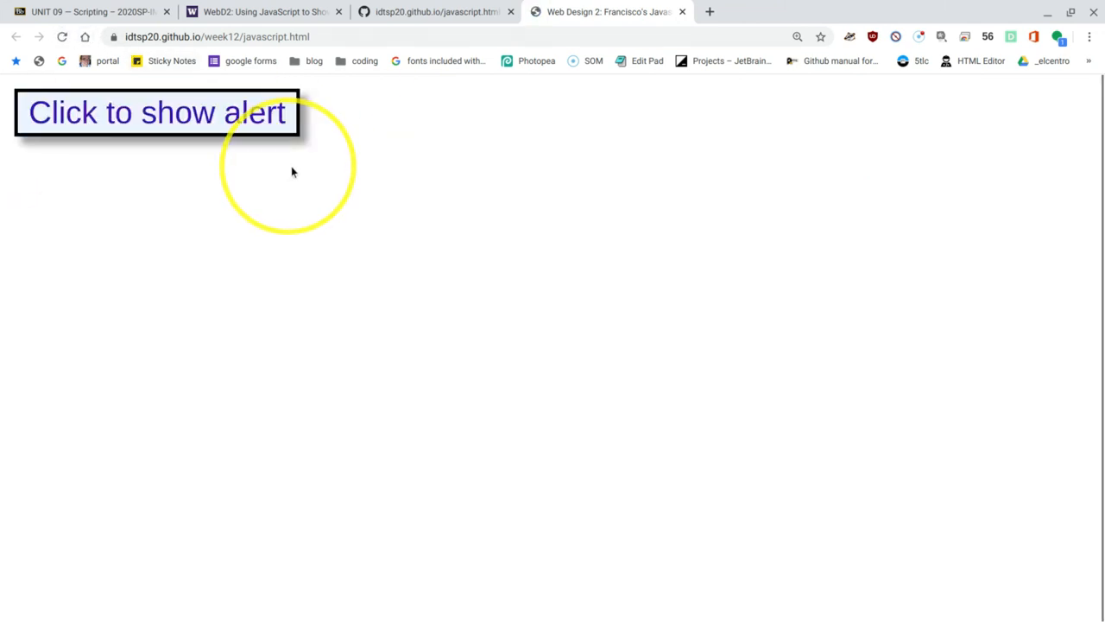
pyautogui.moveTo(196, 161)
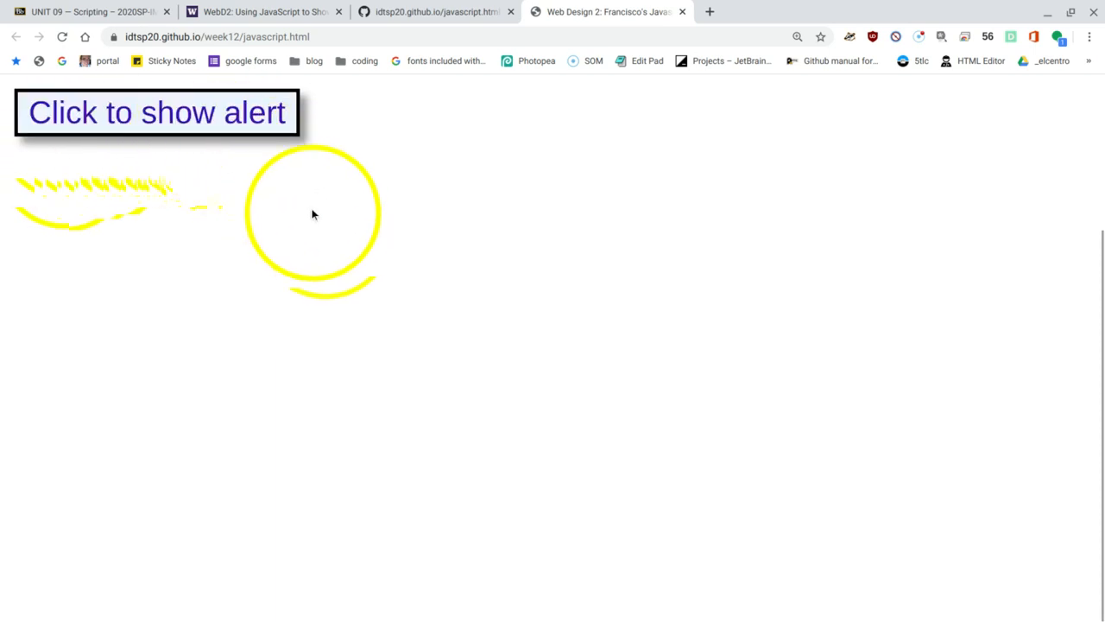
pyautogui.click(156, 112)
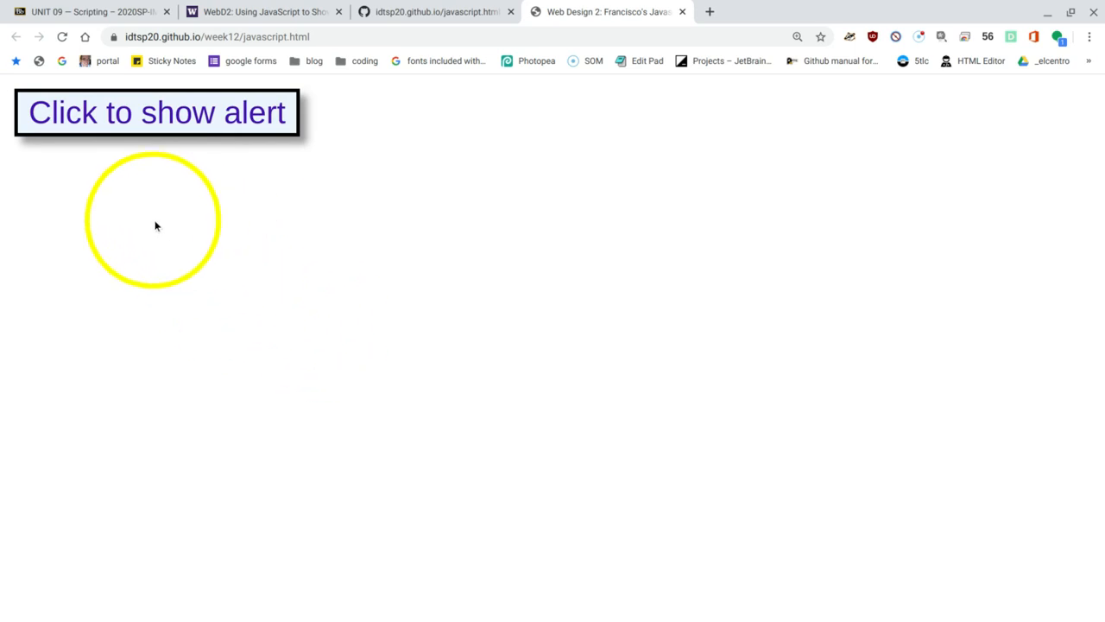
pyautogui.moveTo(286, 160)
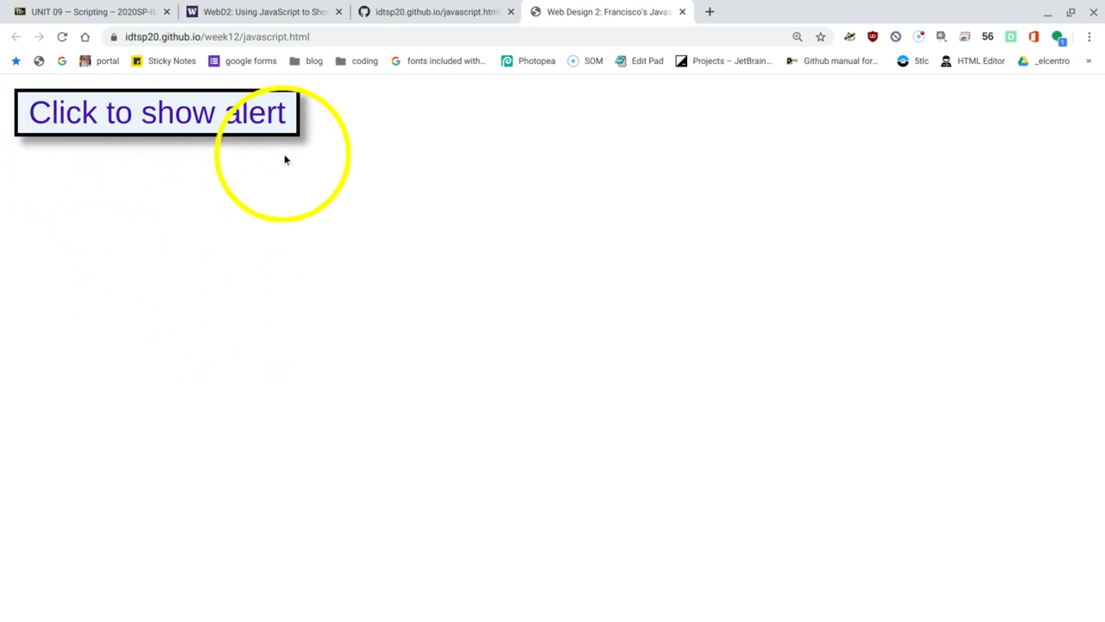
pyautogui.click(156, 112)
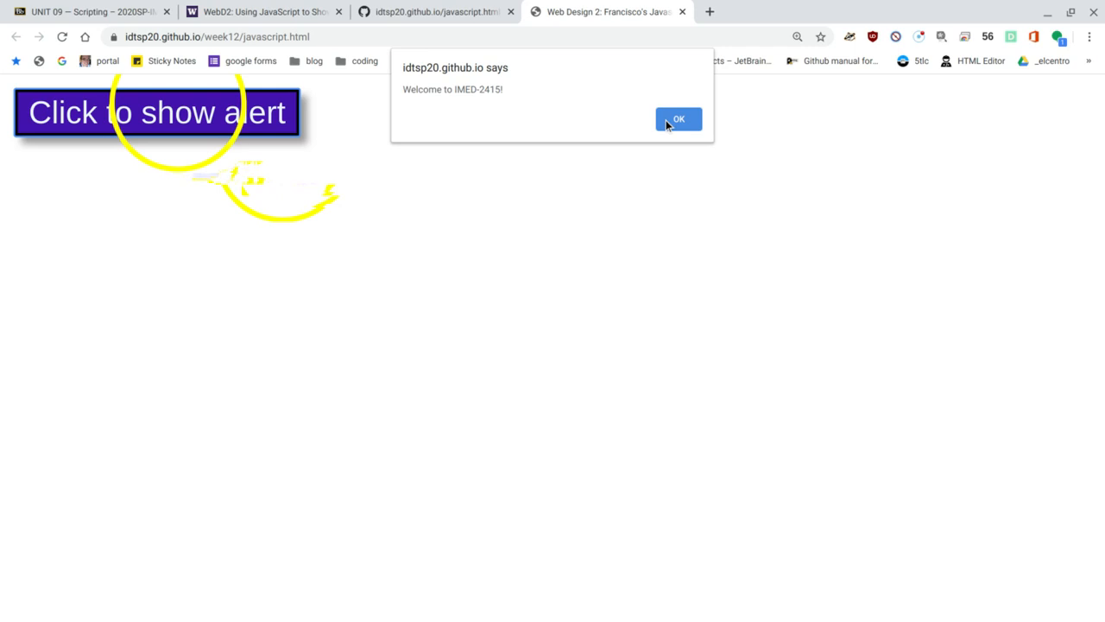
pyautogui.click(678, 119)
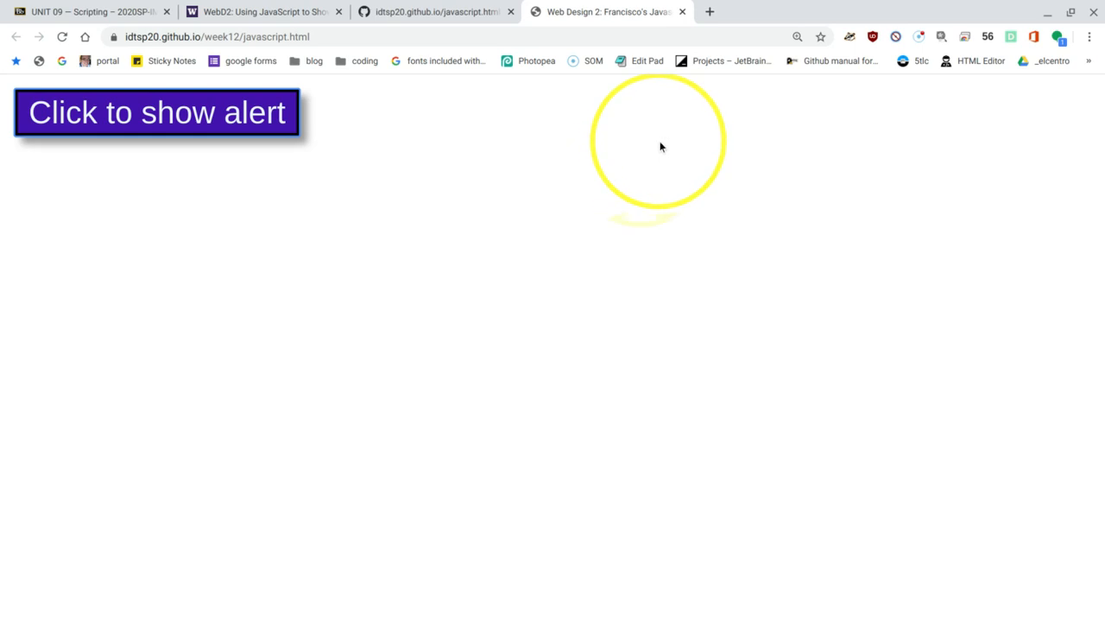
pyautogui.moveTo(486, 364)
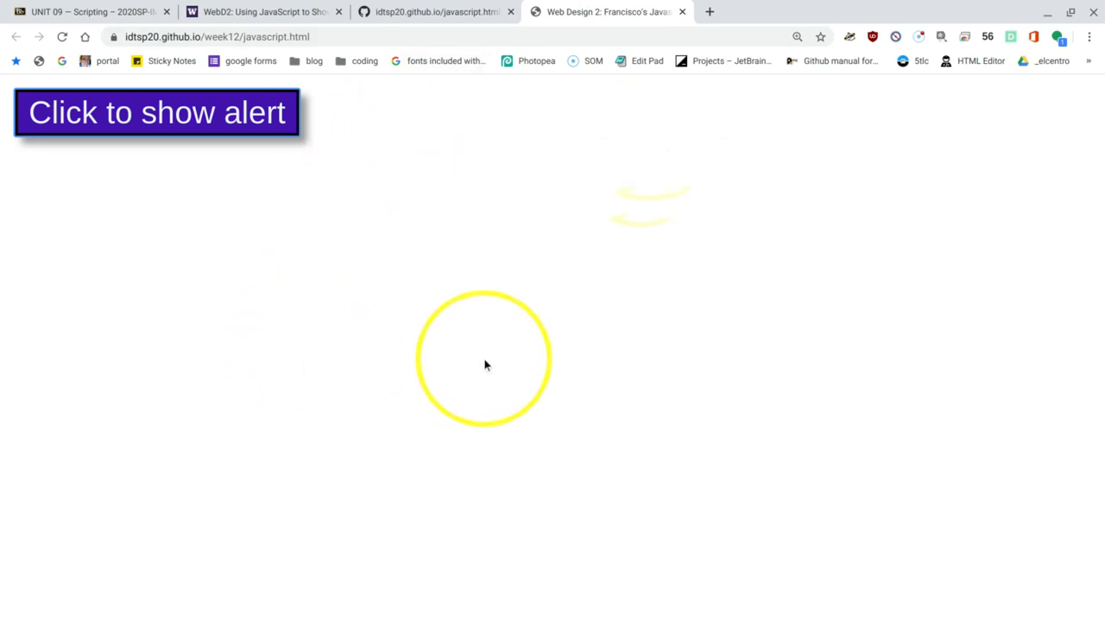
pyautogui.moveTo(679, 618)
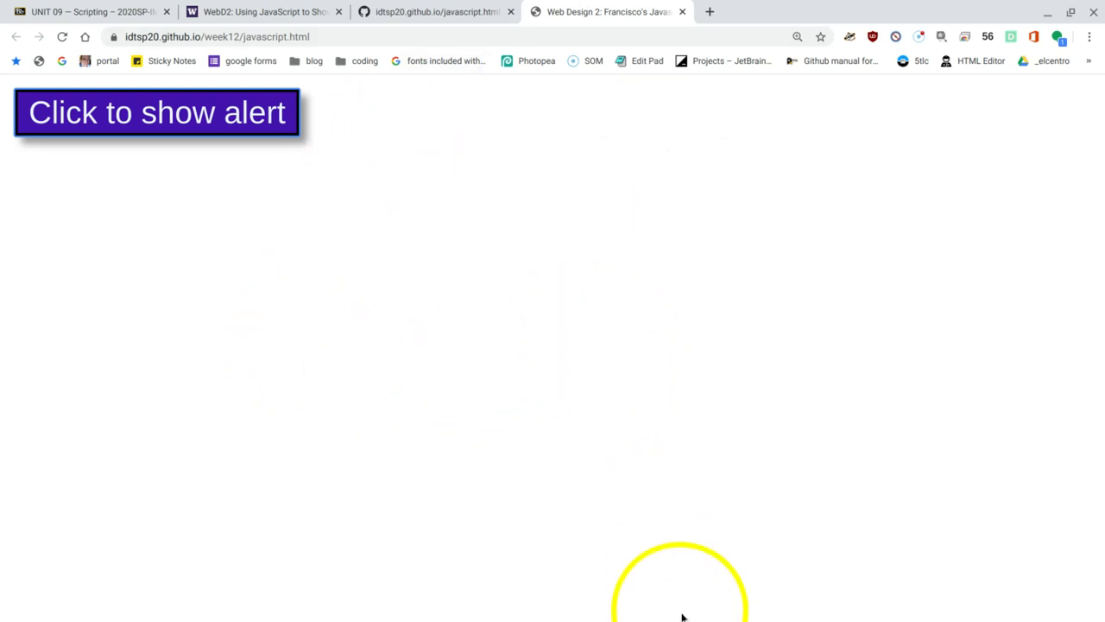